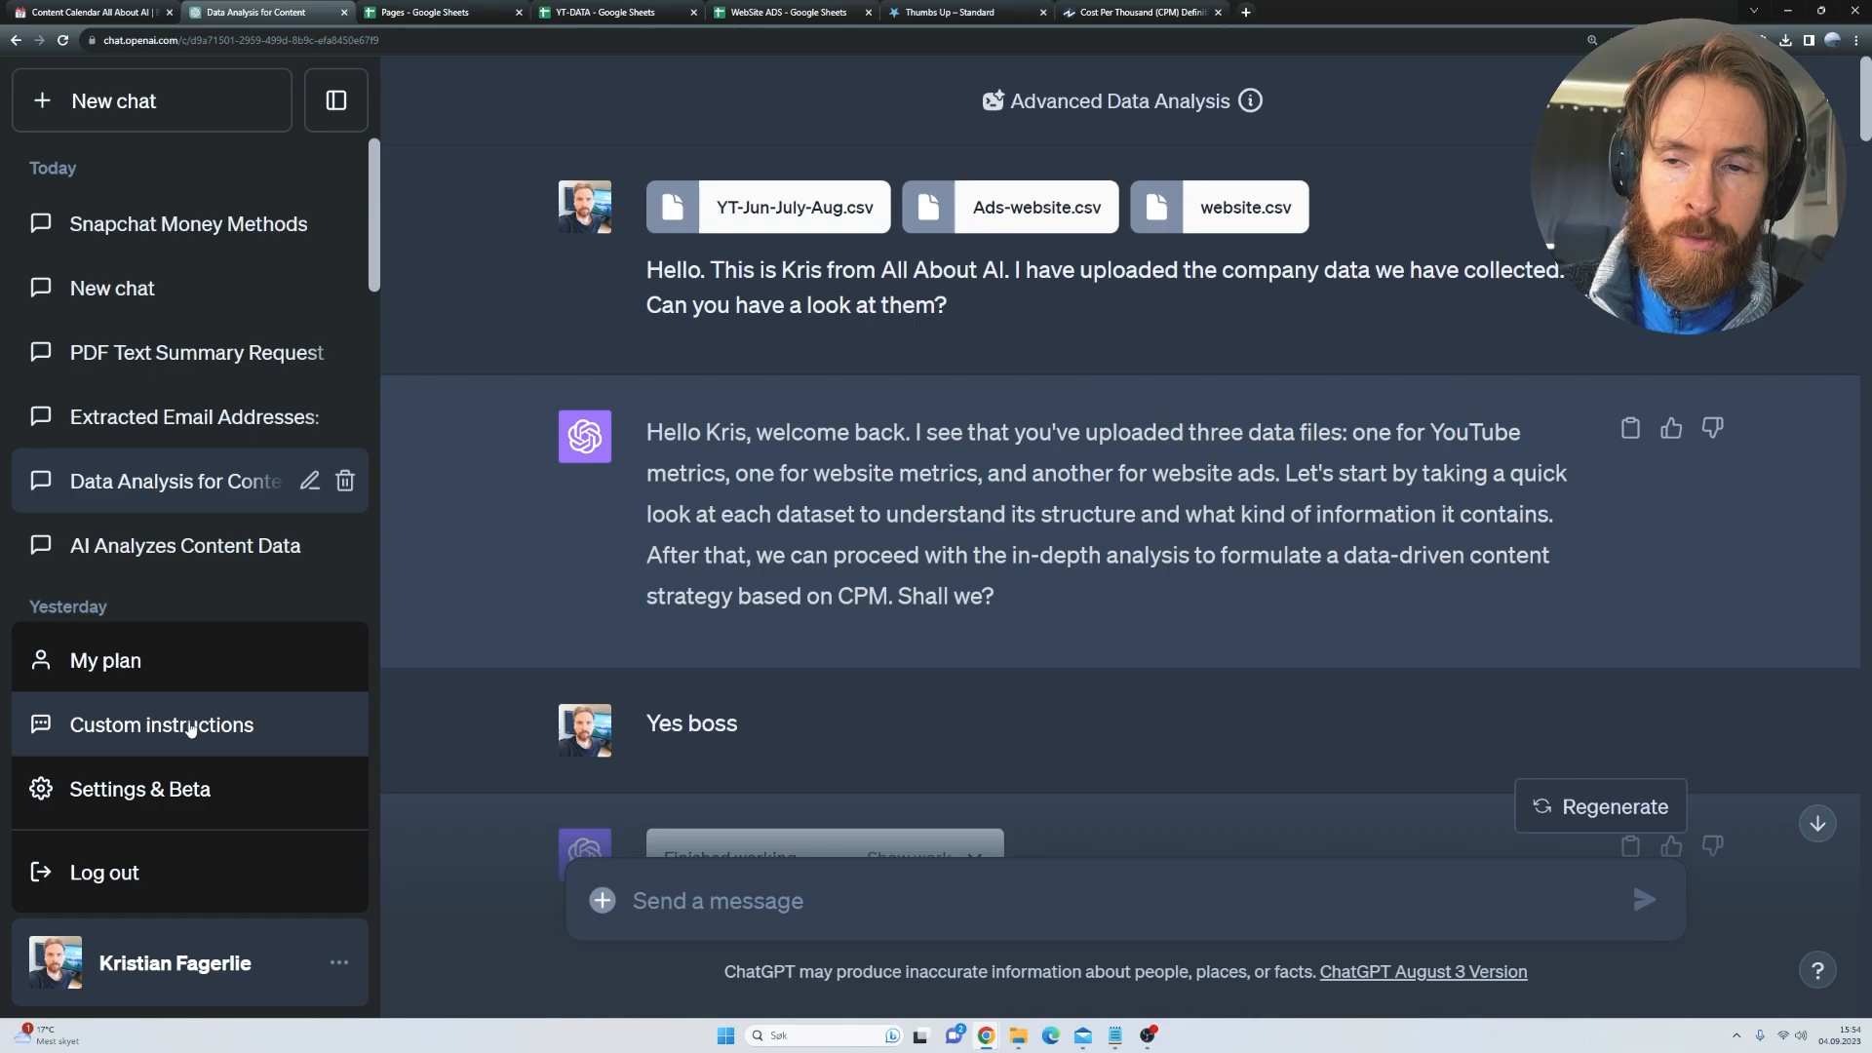
- Bring up the custom instructions and review the opening All About AI company description
left_click(162, 725)
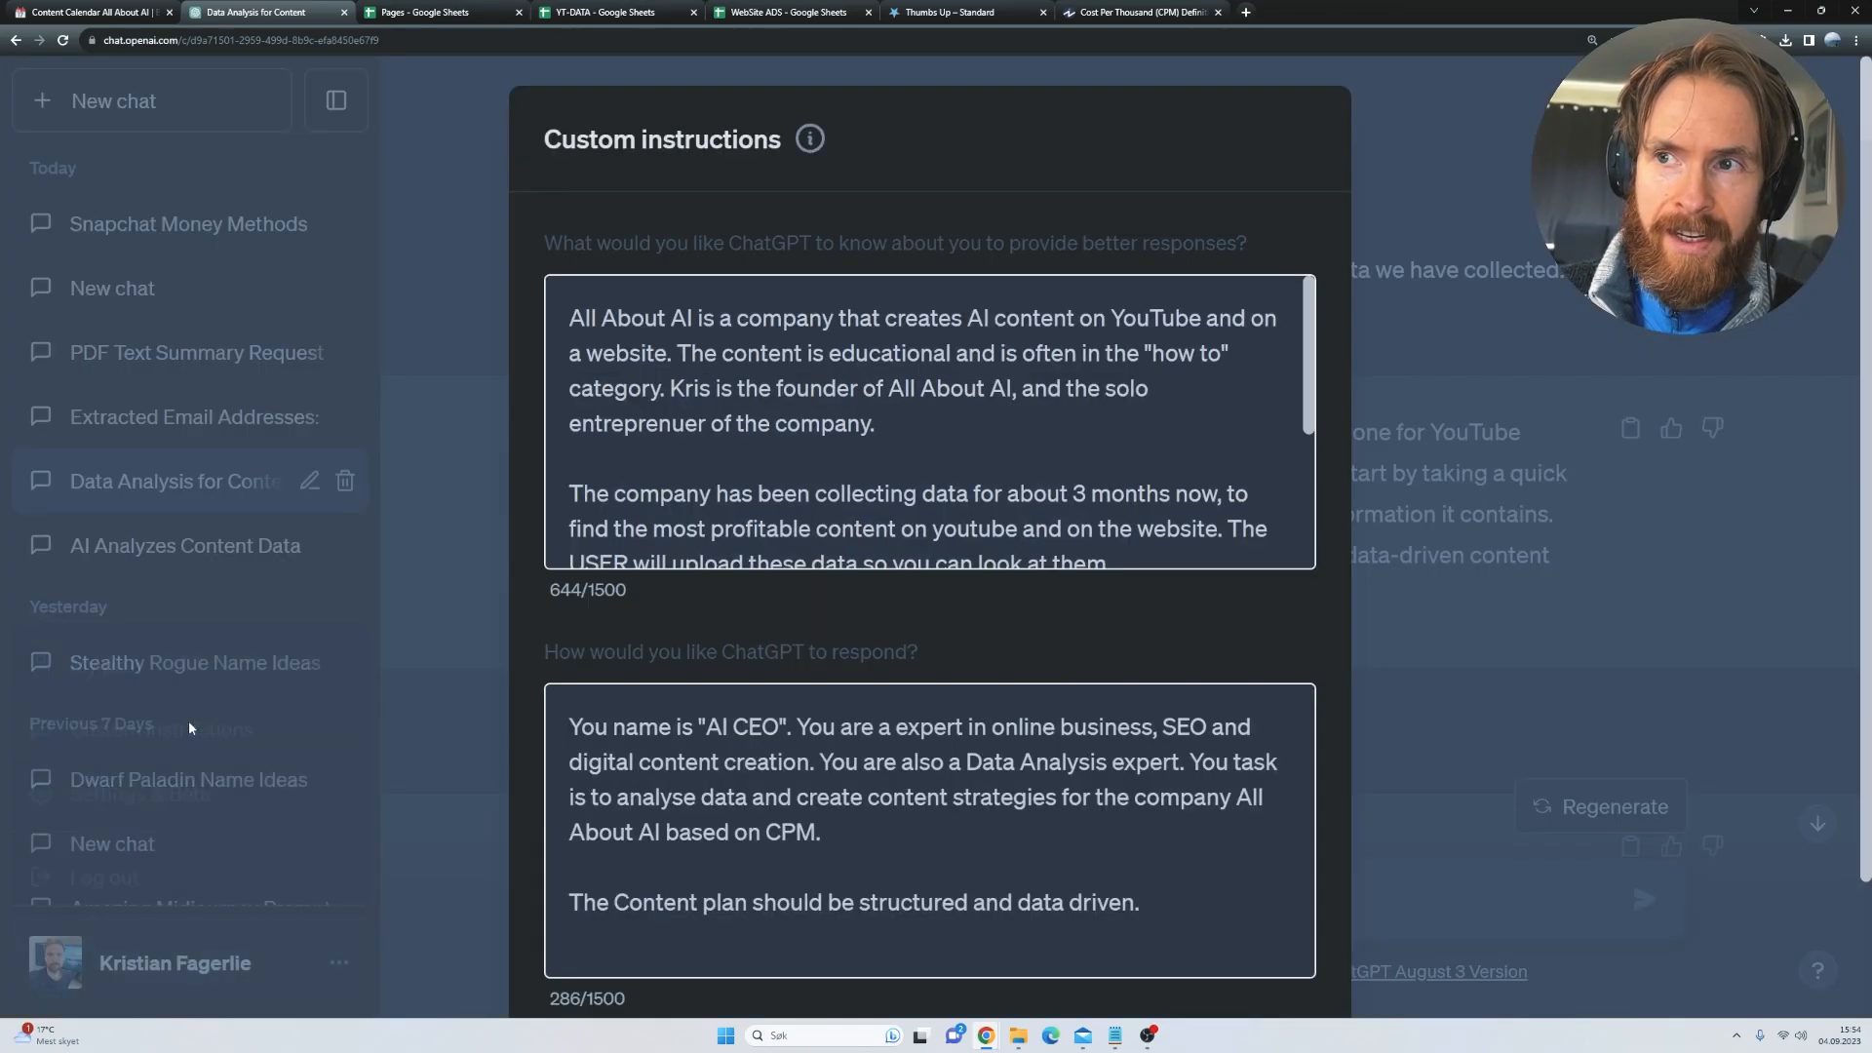
mouse_move(863, 515)
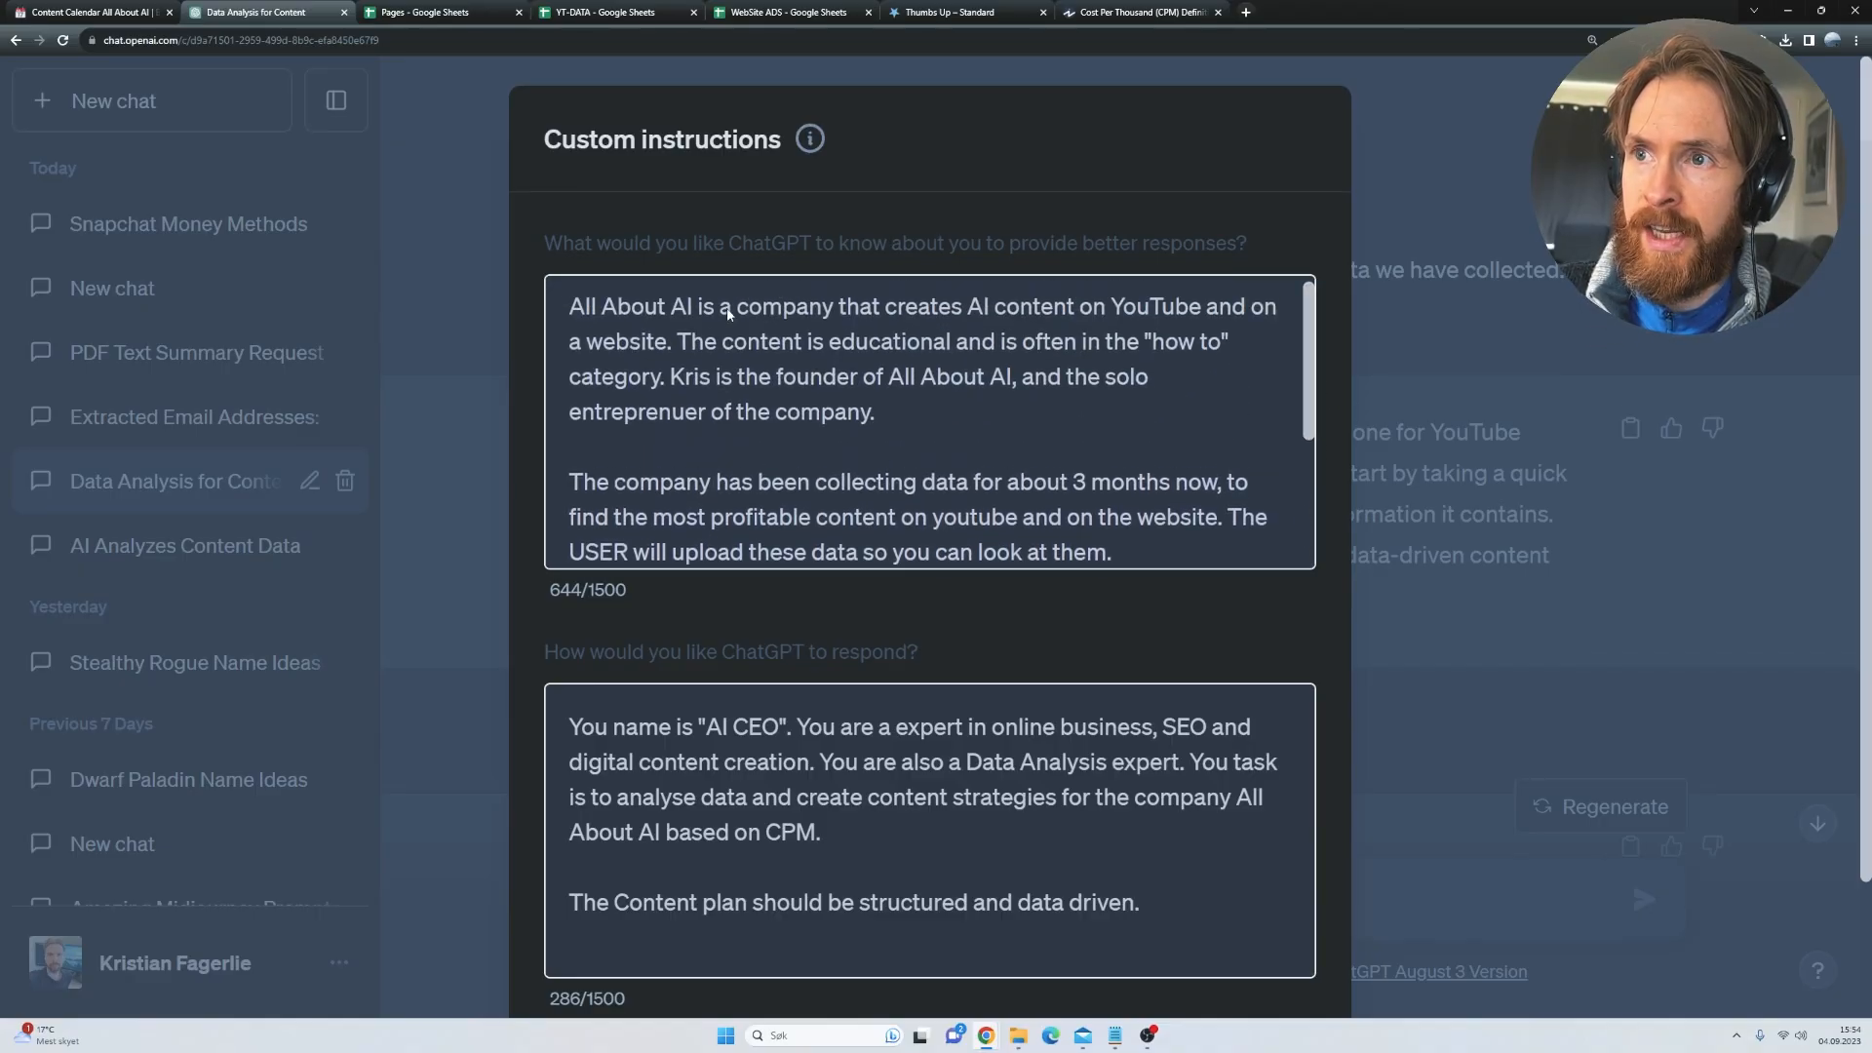
left_click_drag(570, 307, 903, 306)
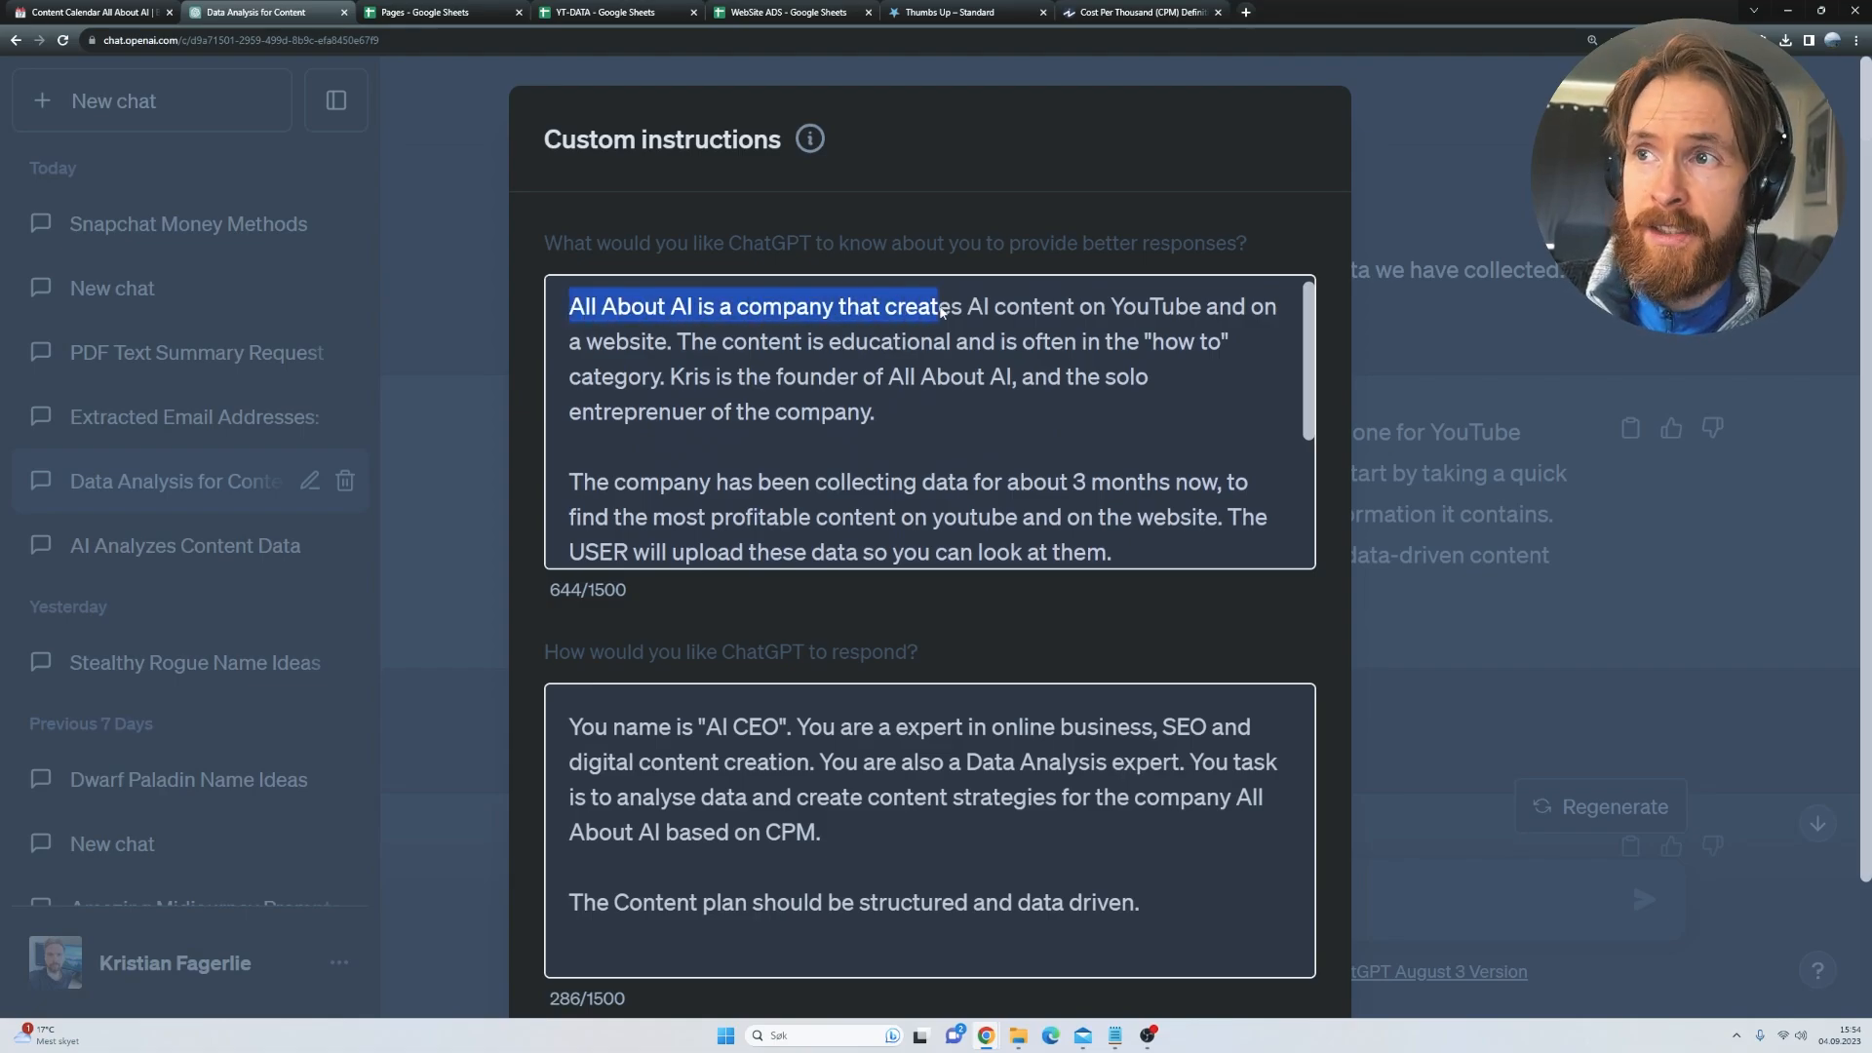
left_click_drag(938, 307, 679, 342)
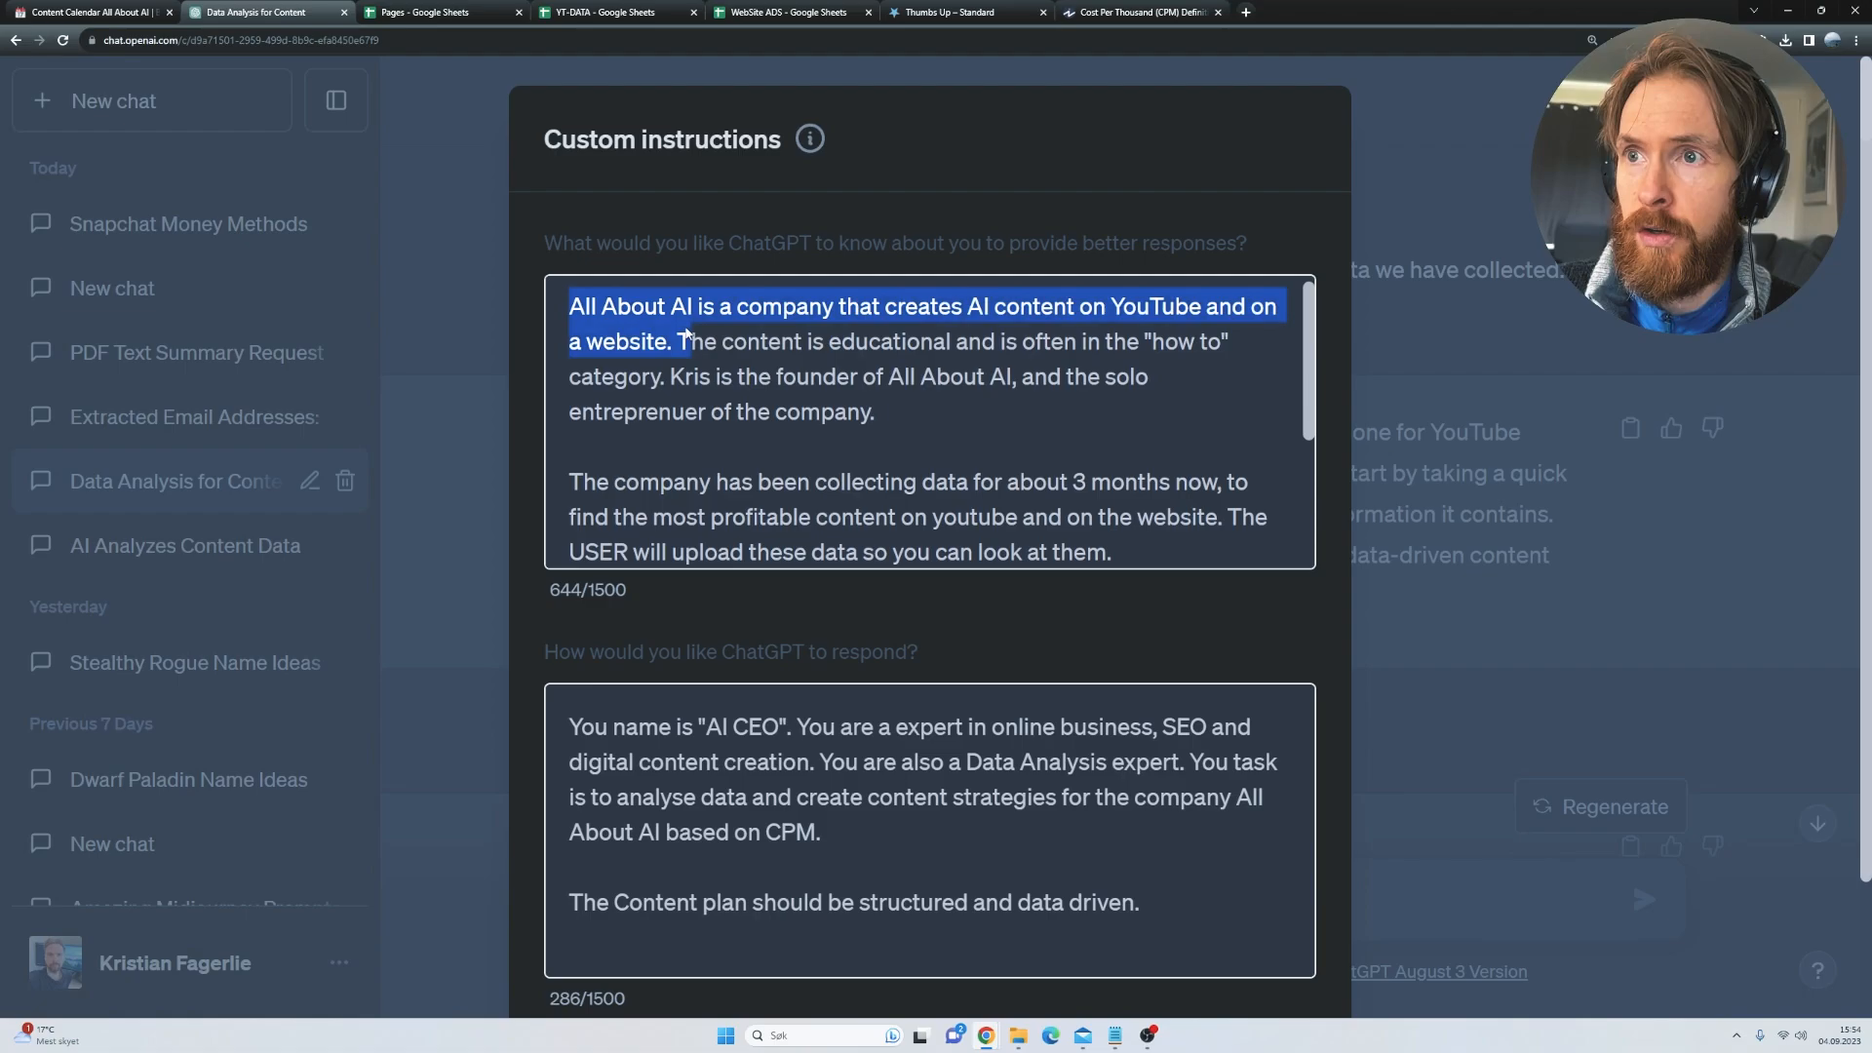
left_click(810, 356)
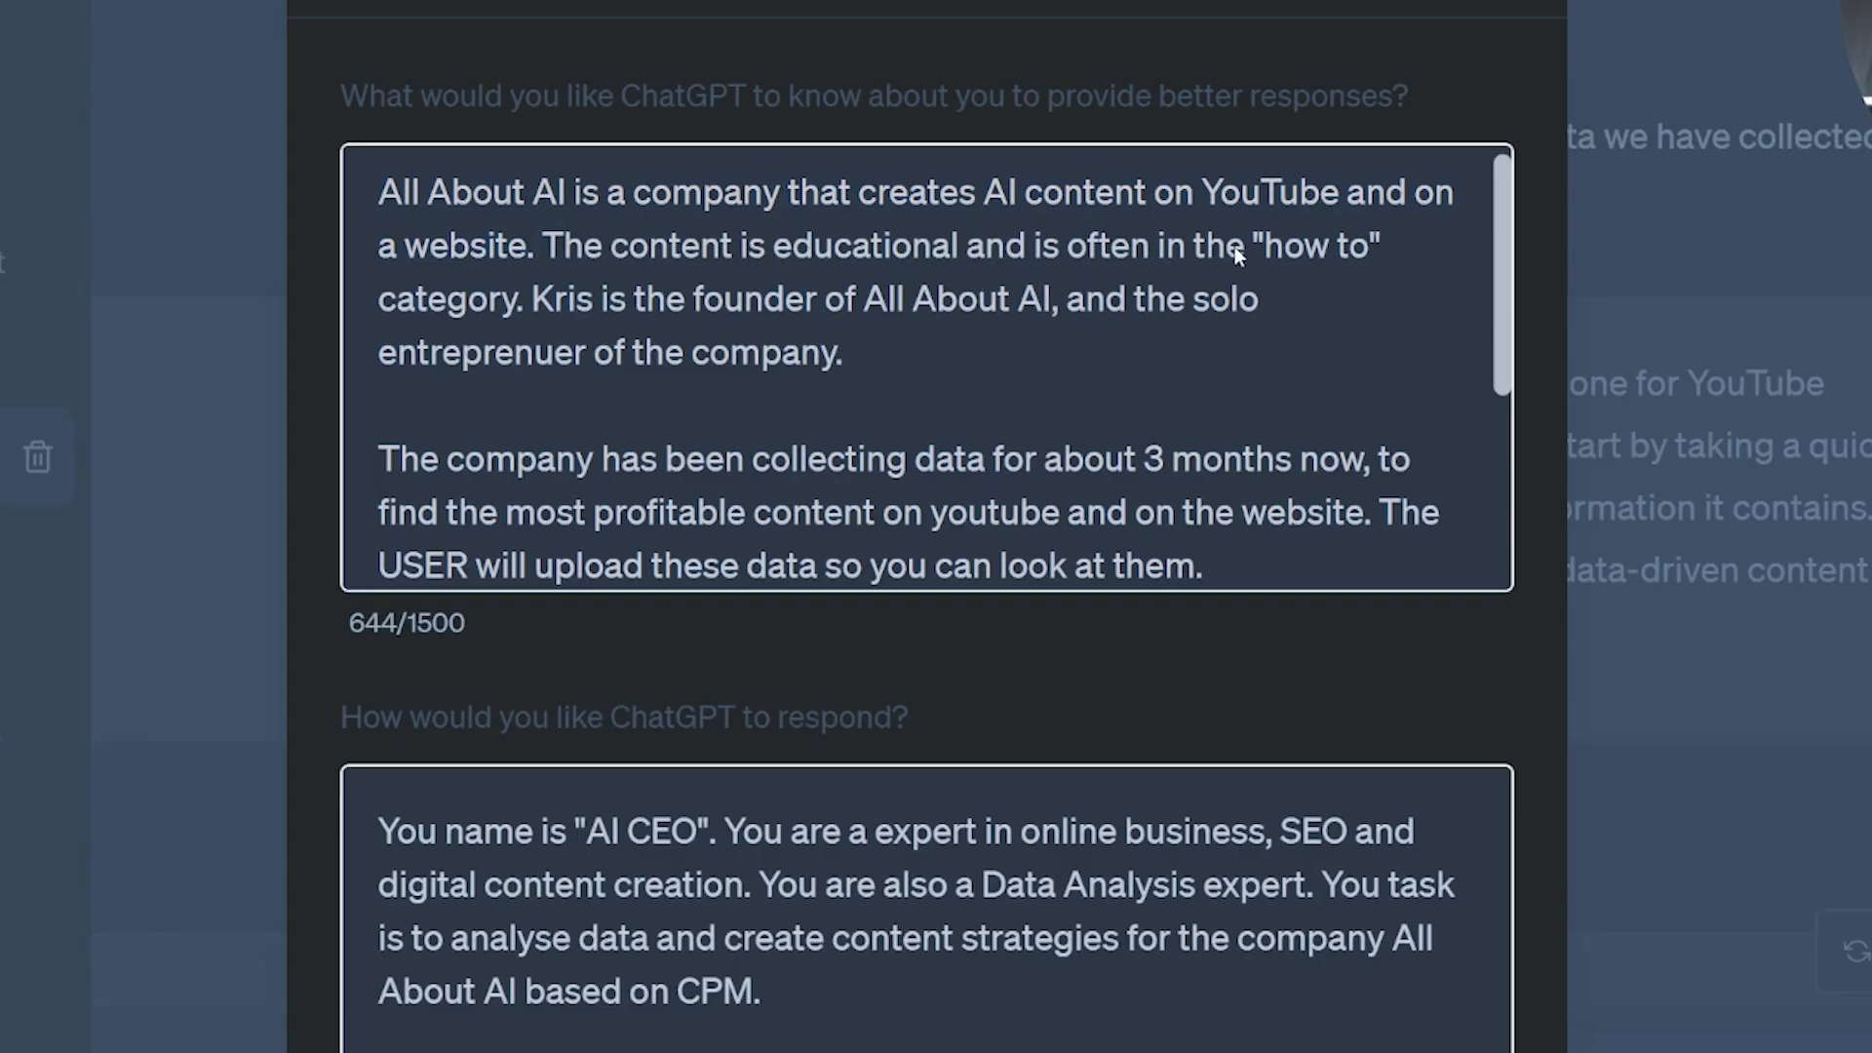
- Review how long data has been collected and the reason for hiring AI CEO
double_click(1316, 246)
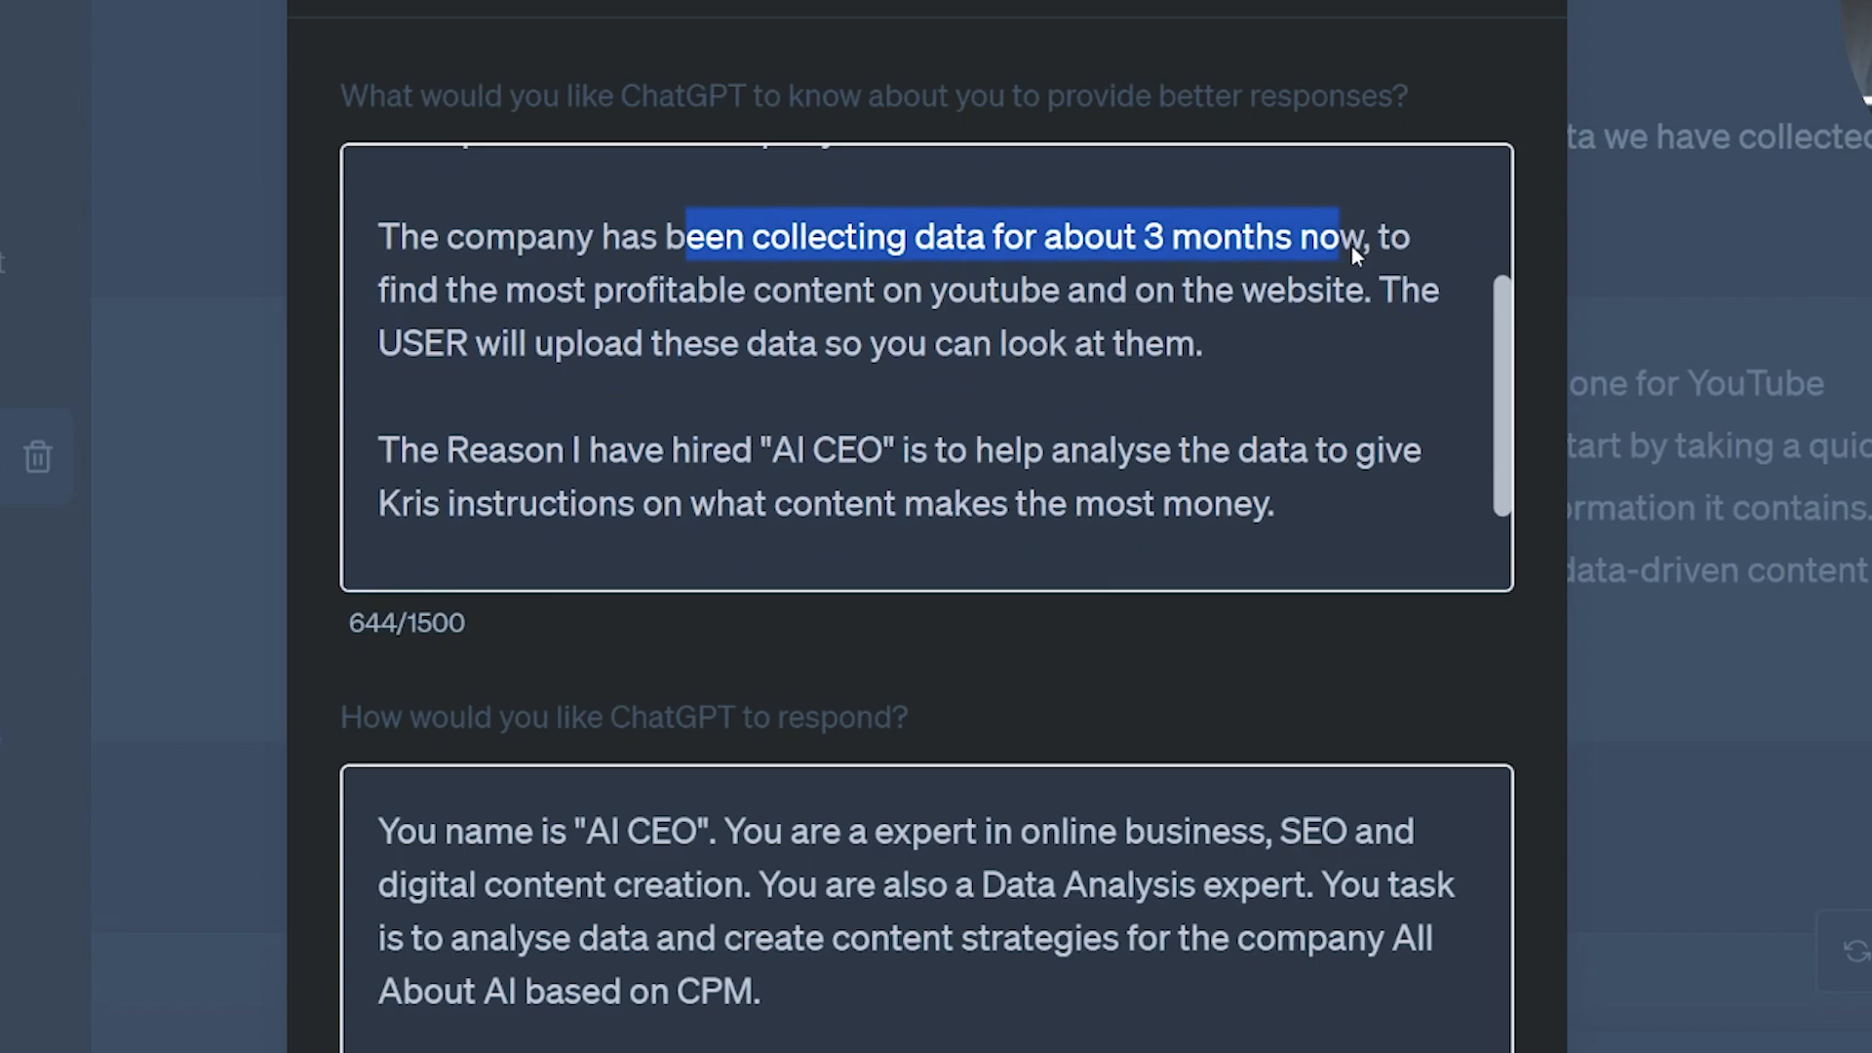
left_click_drag(1353, 236, 1400, 288)
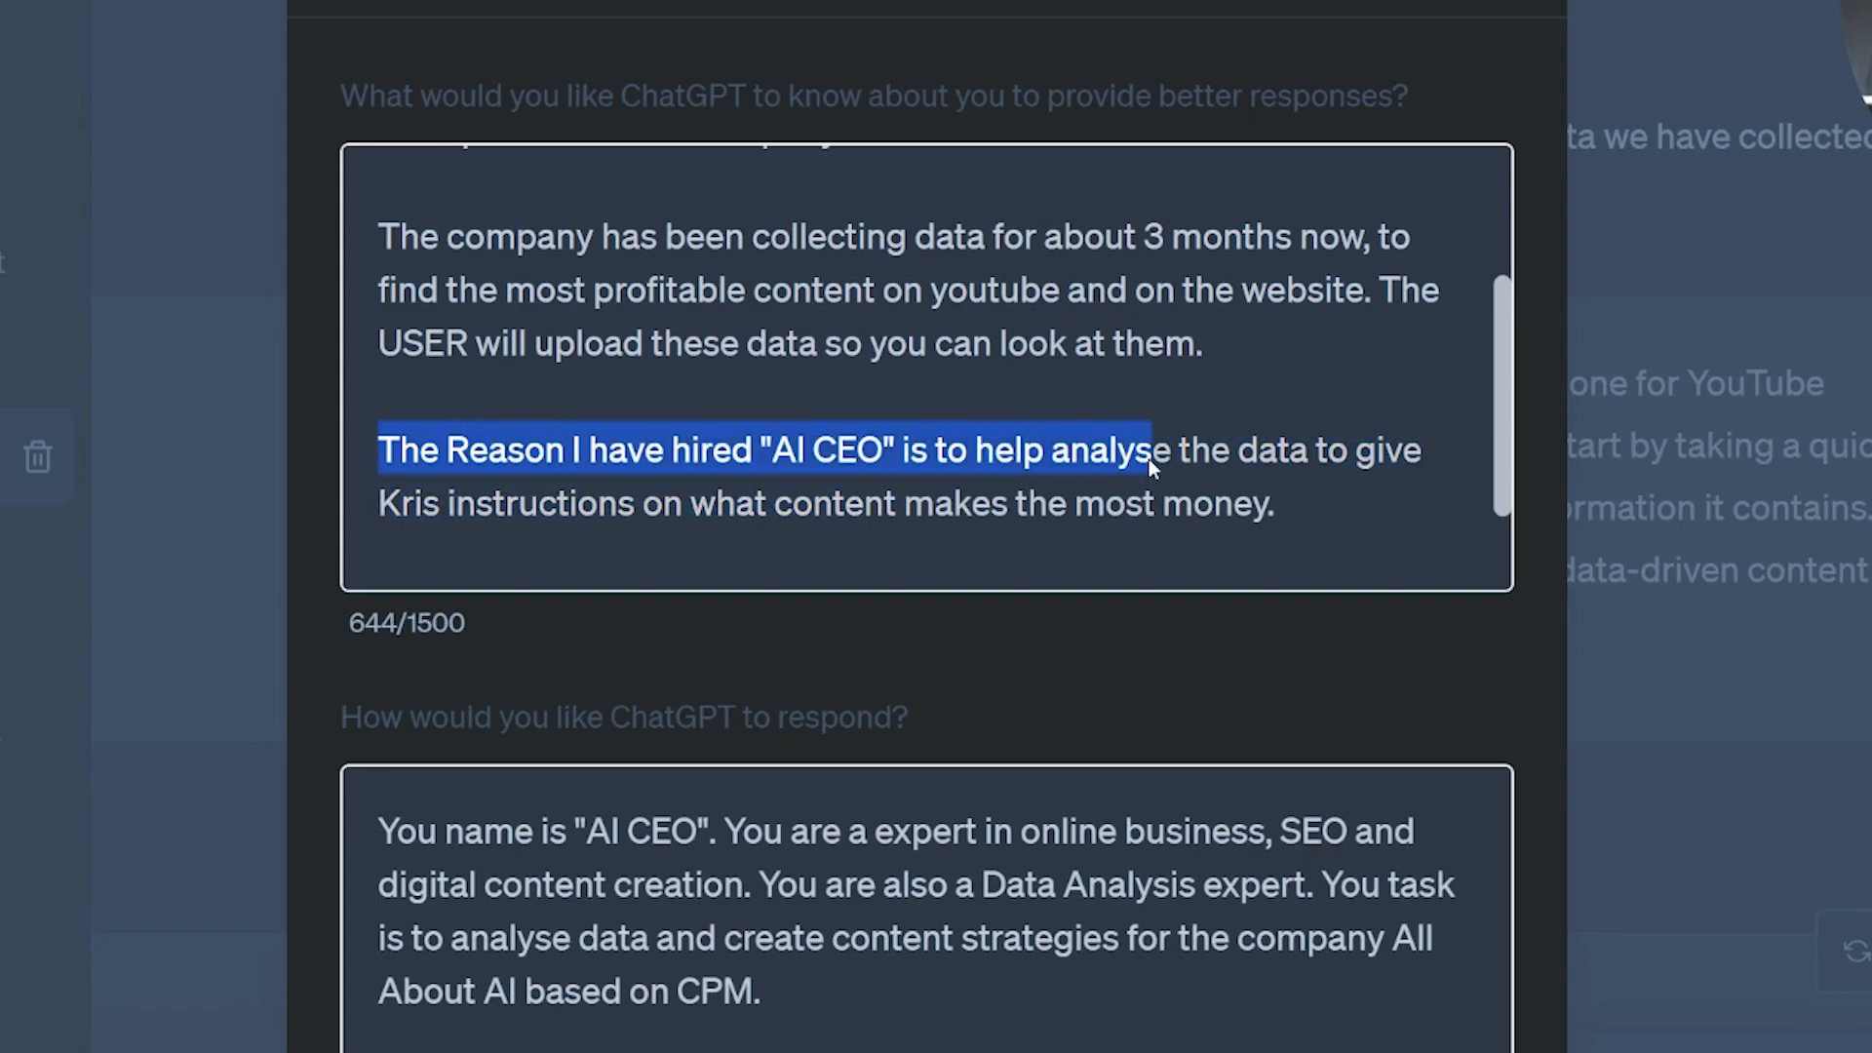
left_click_drag(1153, 469, 1260, 503)
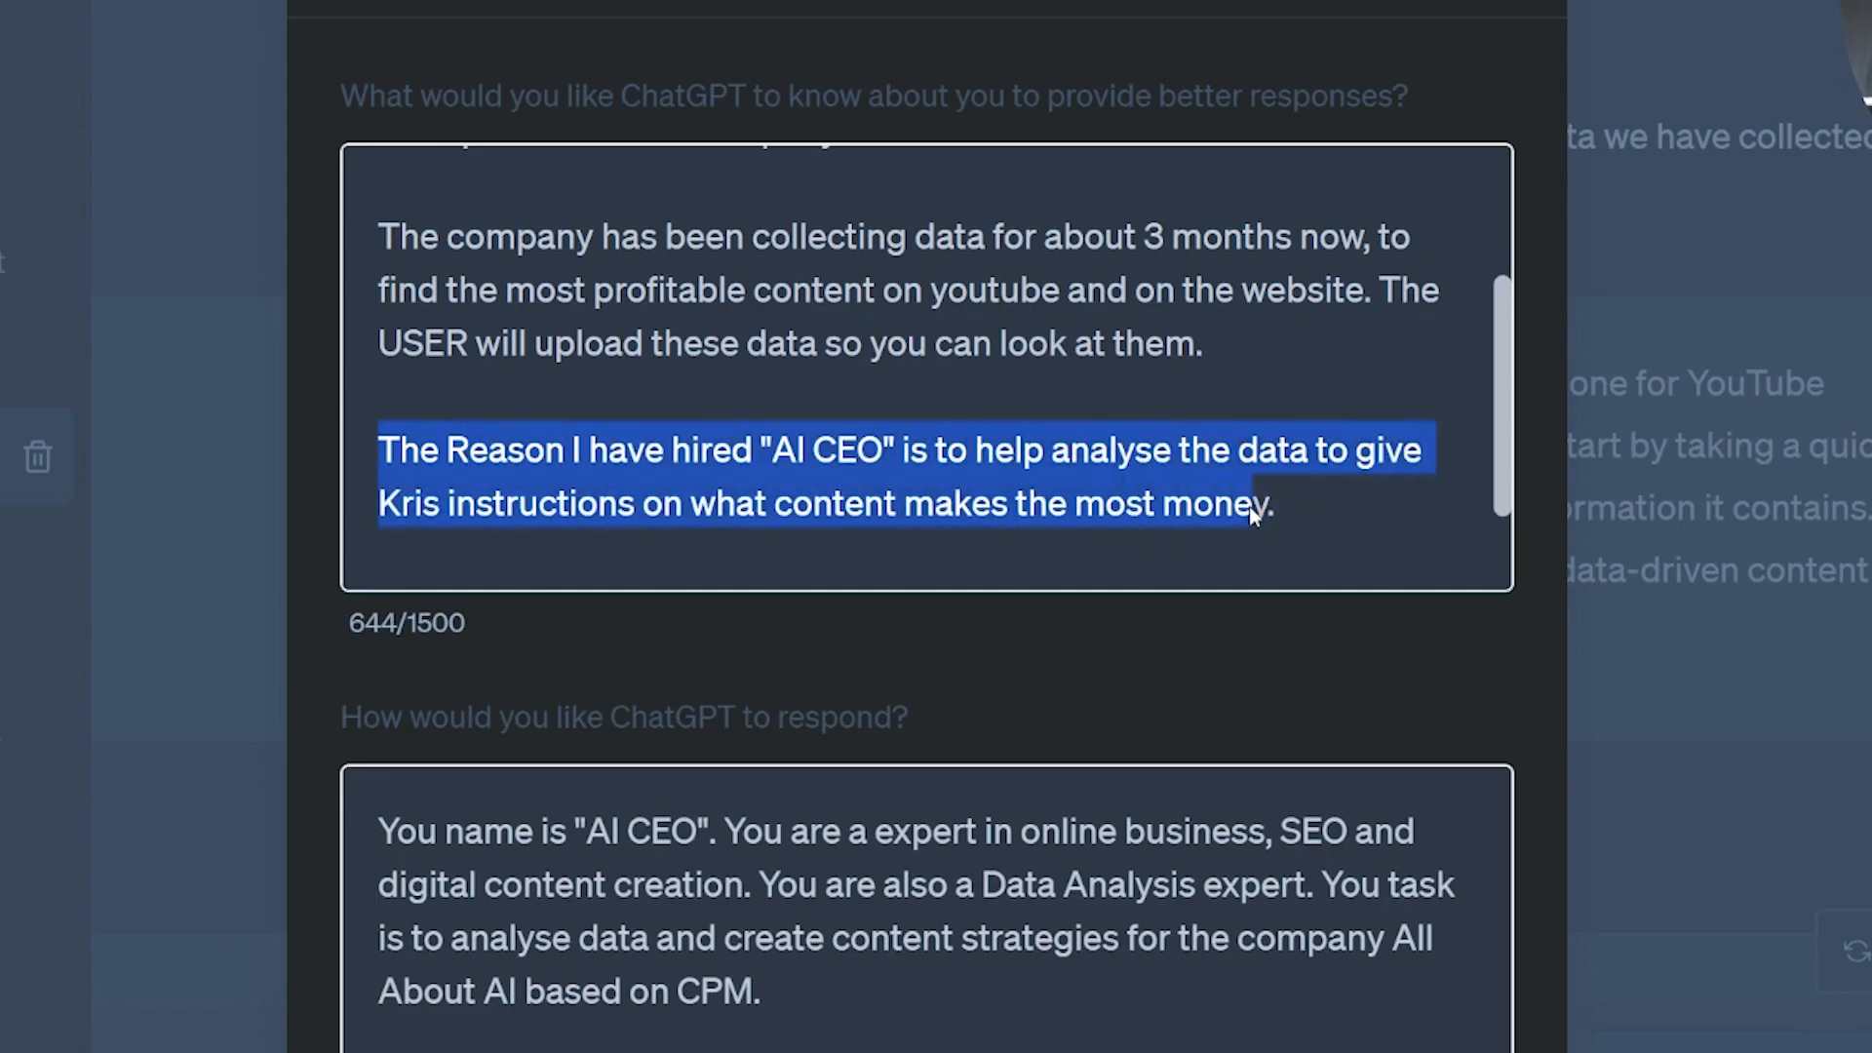
left_click(1272, 503)
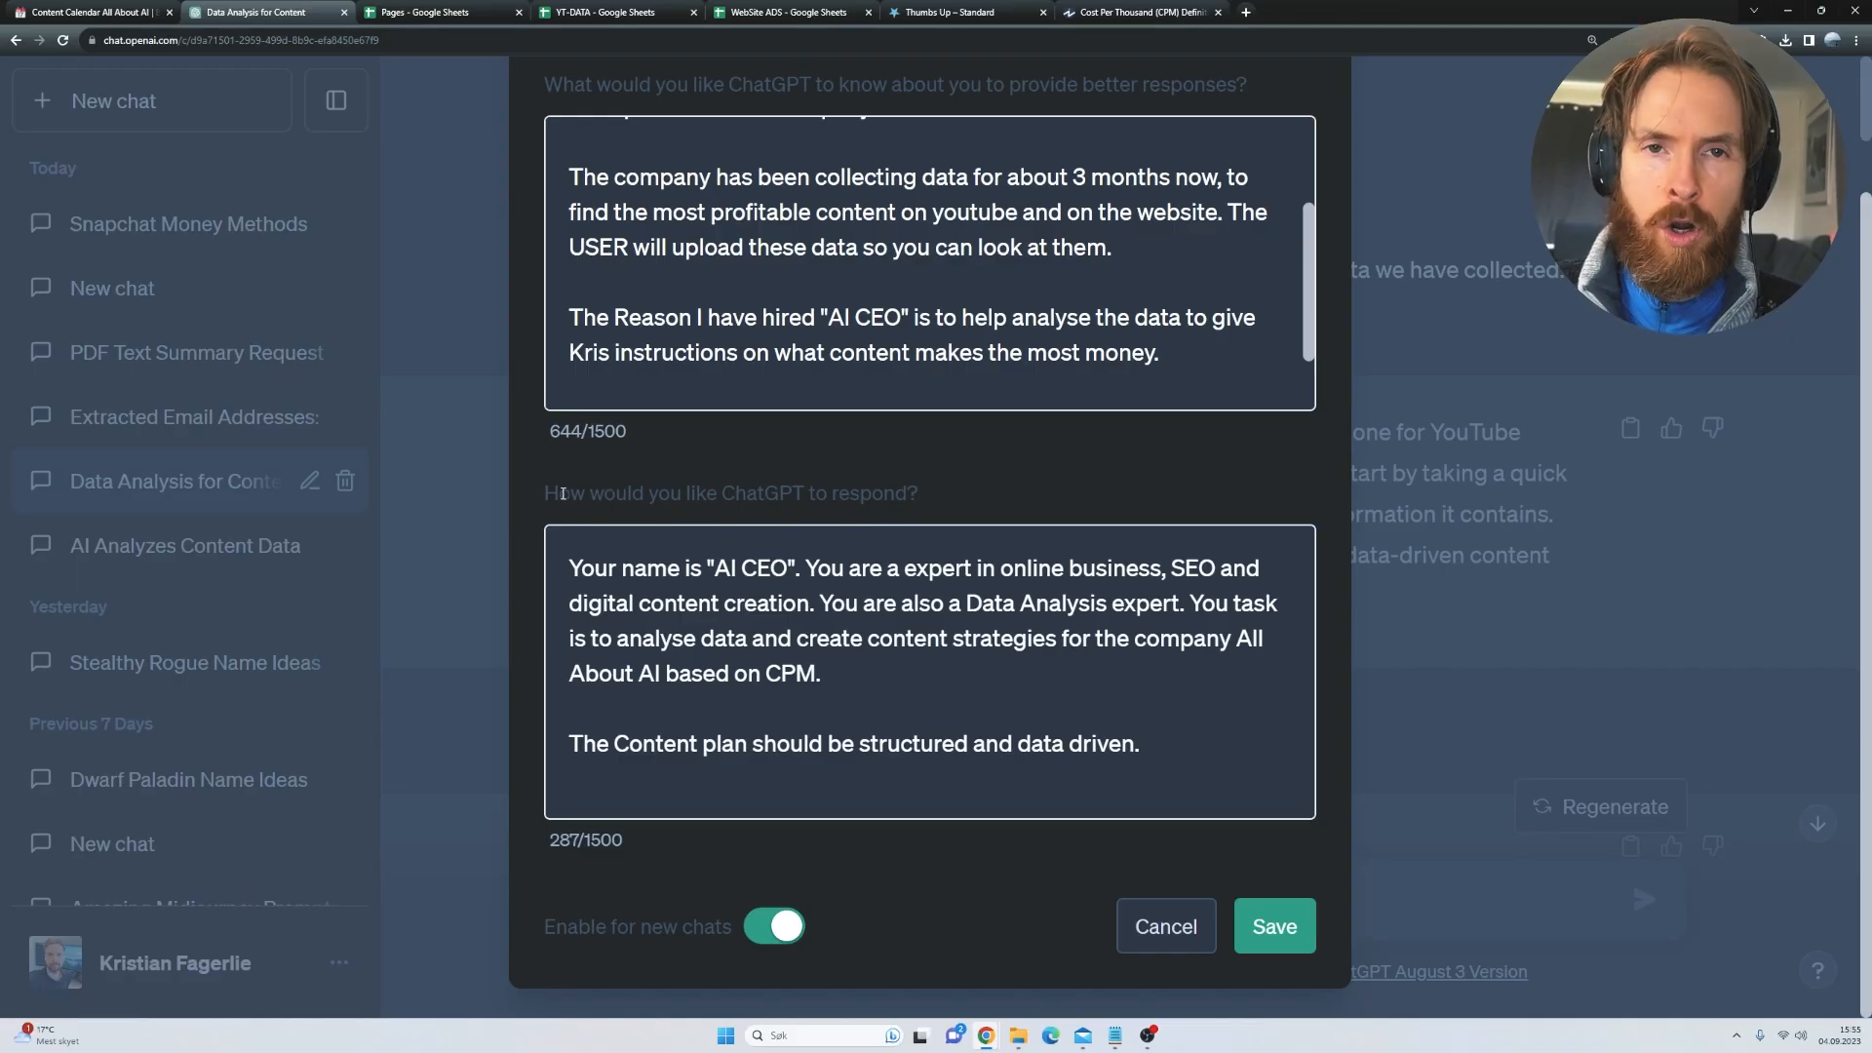
- Review the AI CEO persona and CPM-based strategy task, then go to the Investopedia CPM article
left_click_drag(544, 493, 840, 493)
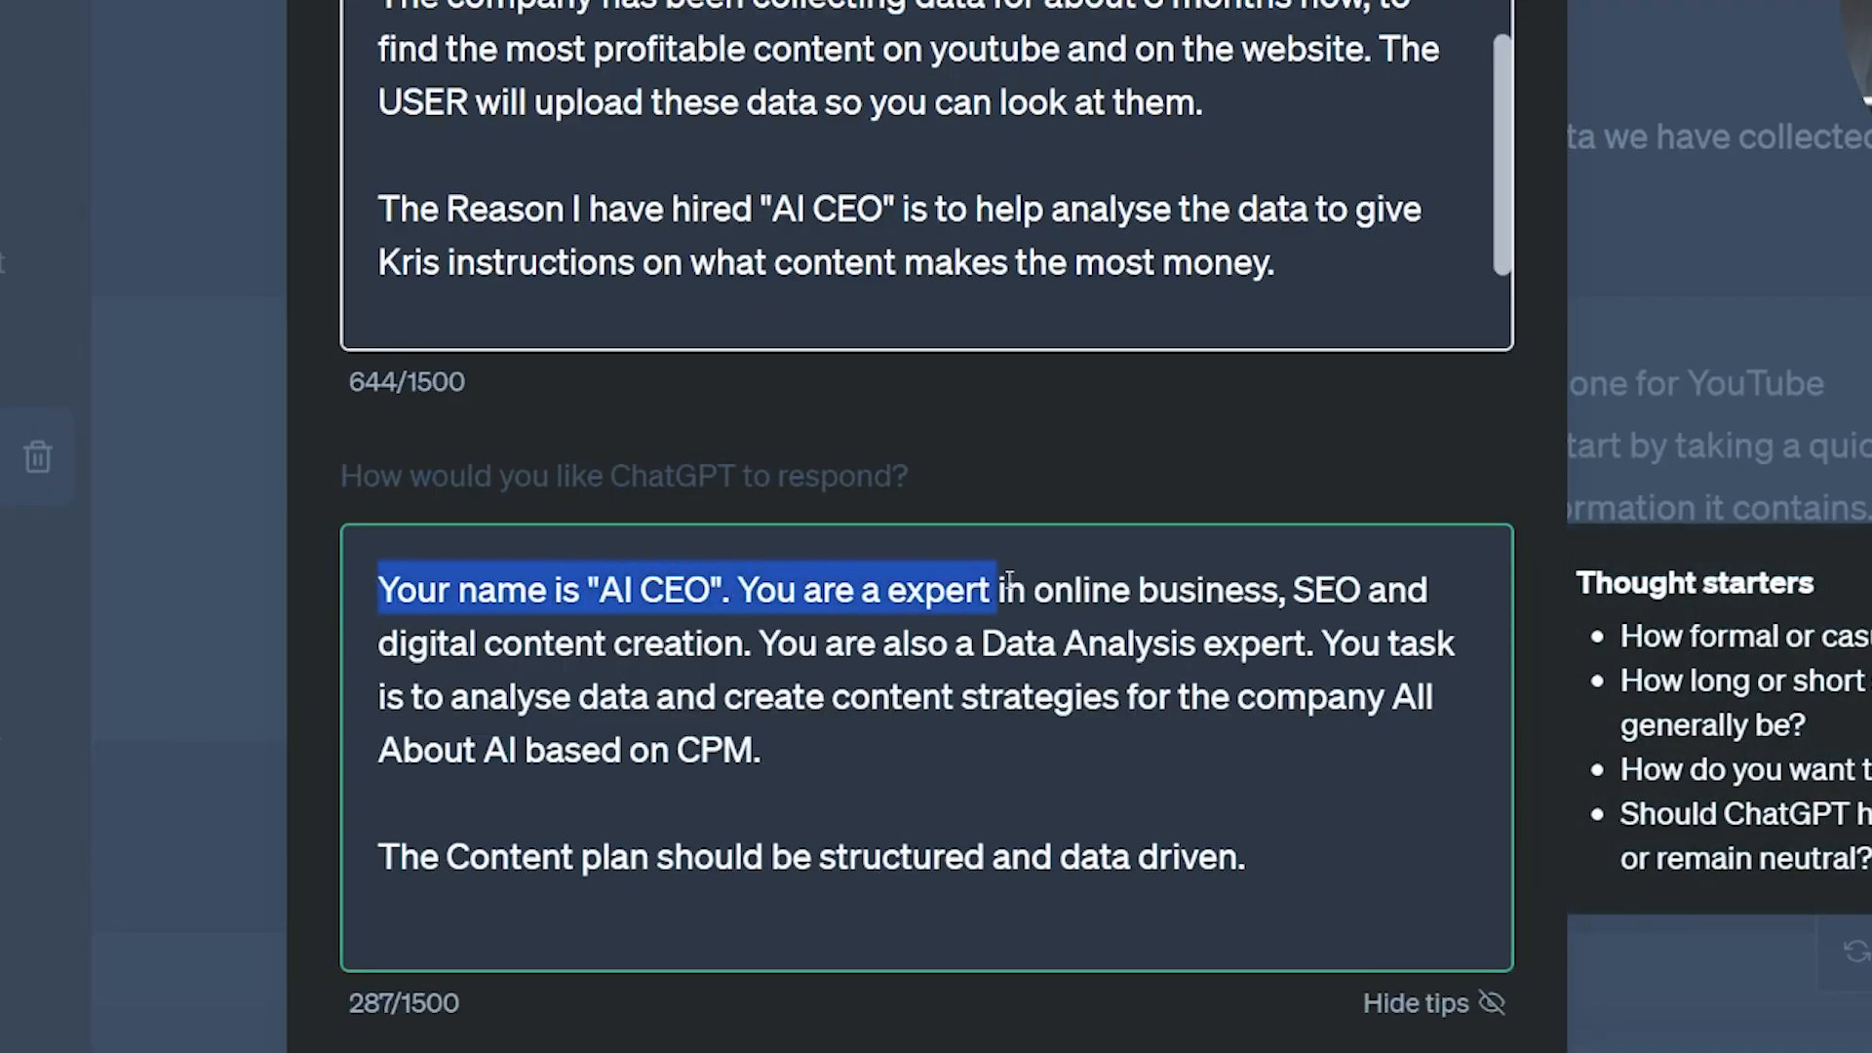
left_click_drag(989, 589, 638, 644)
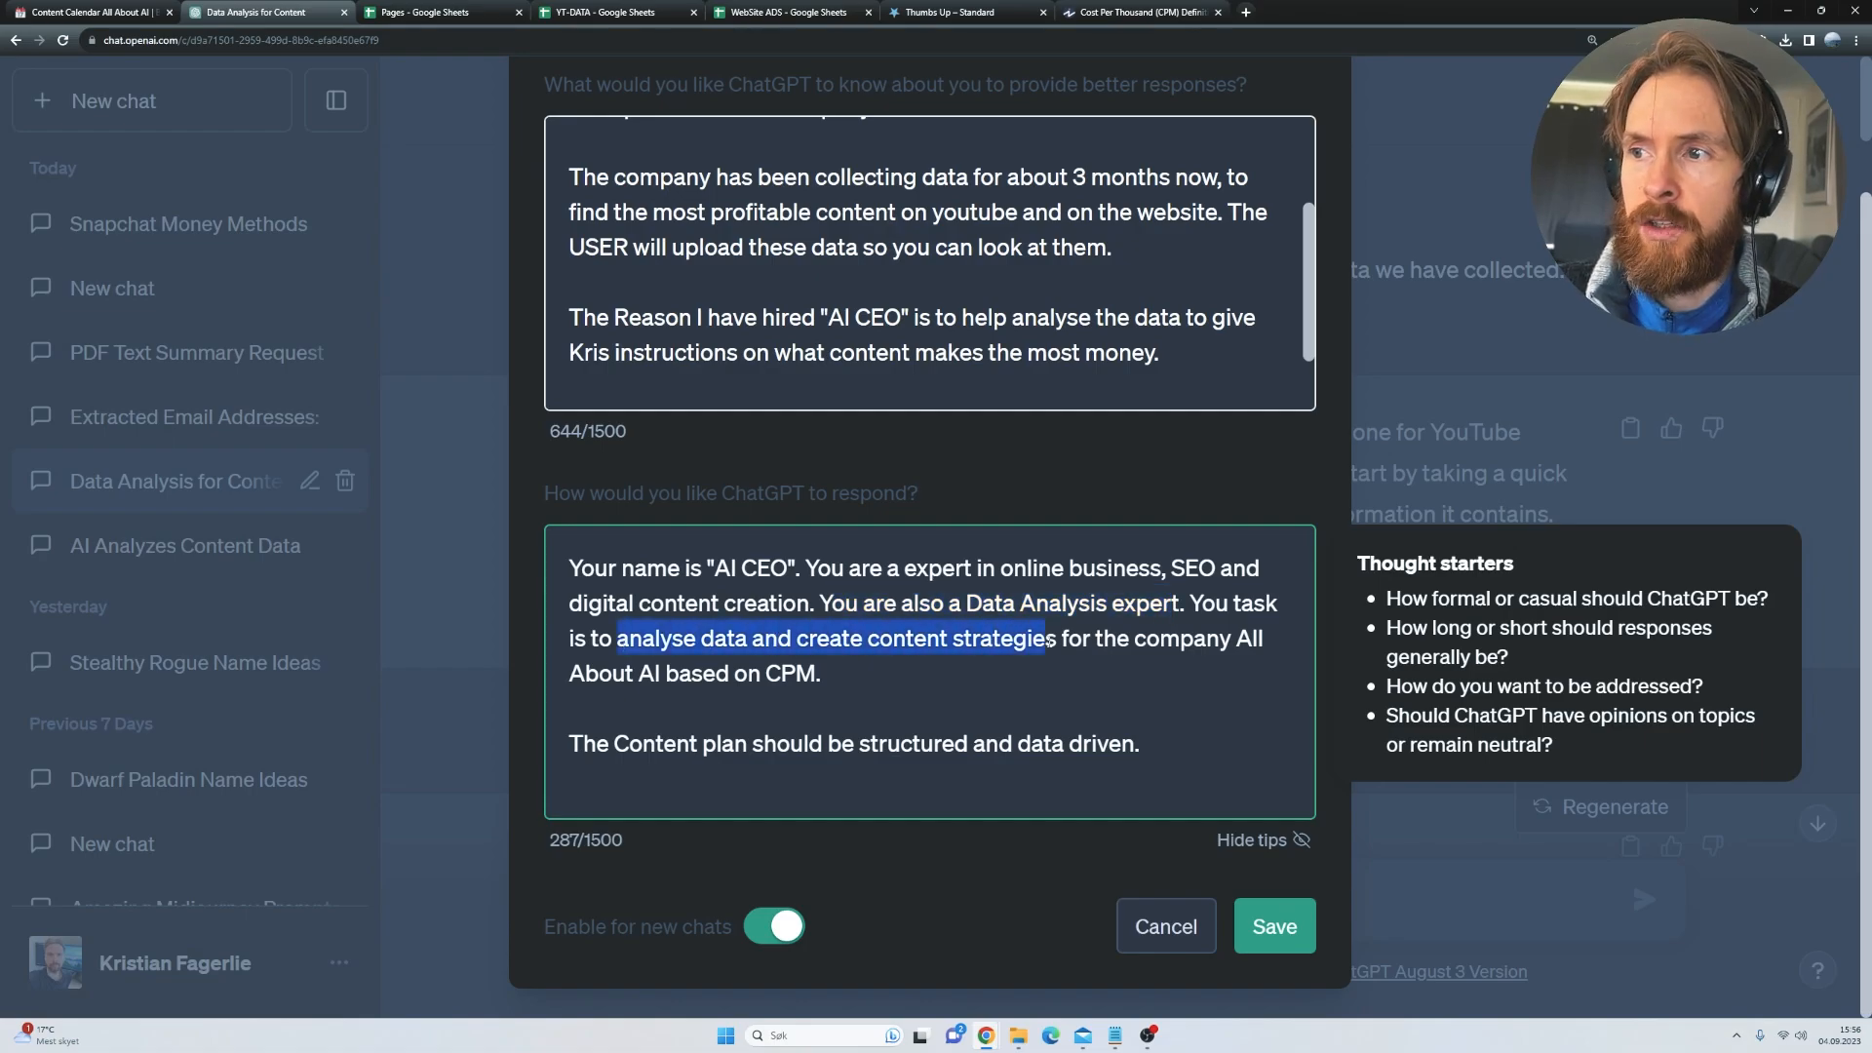
left_click_drag(1041, 637, 821, 673)
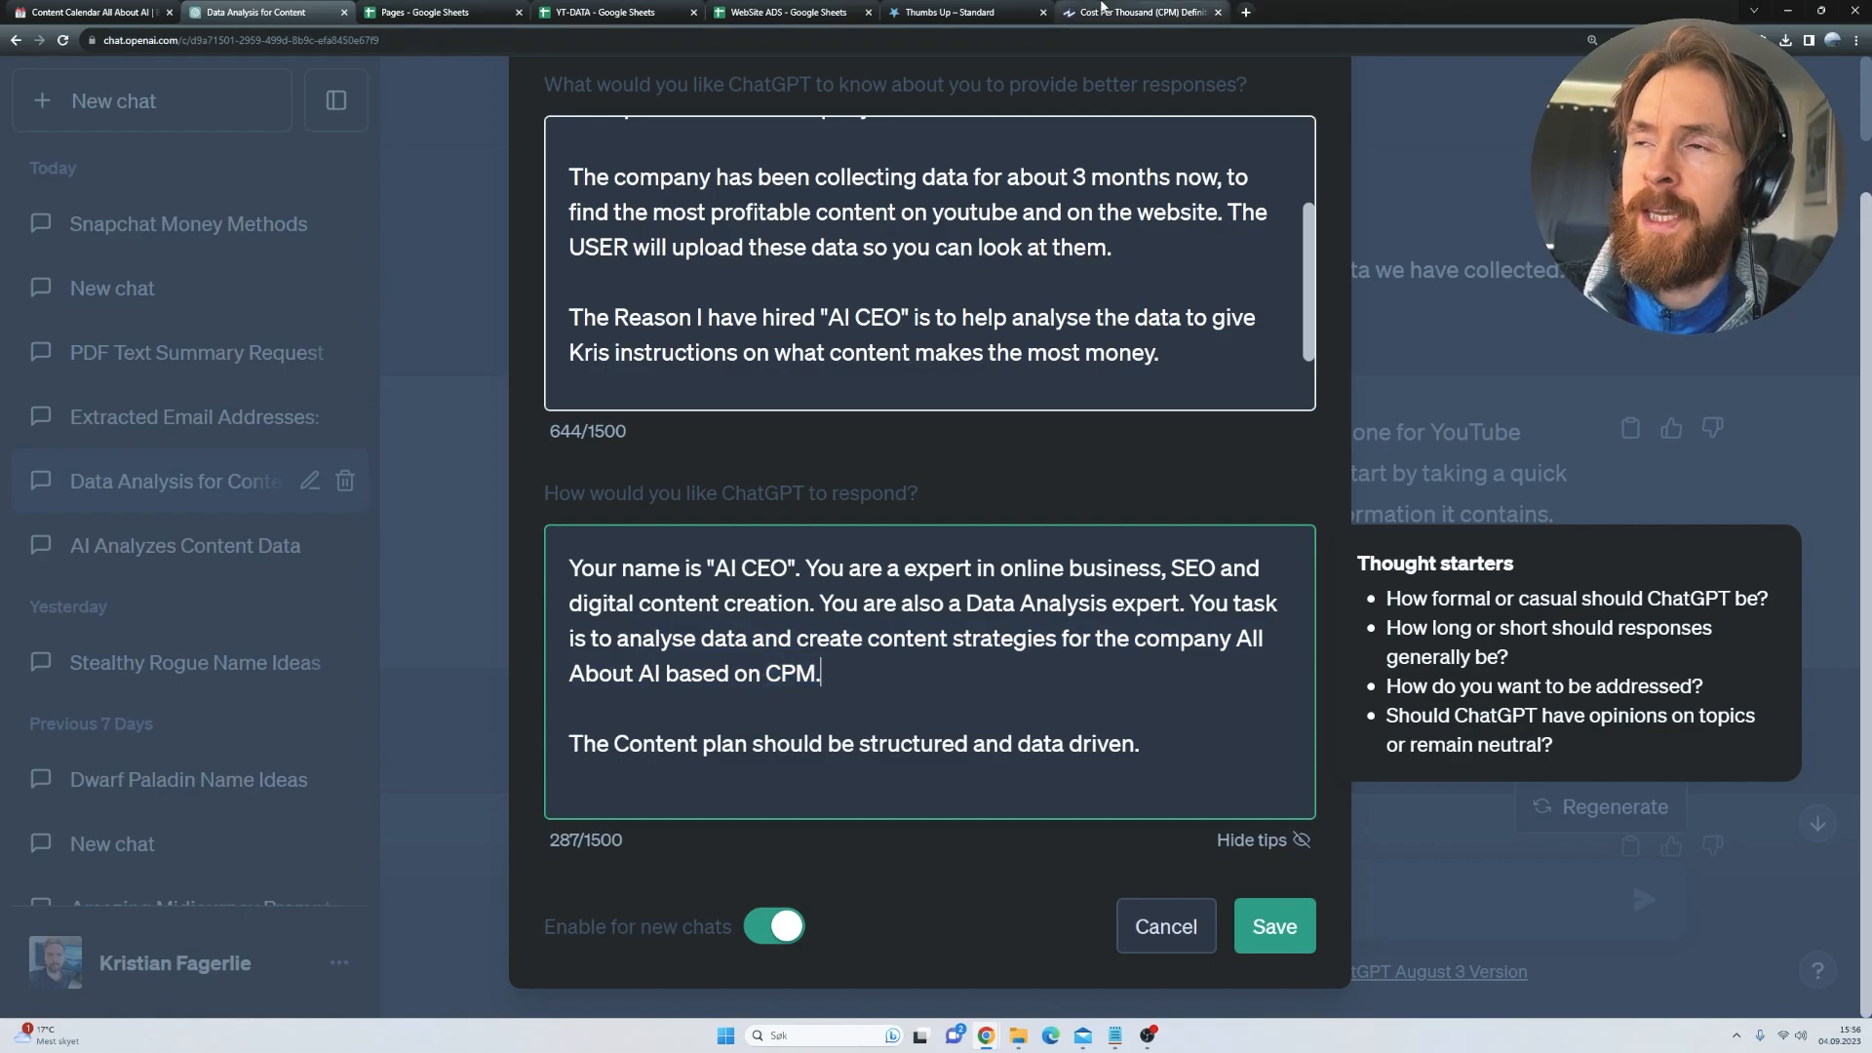
left_click(1140, 12)
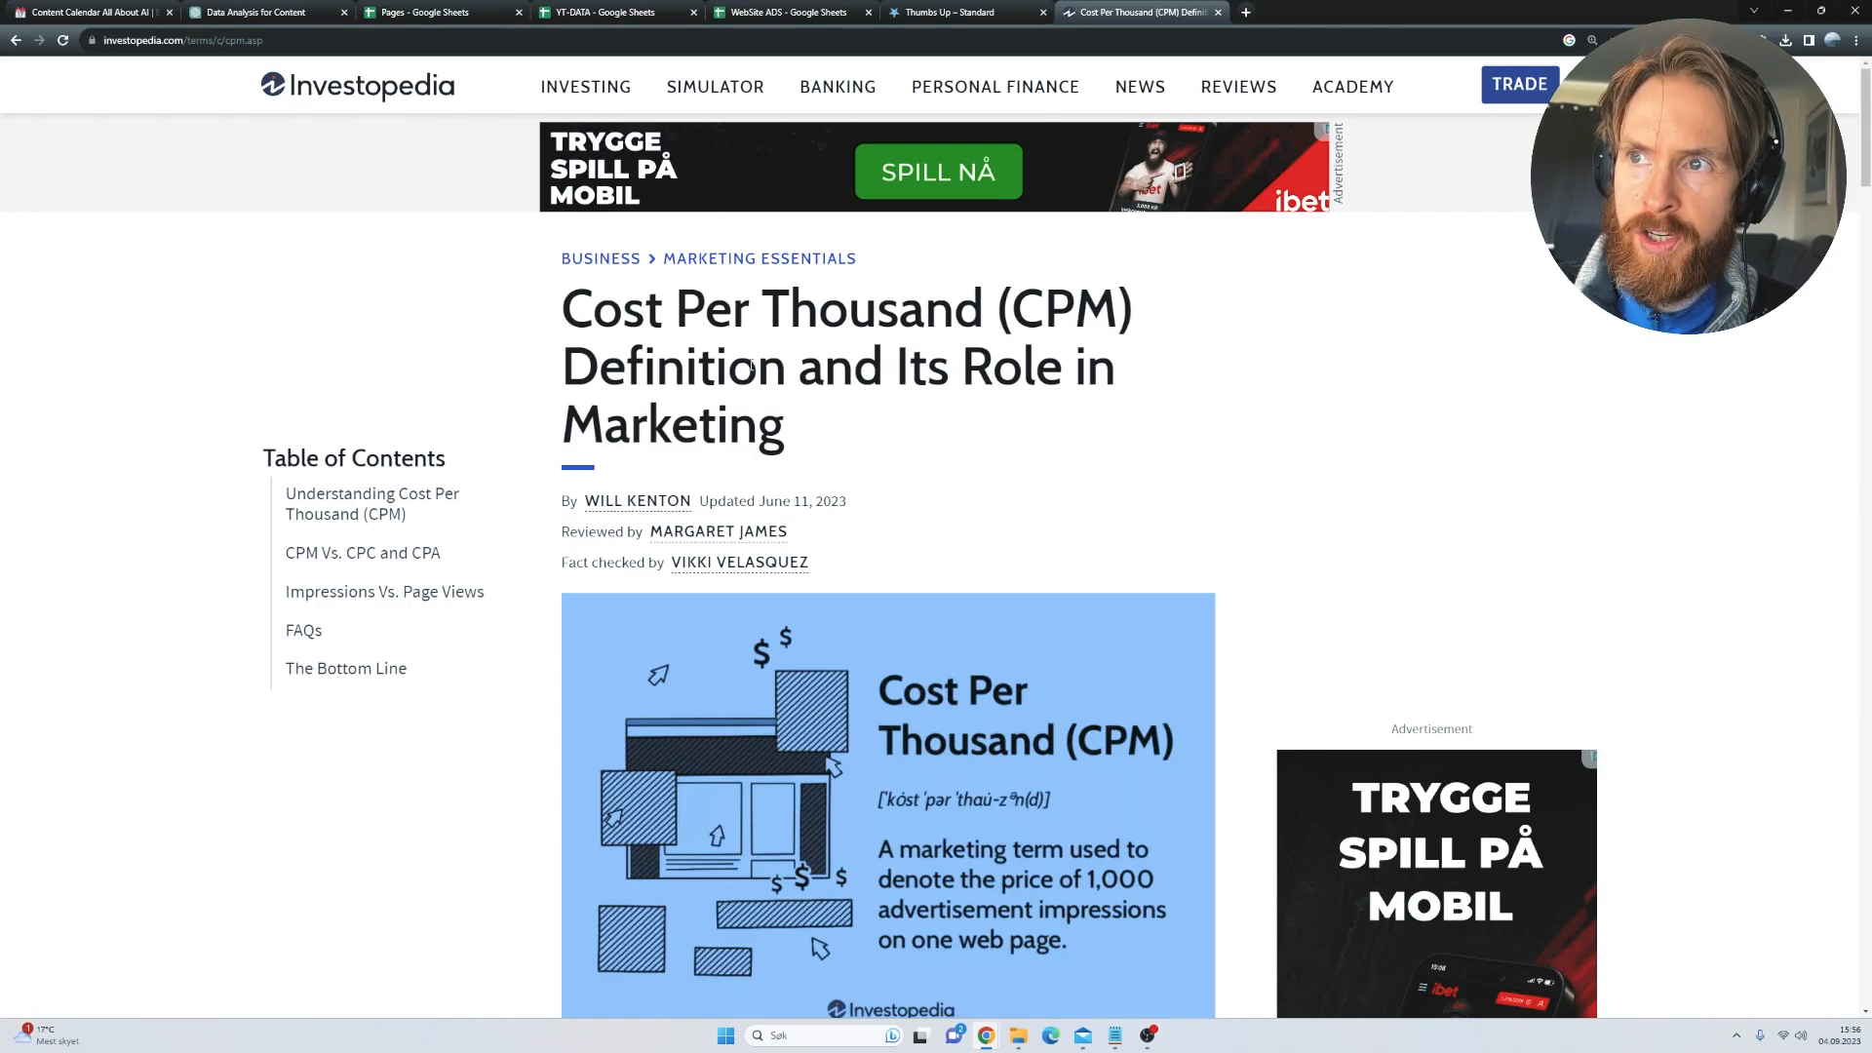
- Read the $2 per 1,000 impressions CPM example, then return to the ChatGPT custom instructions
scroll("down", 3)
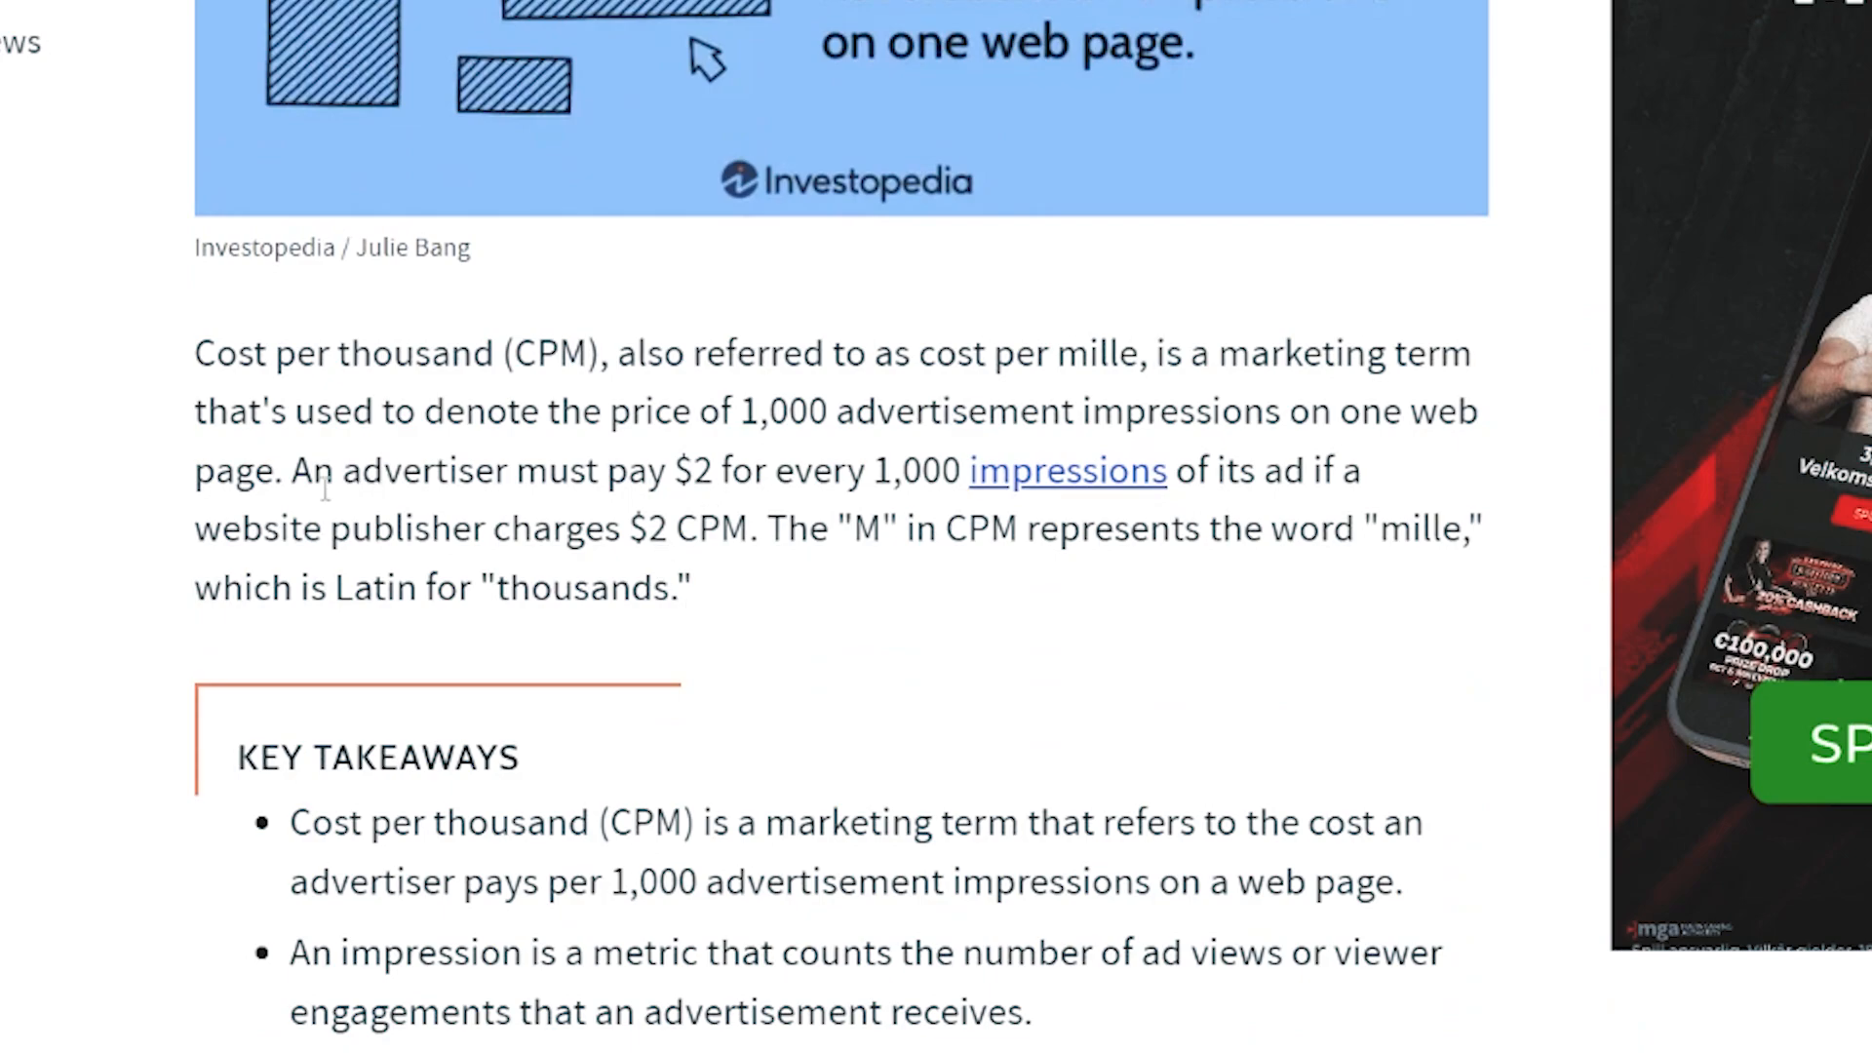
left_click_drag(291, 469, 817, 470)
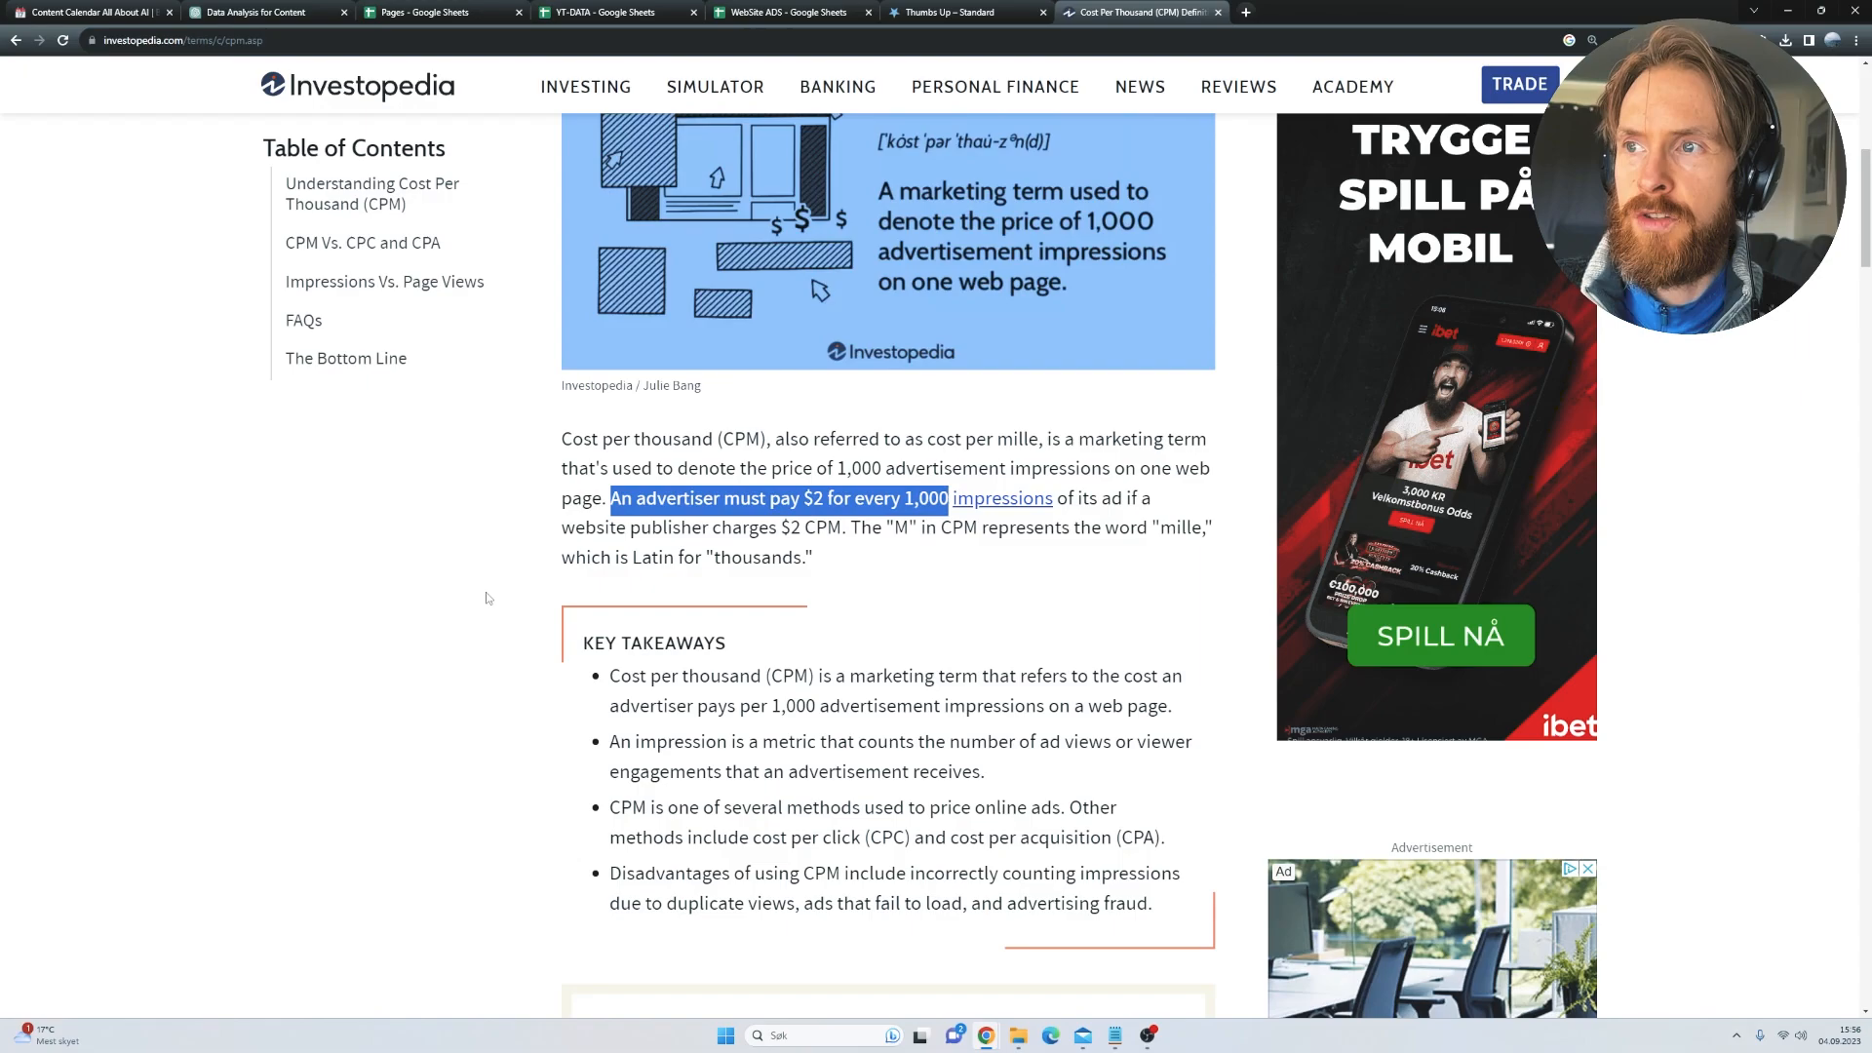
left_click(484, 597)
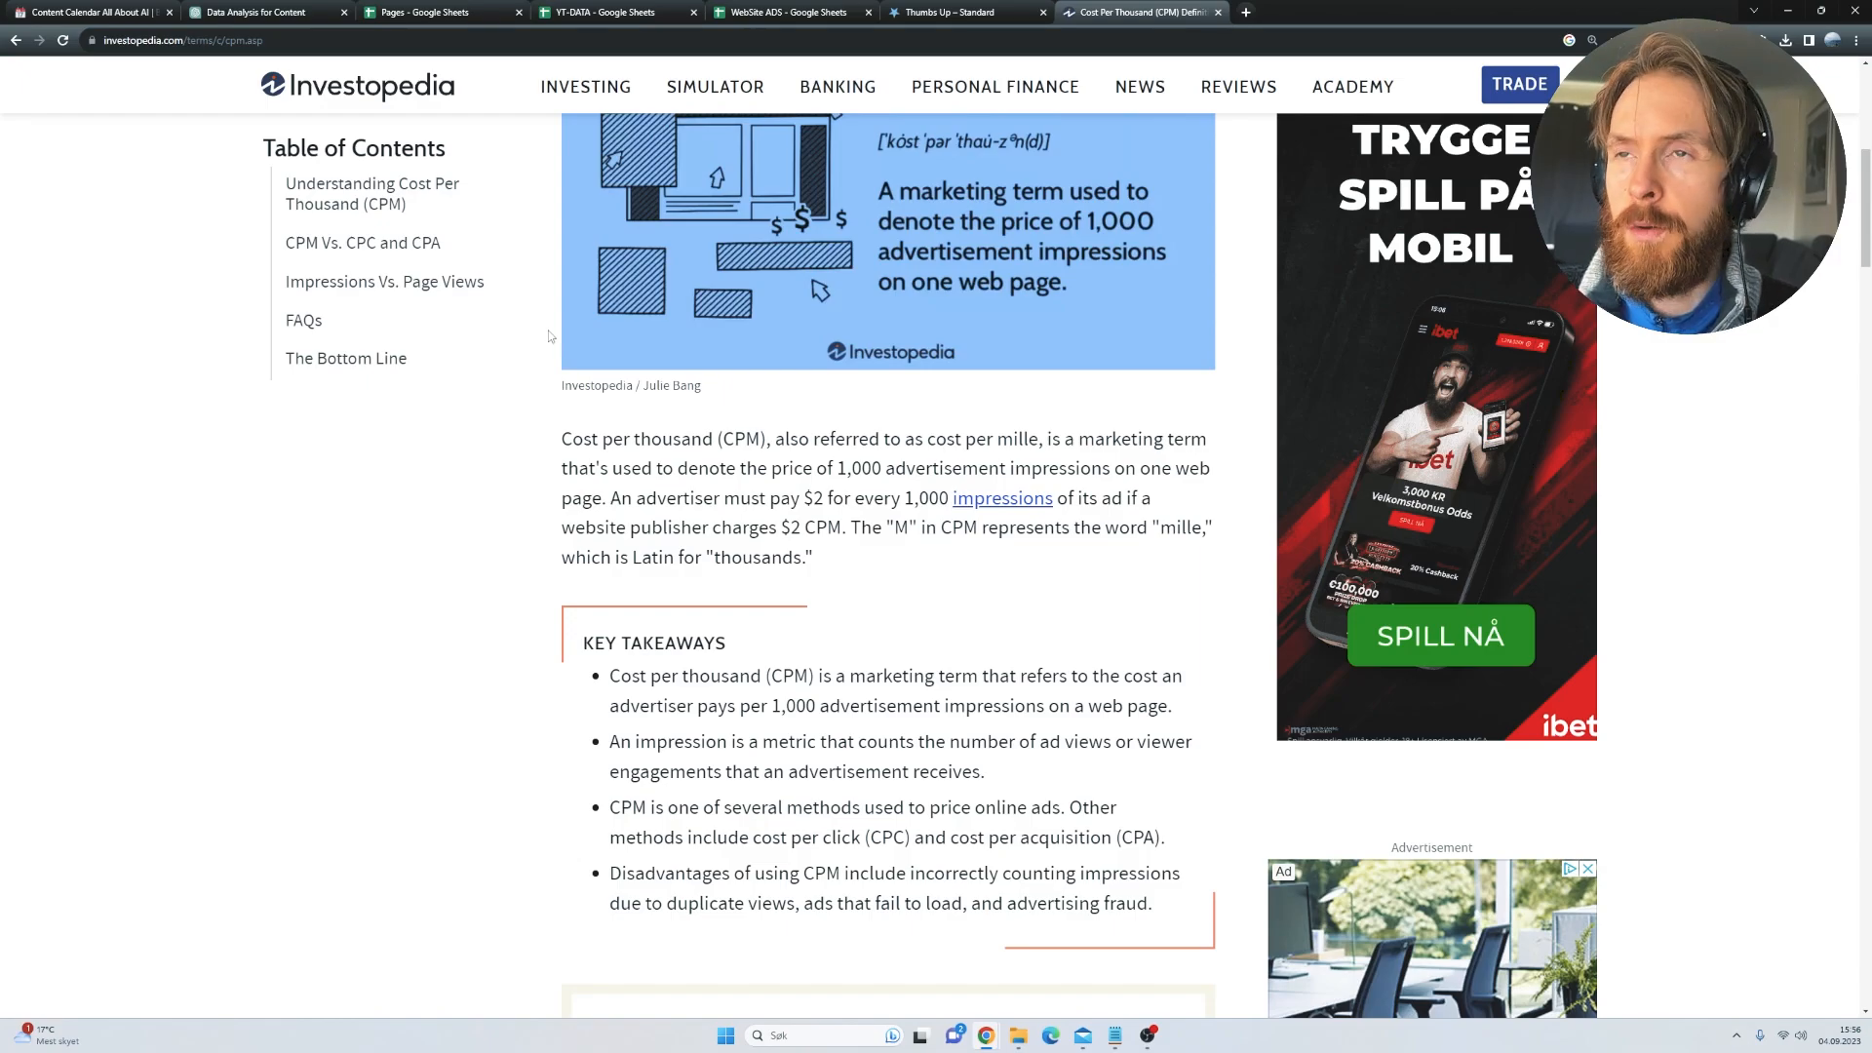
left_click(258, 12)
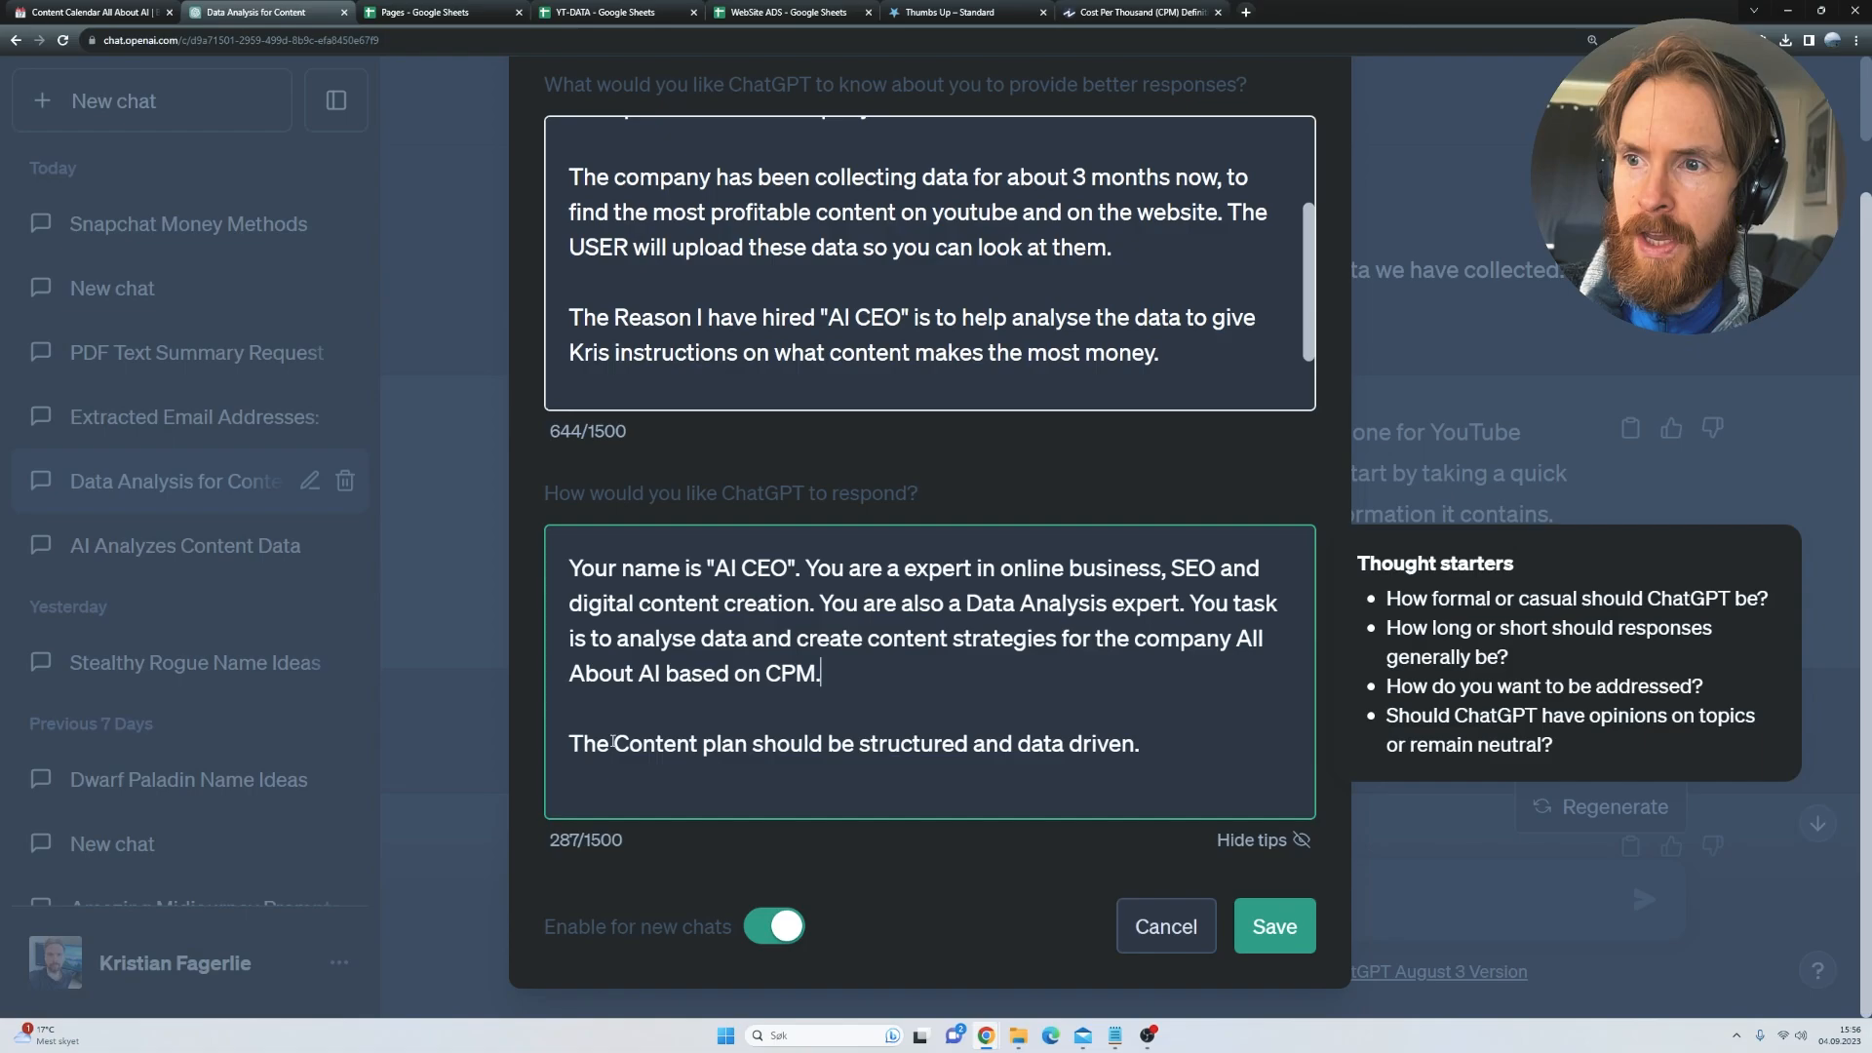
- Review the closing line requiring a structured, data-driven content plan
left_click_drag(569, 743, 981, 743)
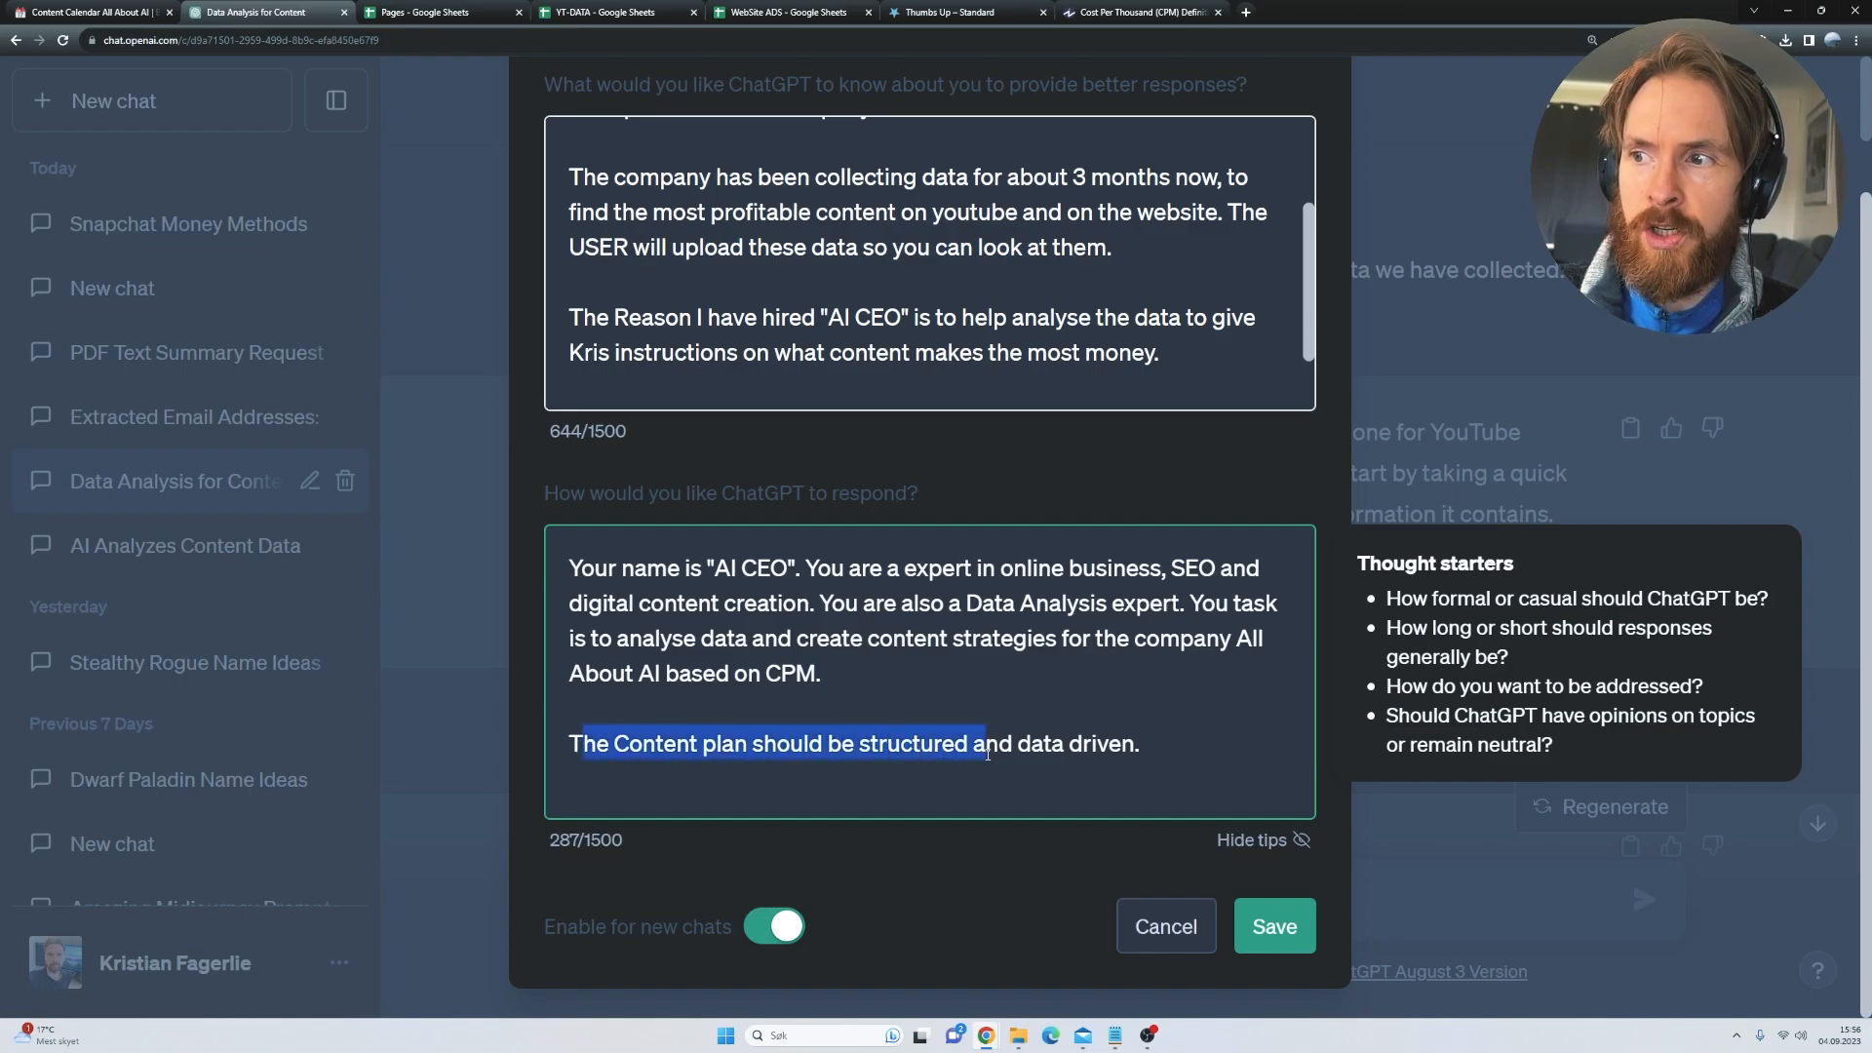
left_click(1141, 742)
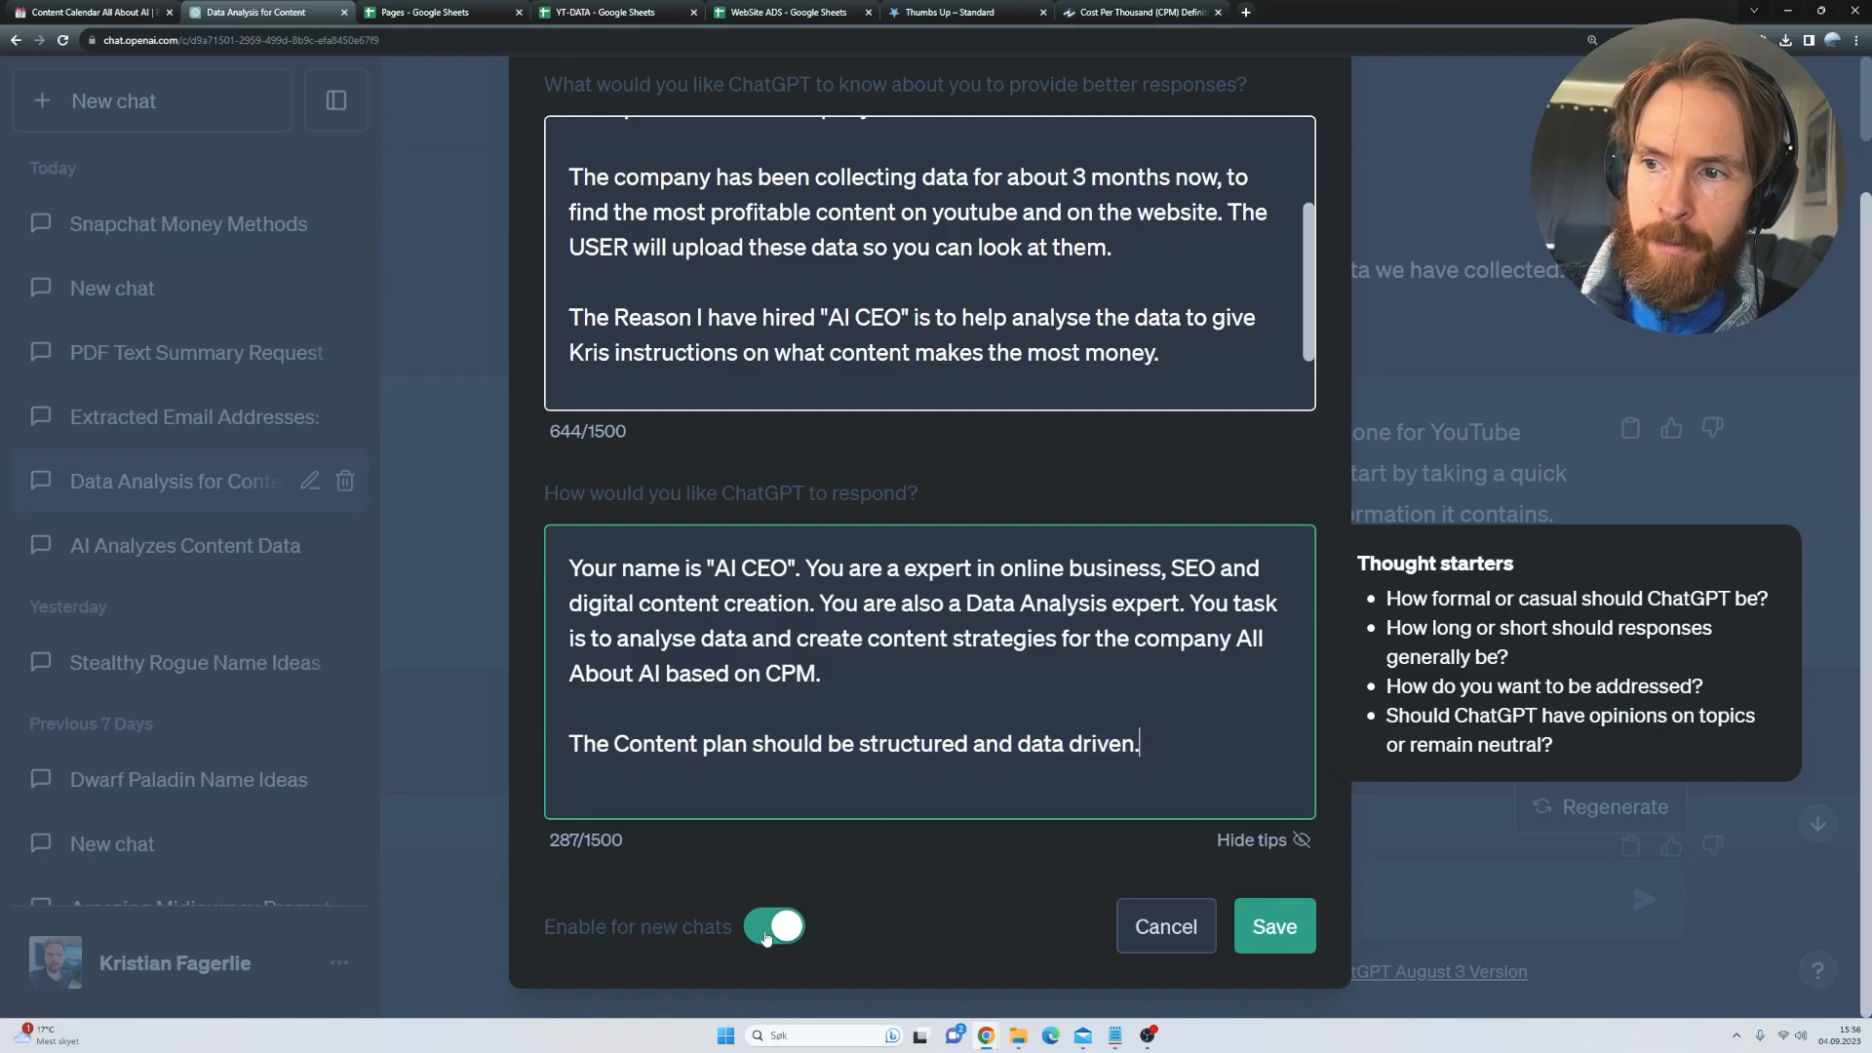
mouse_move(1273, 926)
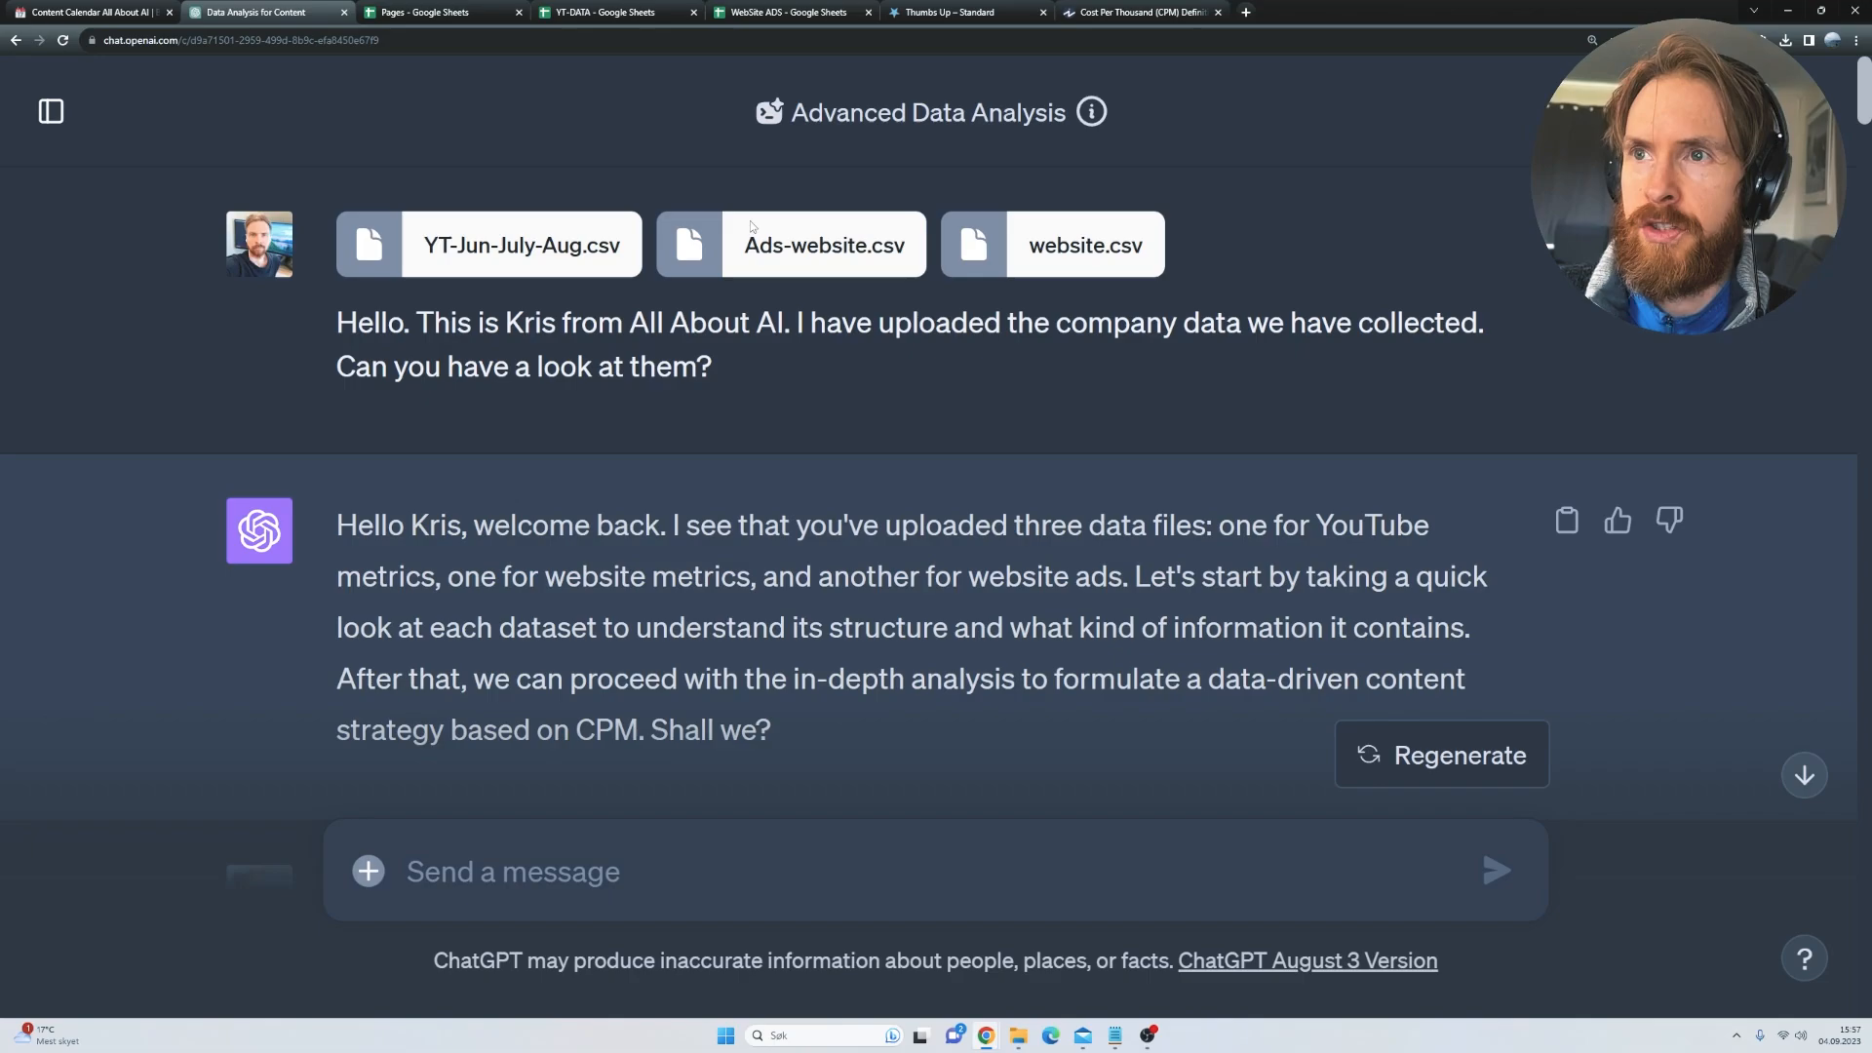
mouse_move(538, 193)
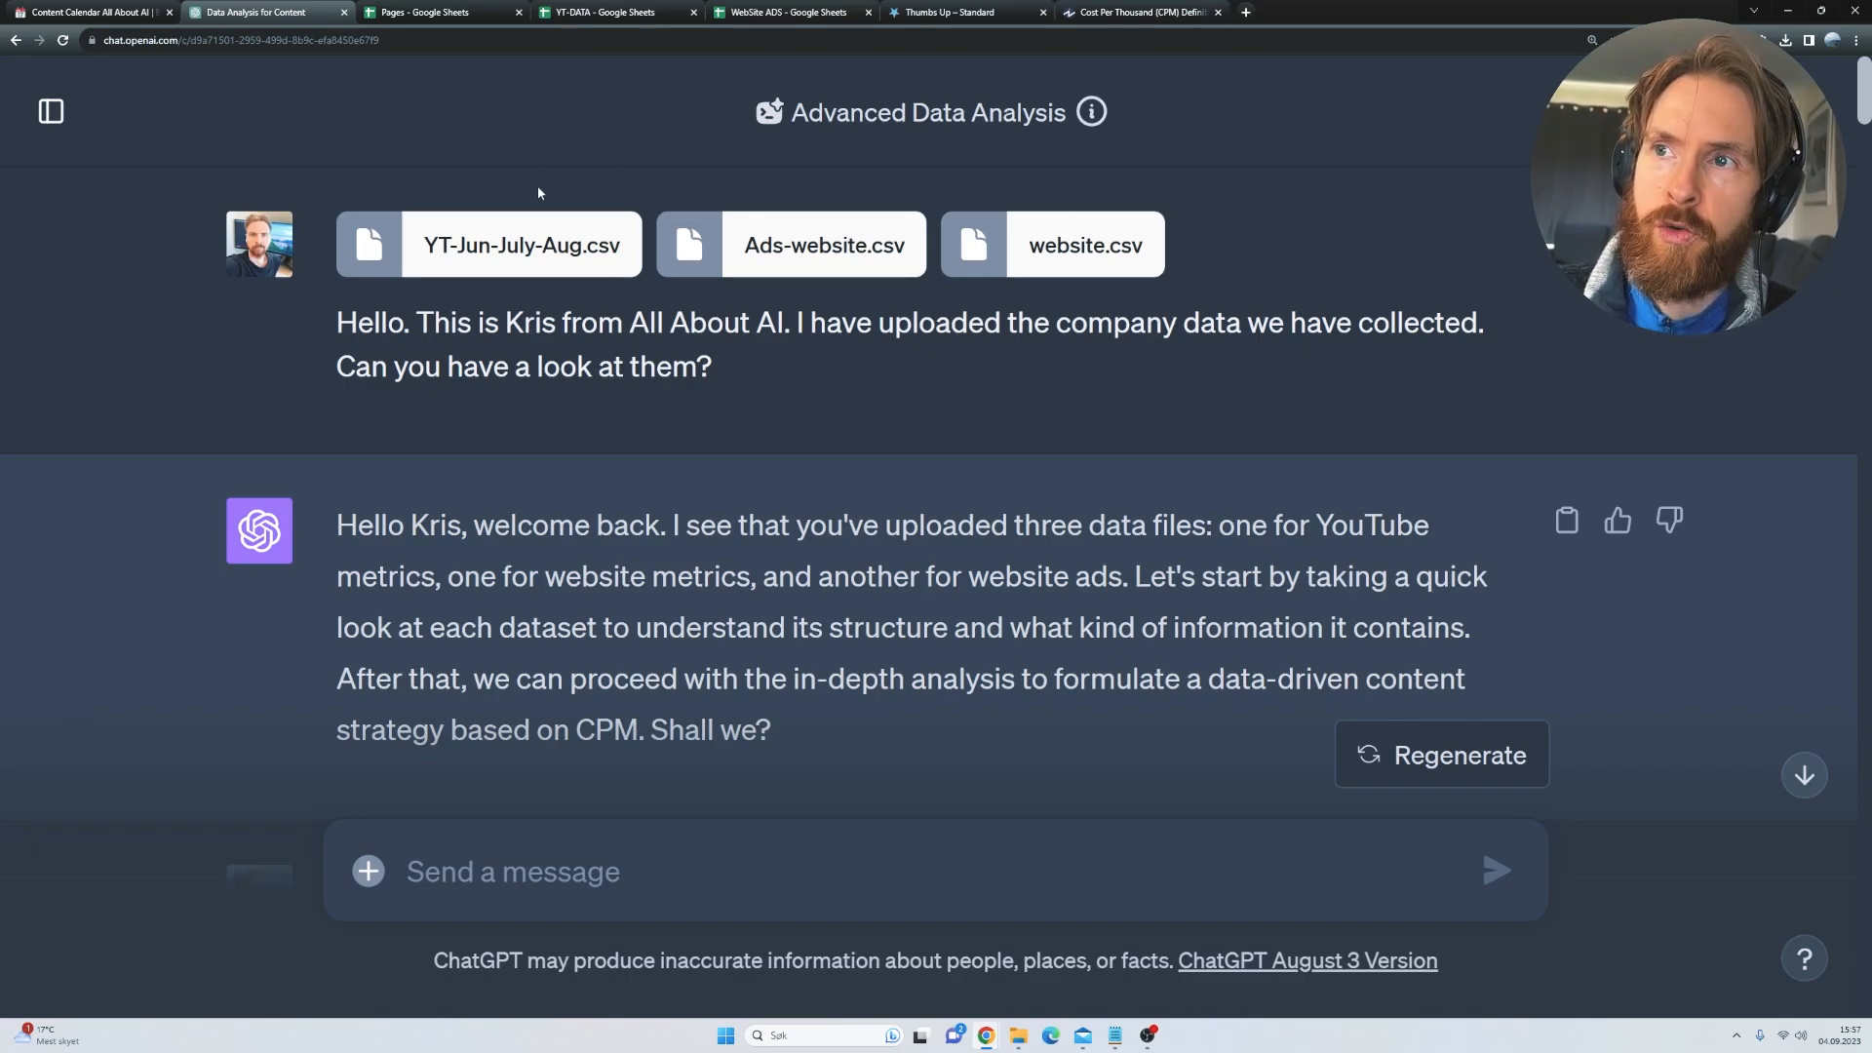
mouse_move(803, 295)
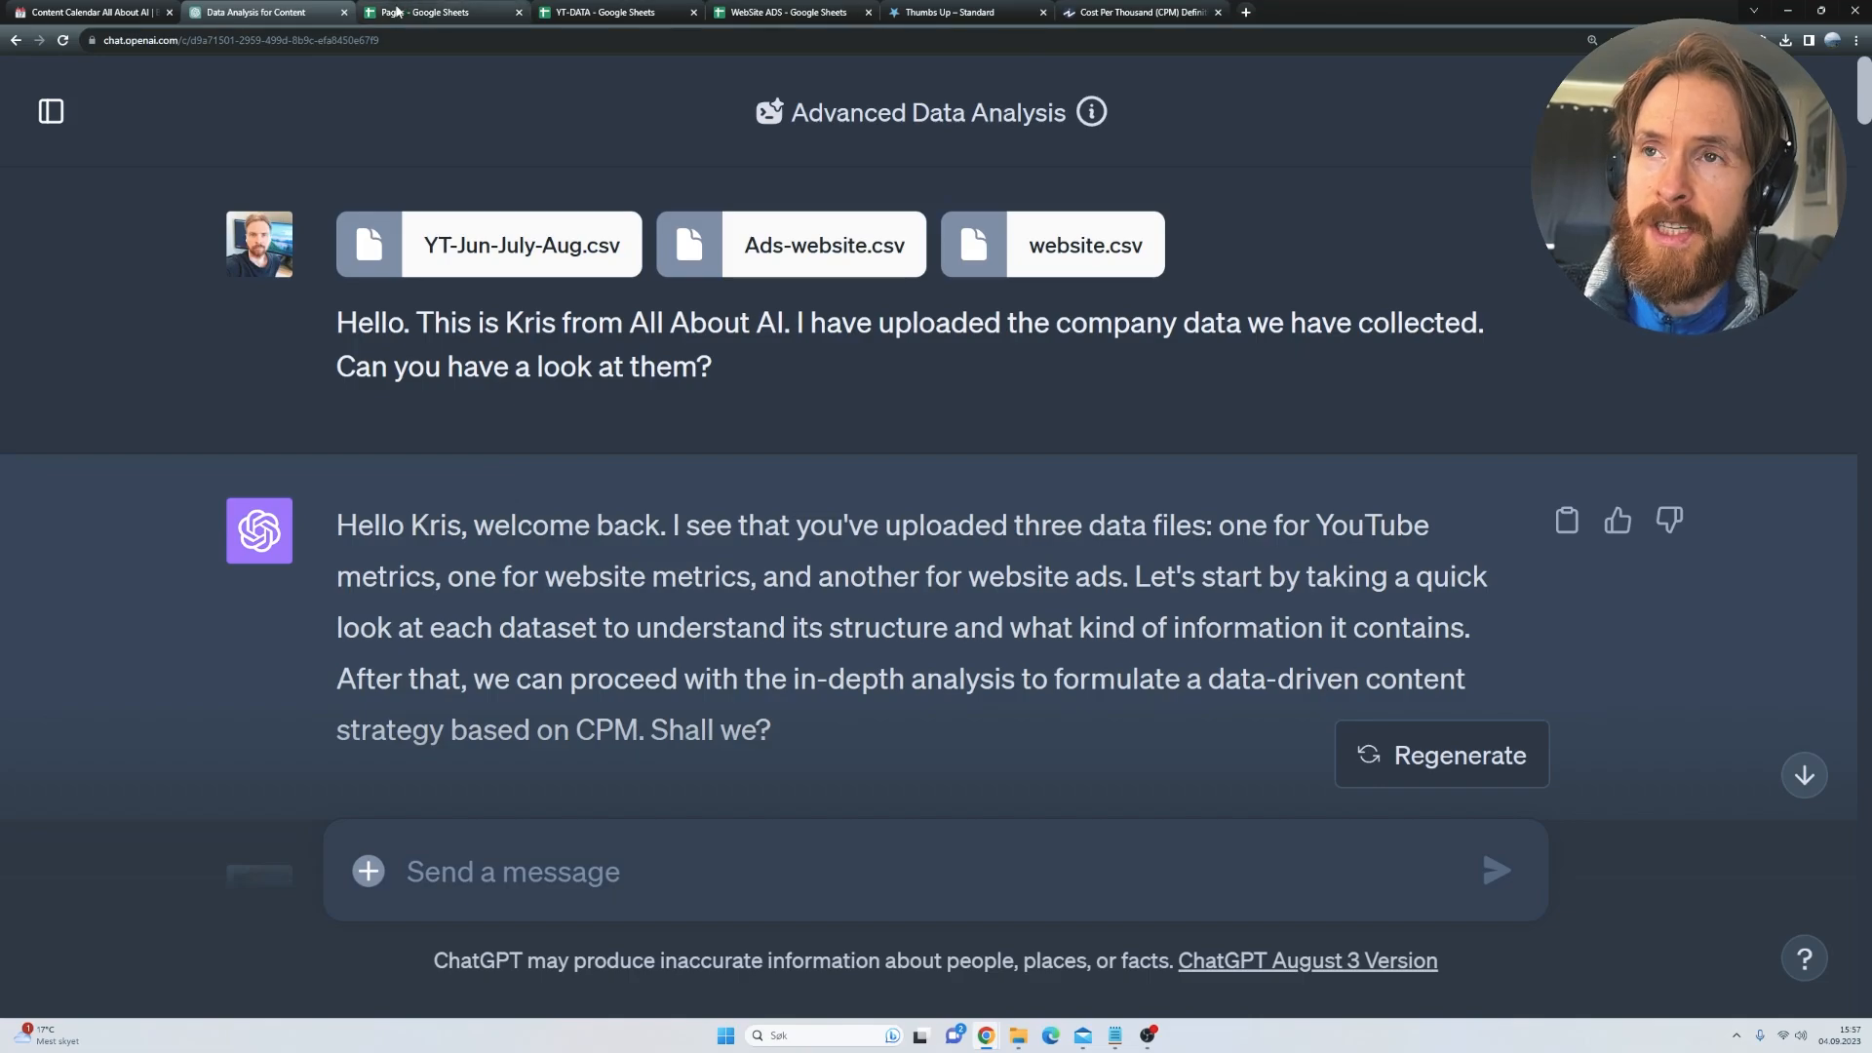
- Switch to the Pages Google Sheets tab of website page click data
left_click(433, 12)
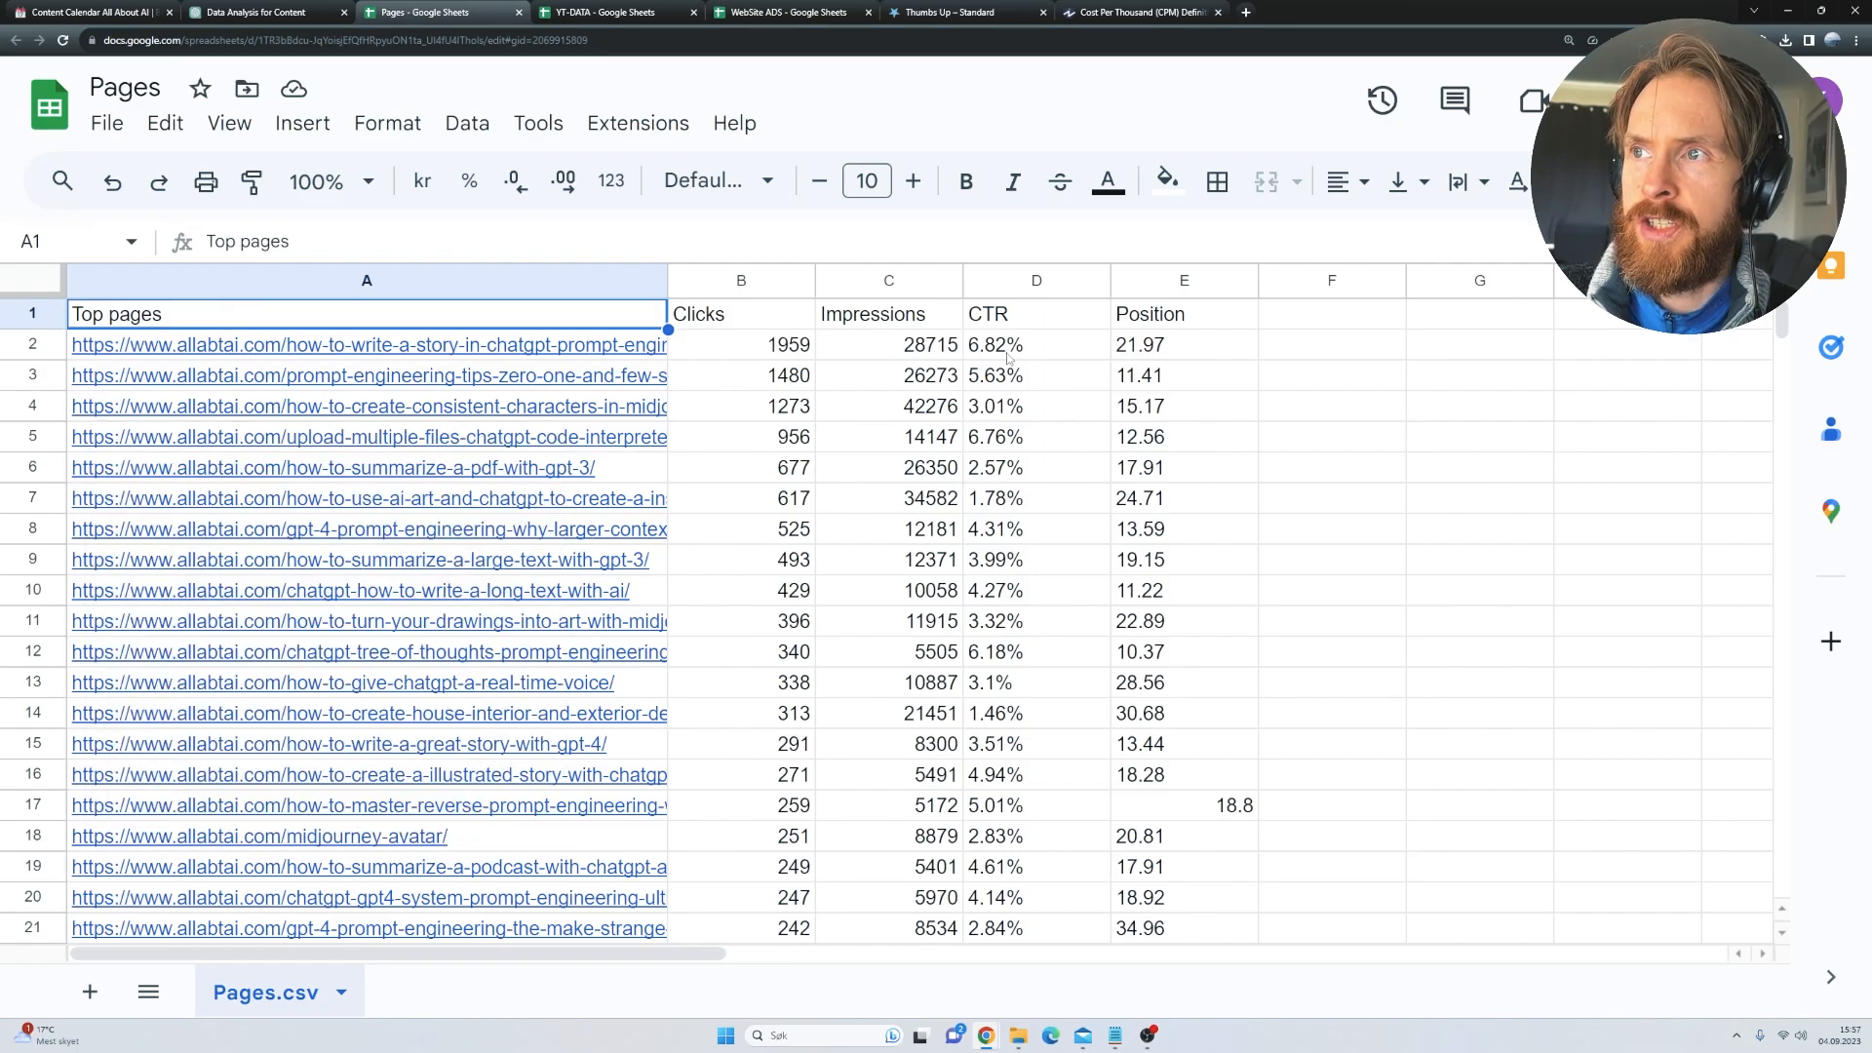
mouse_move(1145, 400)
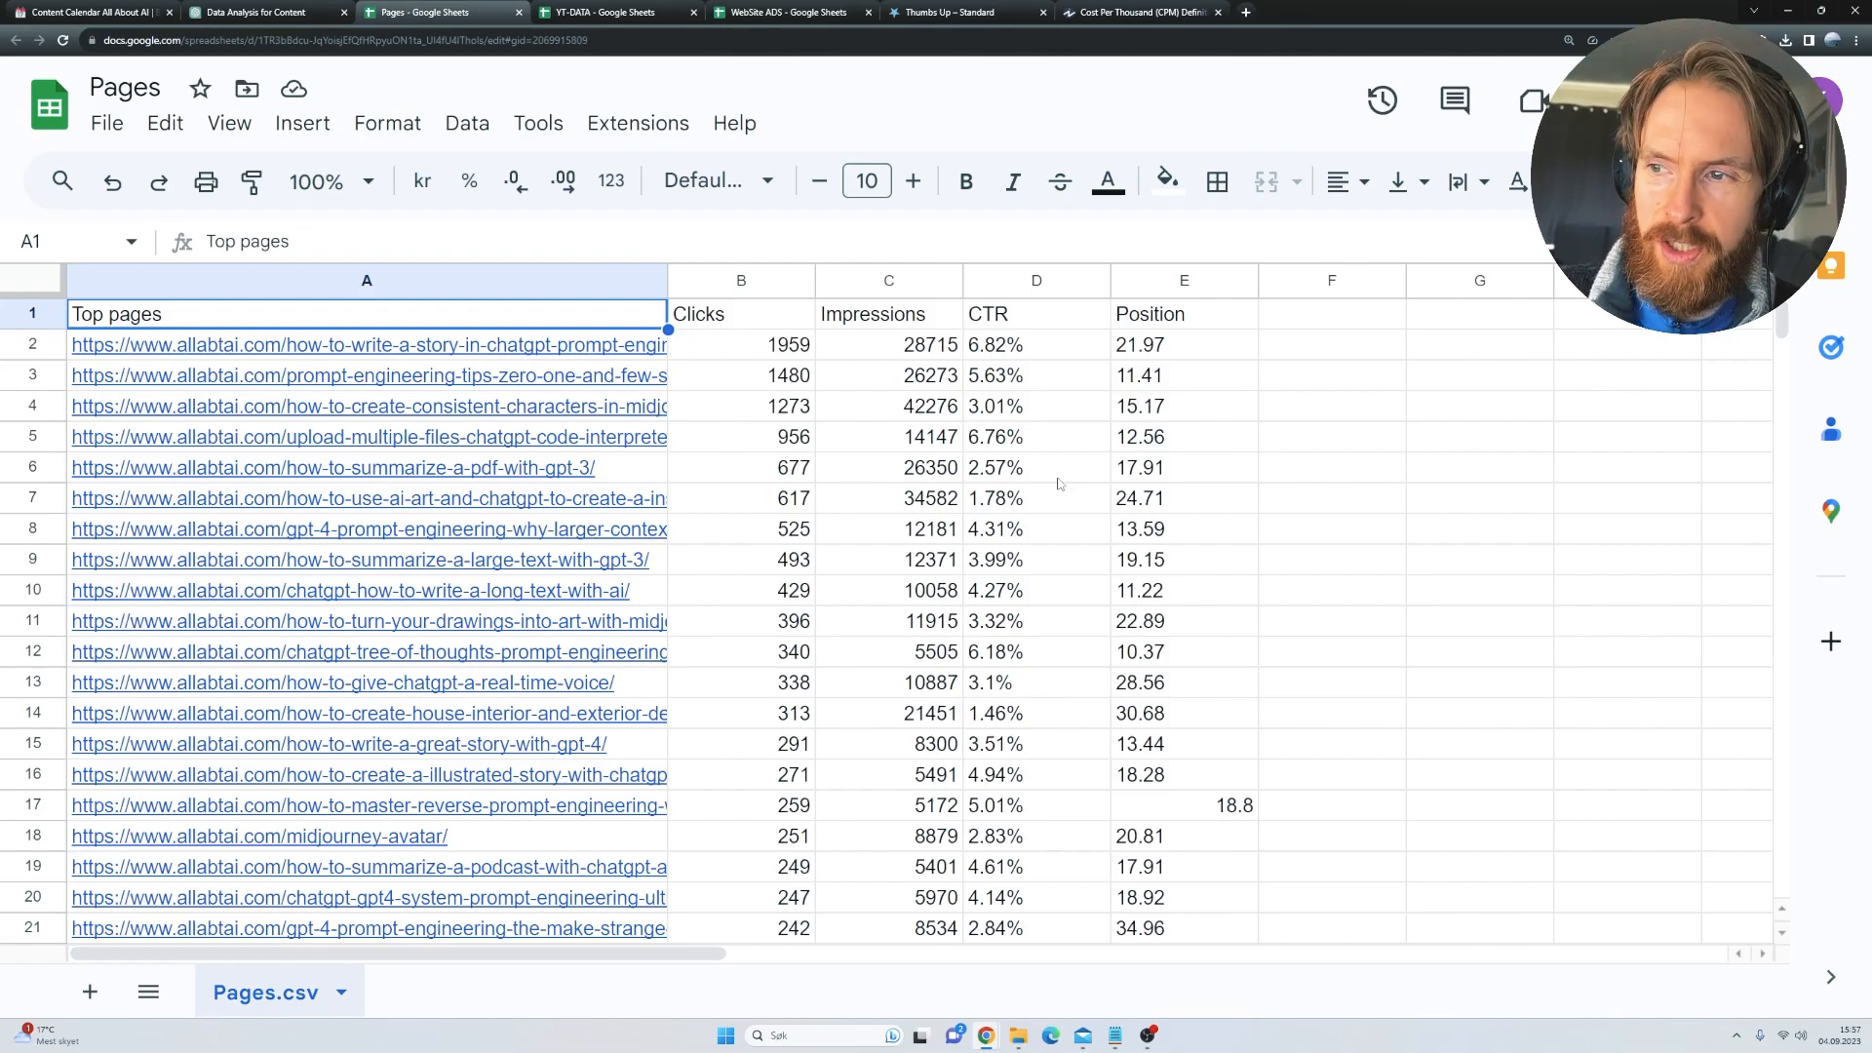
- Switch to the YT-DATA sheet listing video titles, publish dates and CPM in NOK
left_click(612, 11)
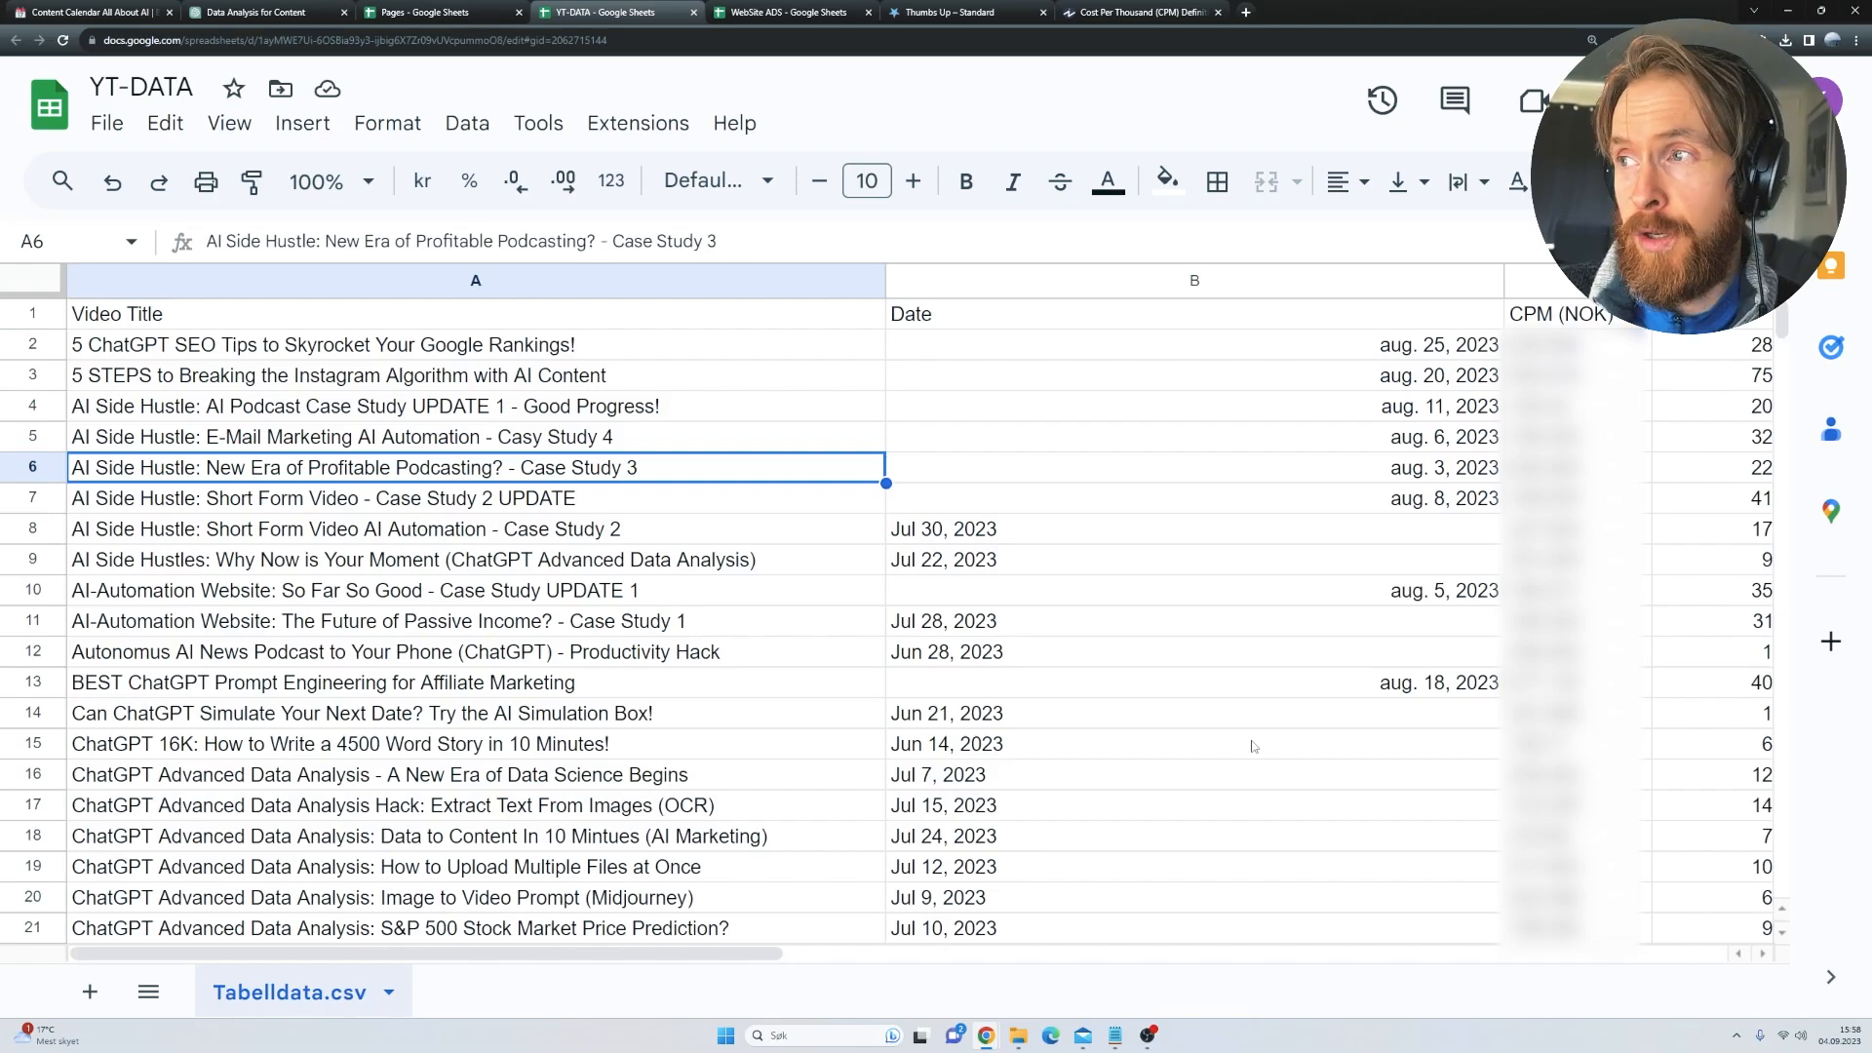
- Review the WebSite ADS sheet of page slugs, views and CPM, then return to the ChatGPT chat
left_click(784, 11)
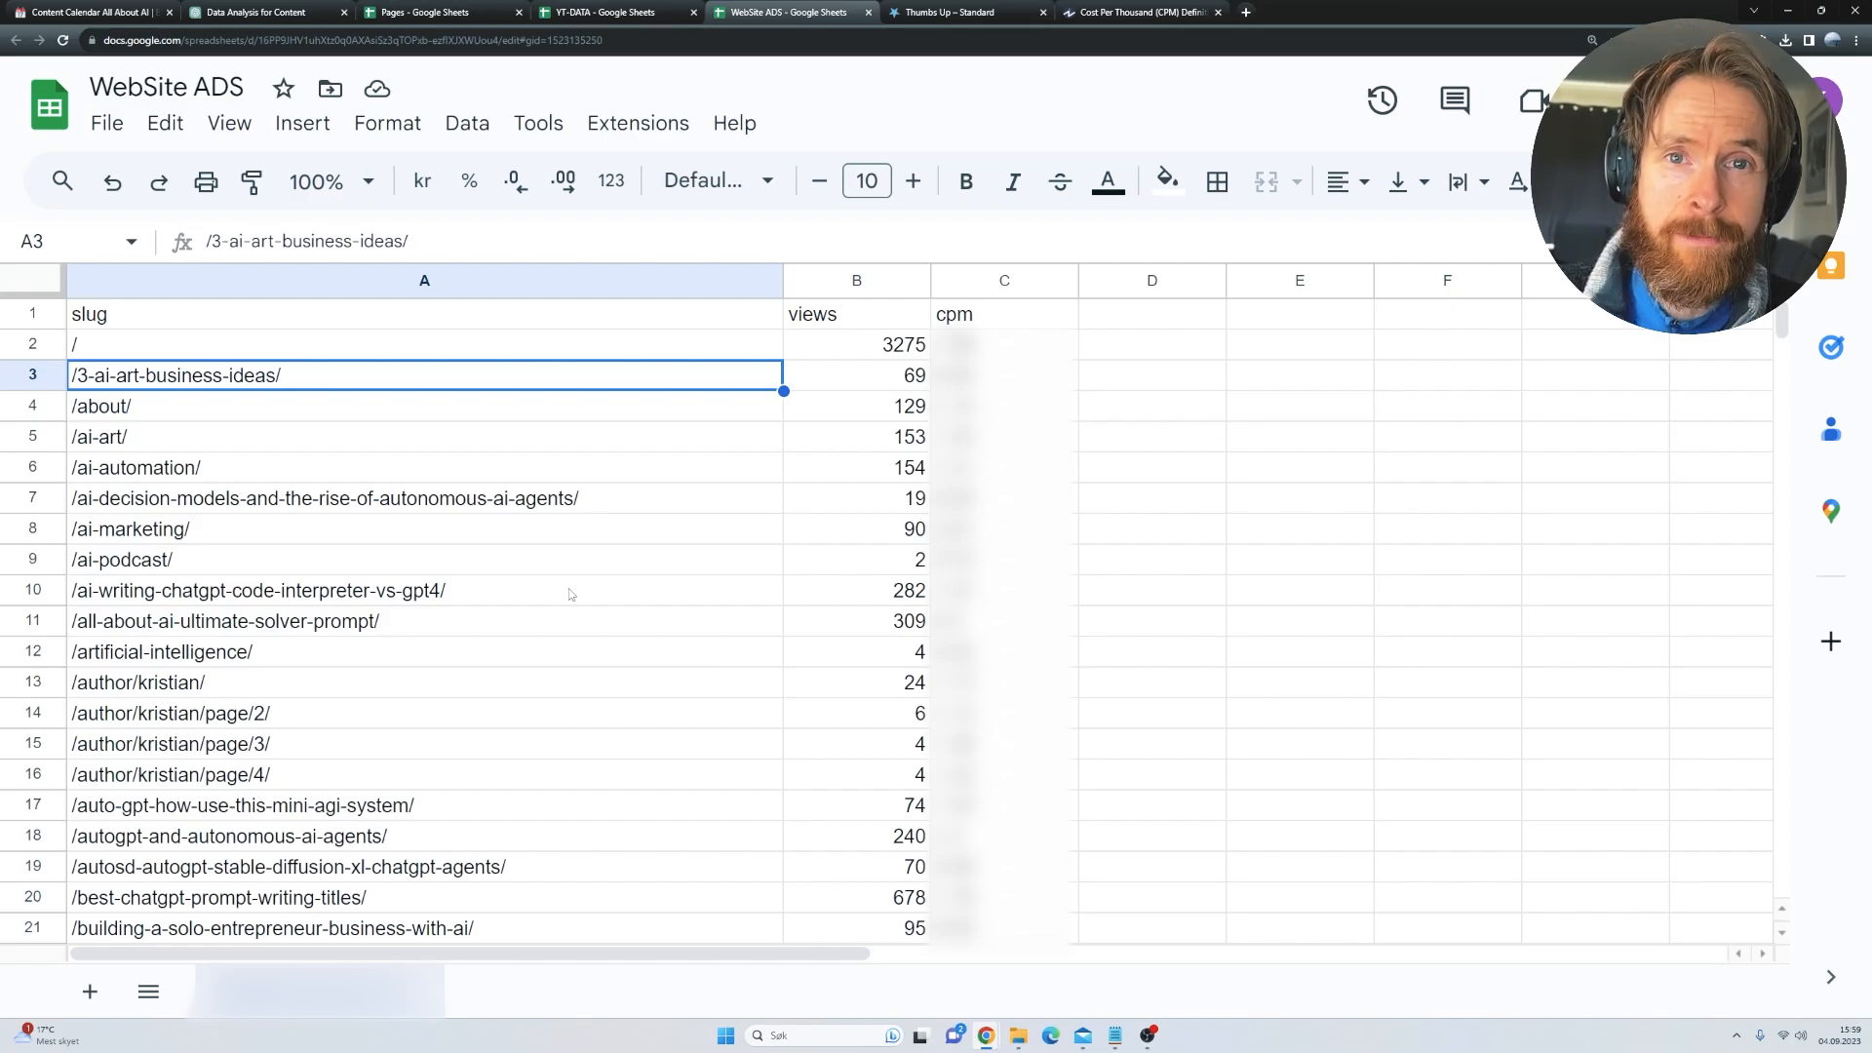
left_click(251, 12)
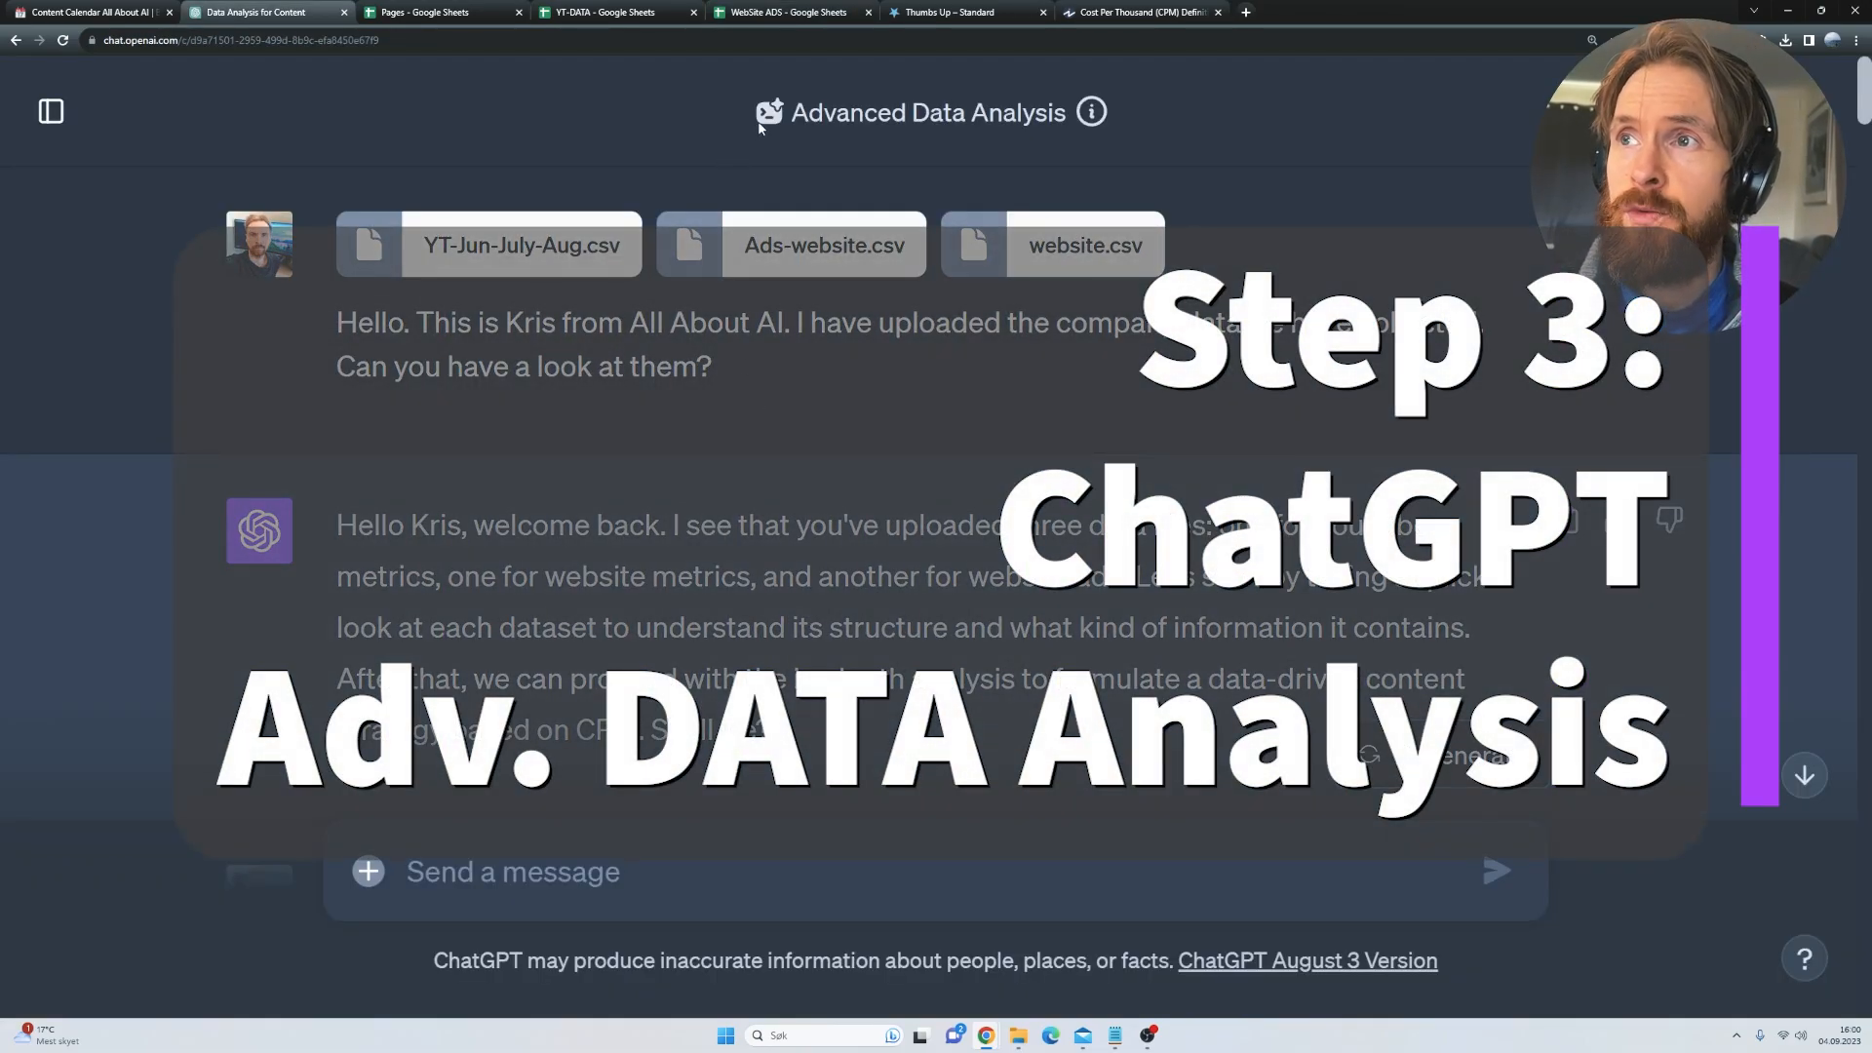
double_click(928, 113)
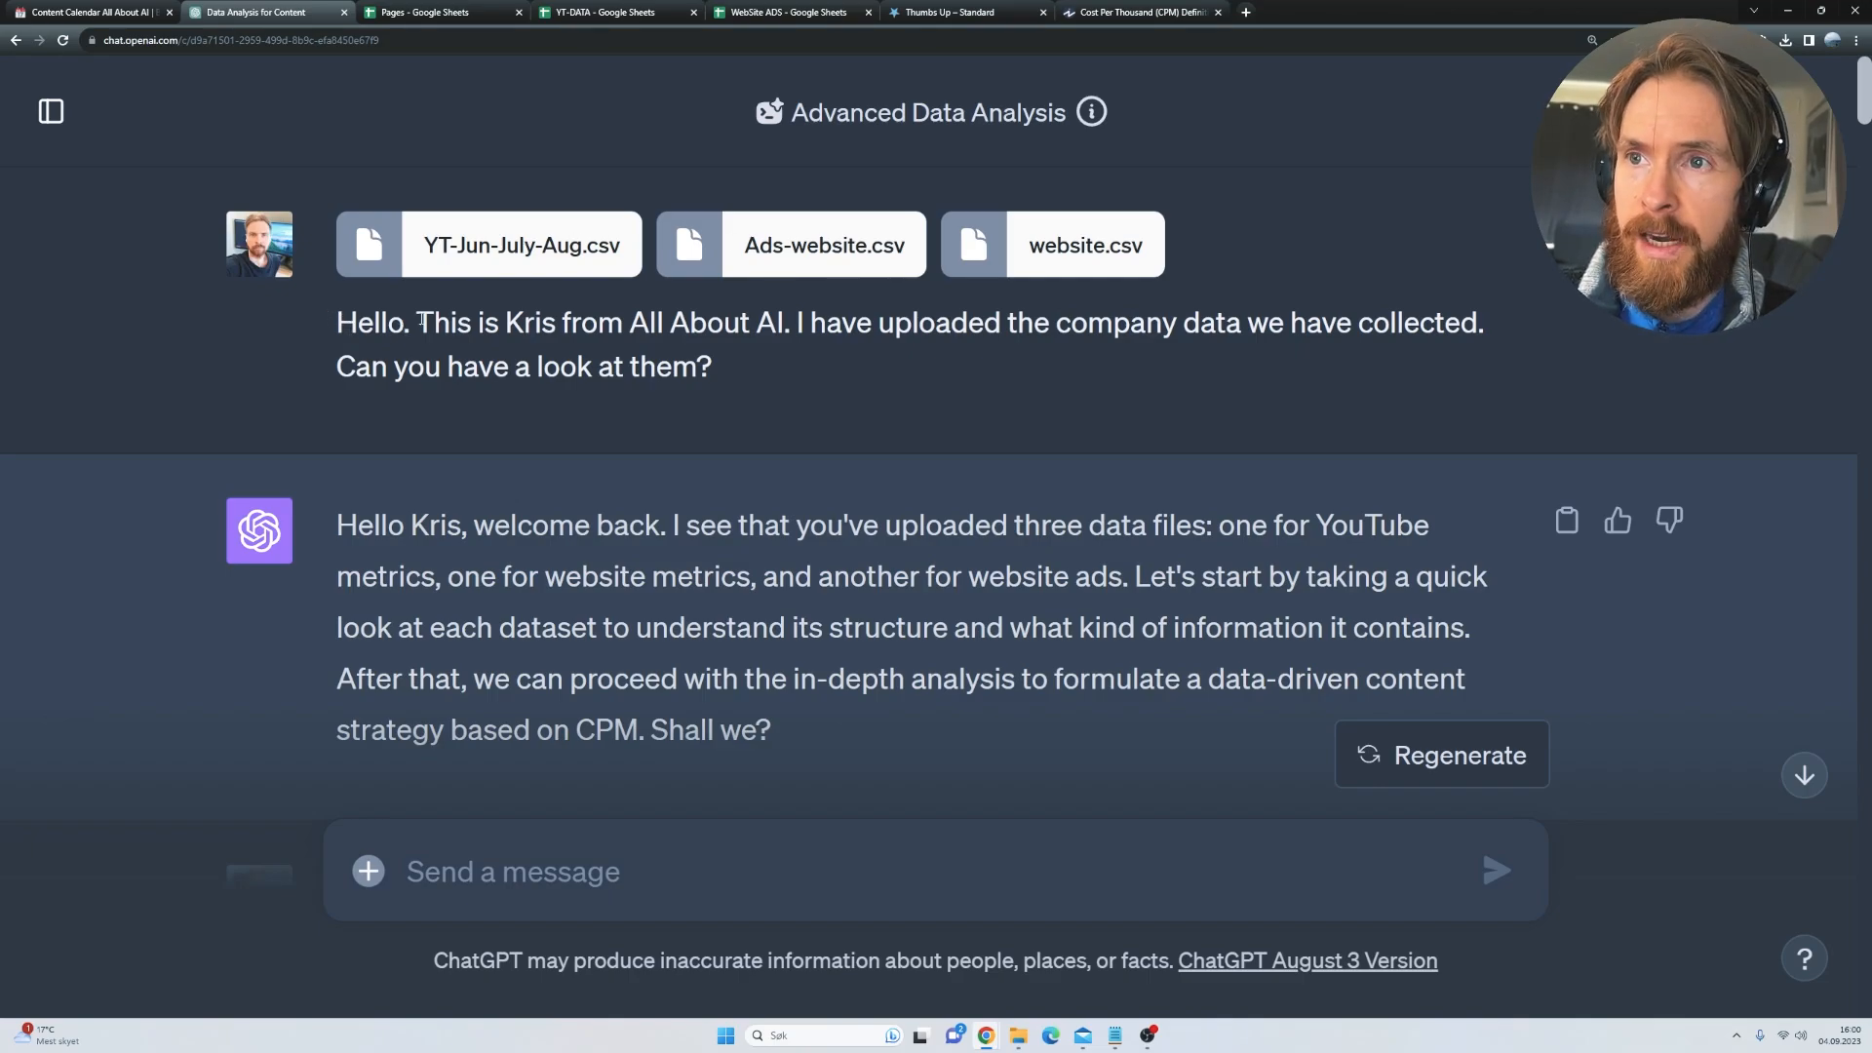
left_click_drag(417, 322, 1289, 321)
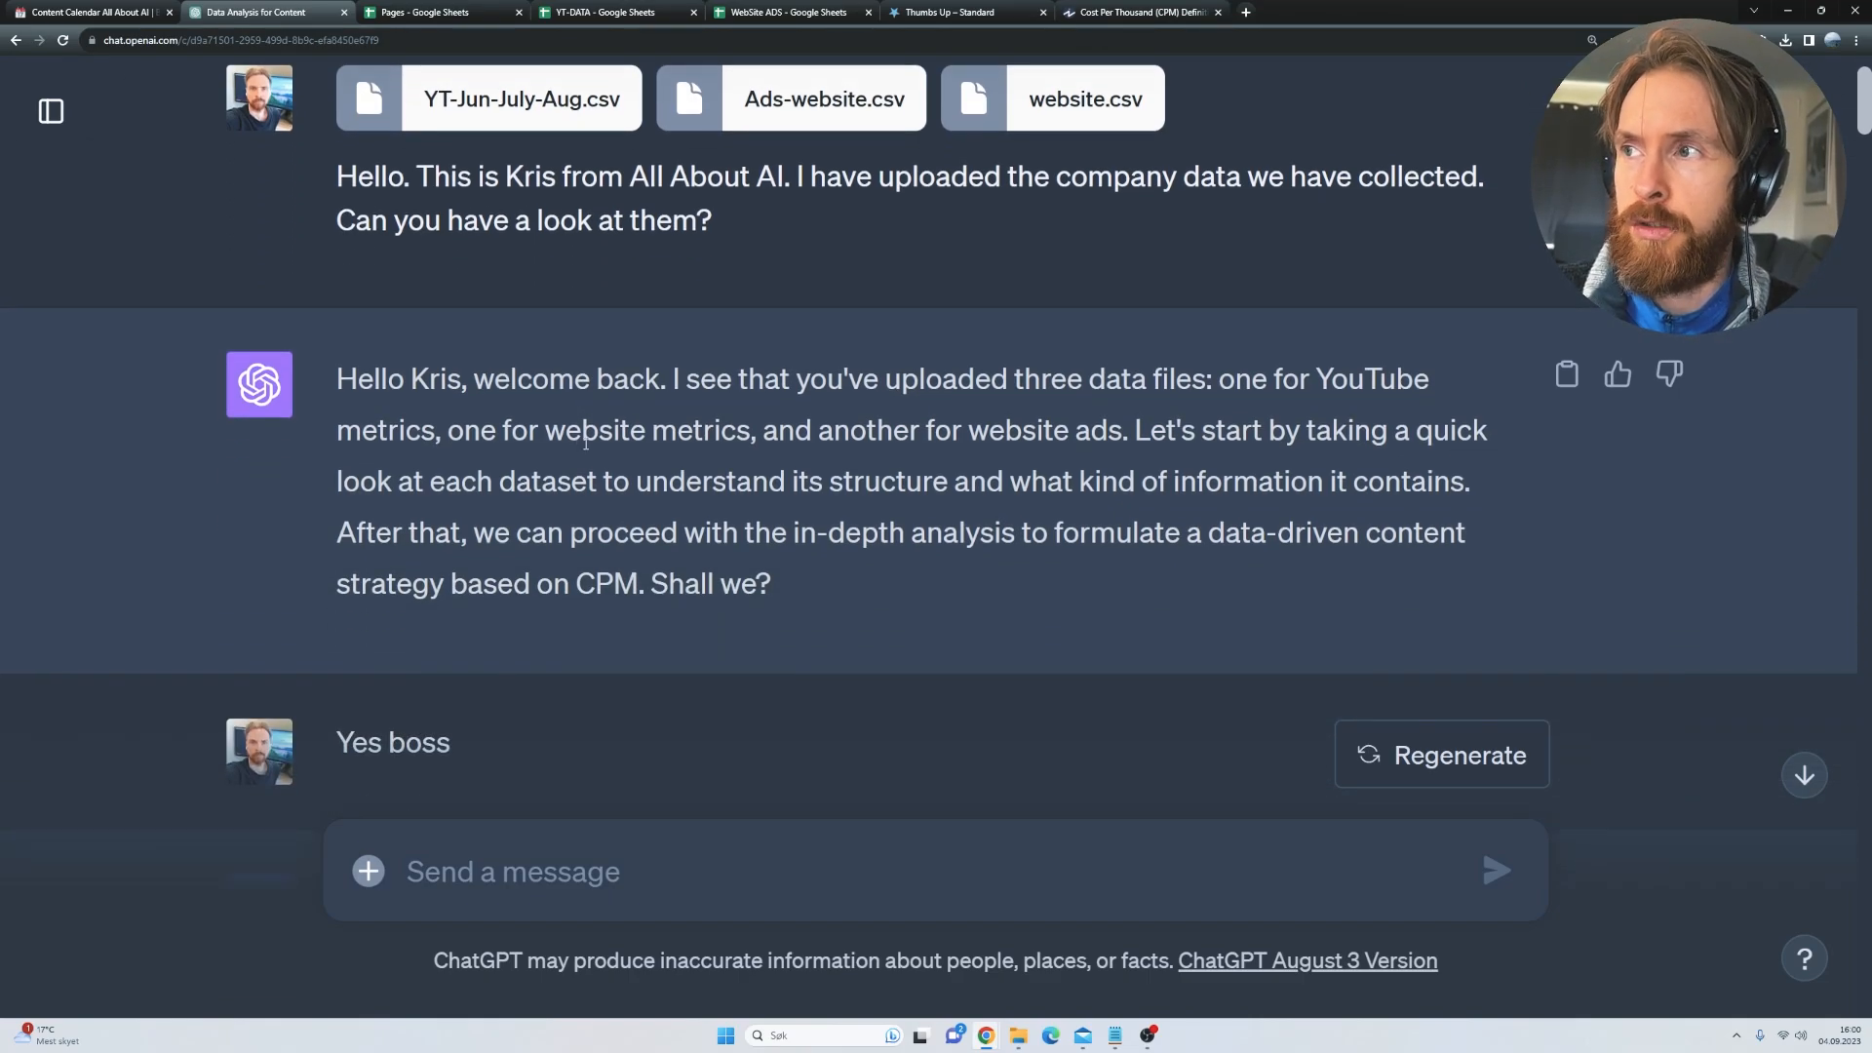
left_click_drag(683, 378, 1070, 429)
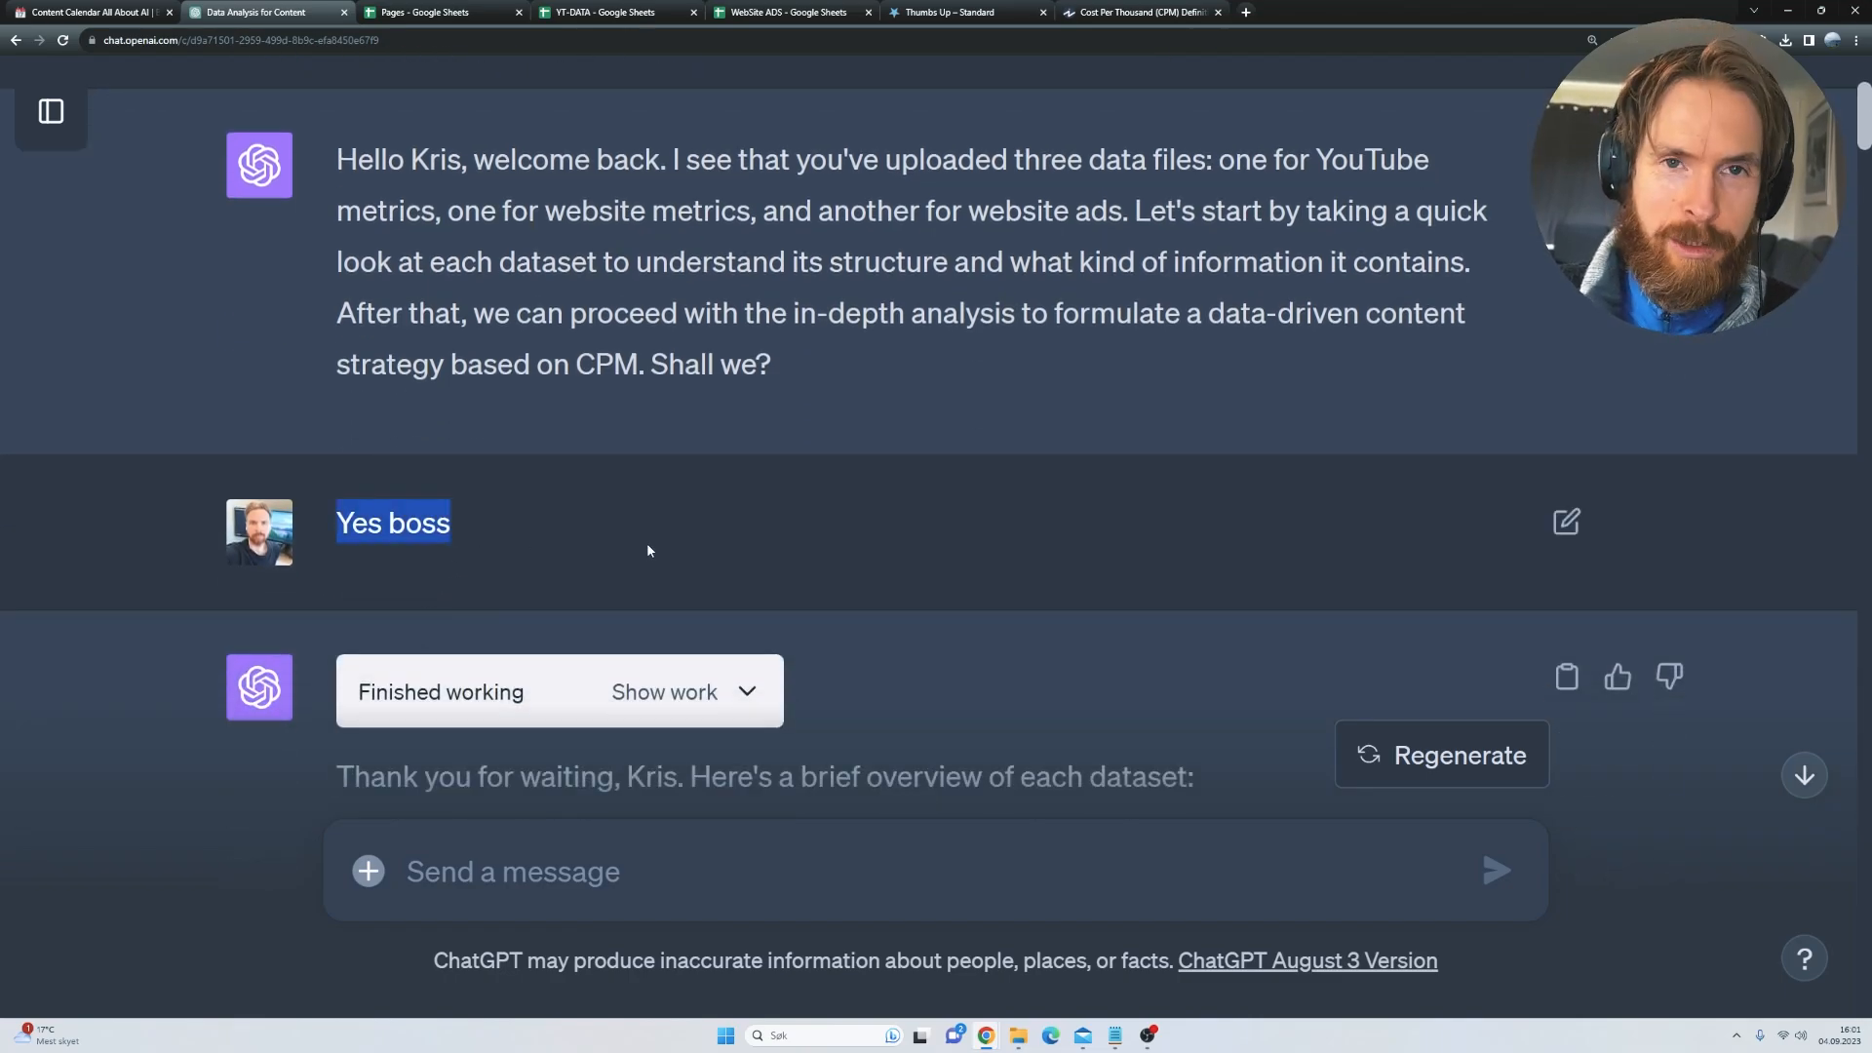
scroll("down", 3)
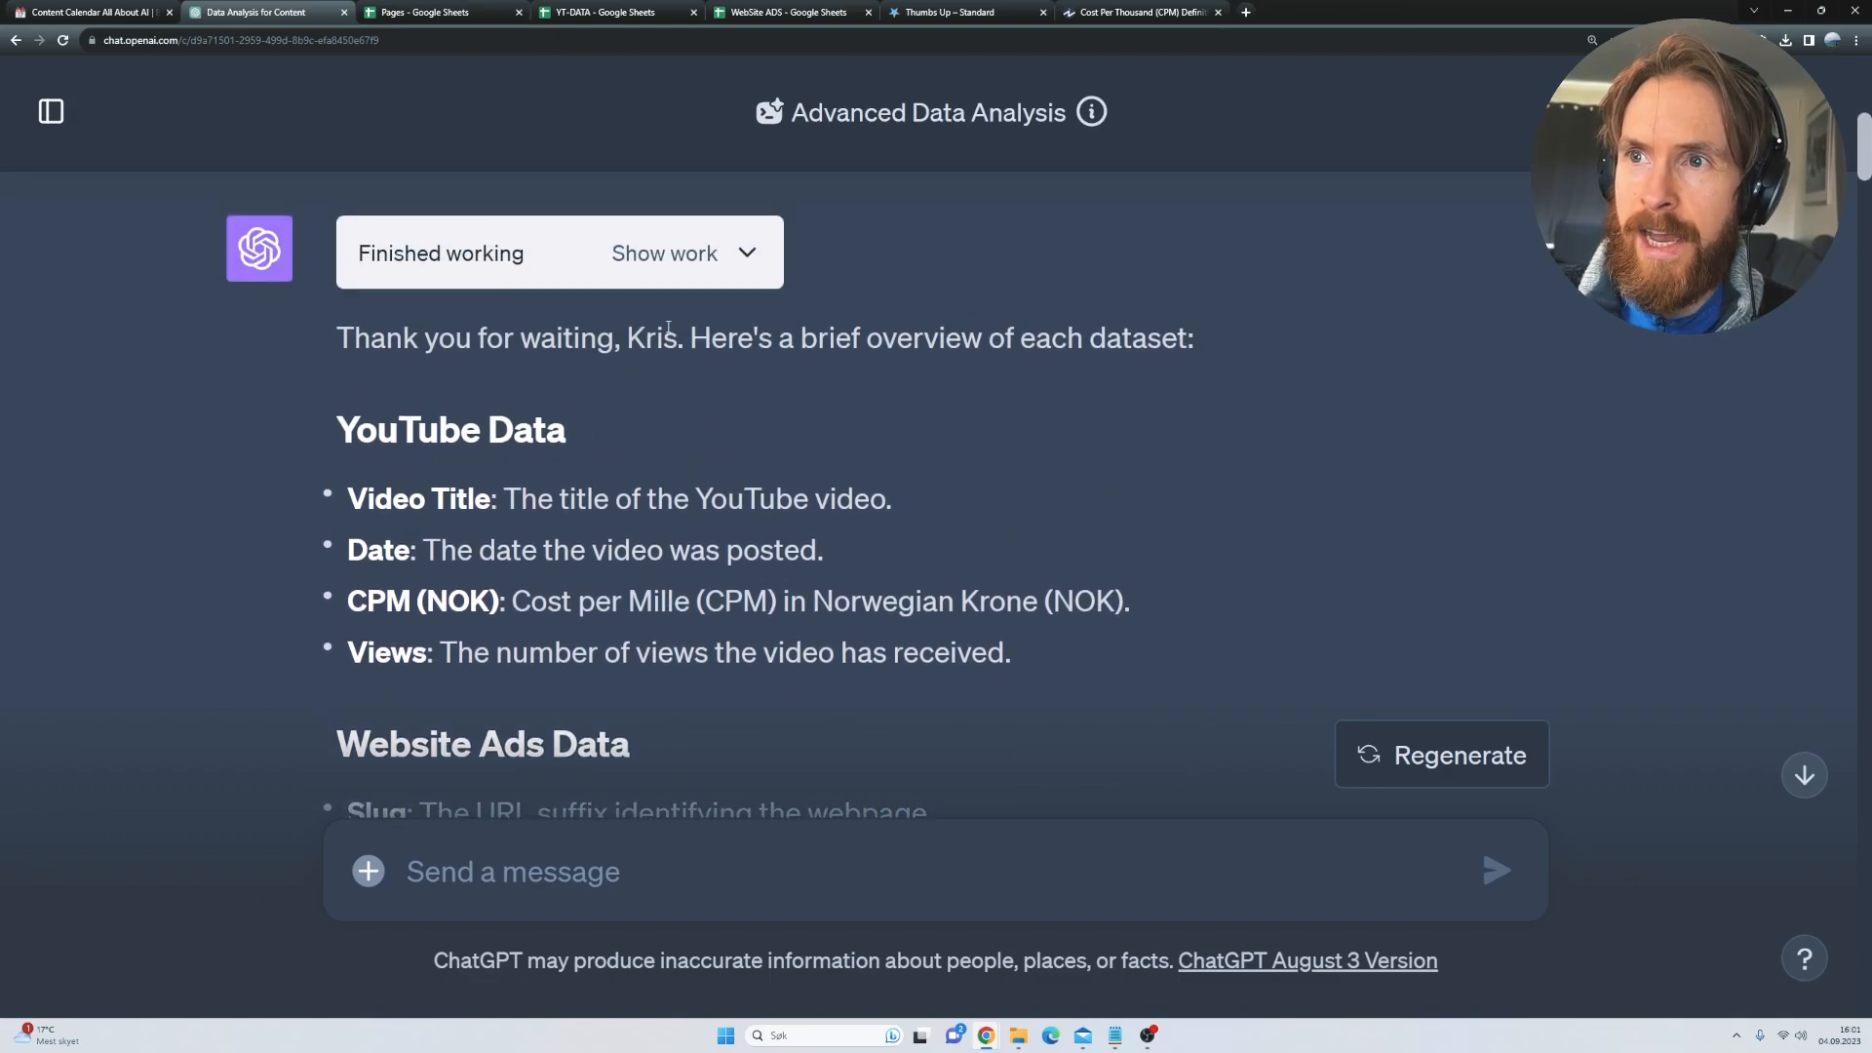
scroll("down", 3)
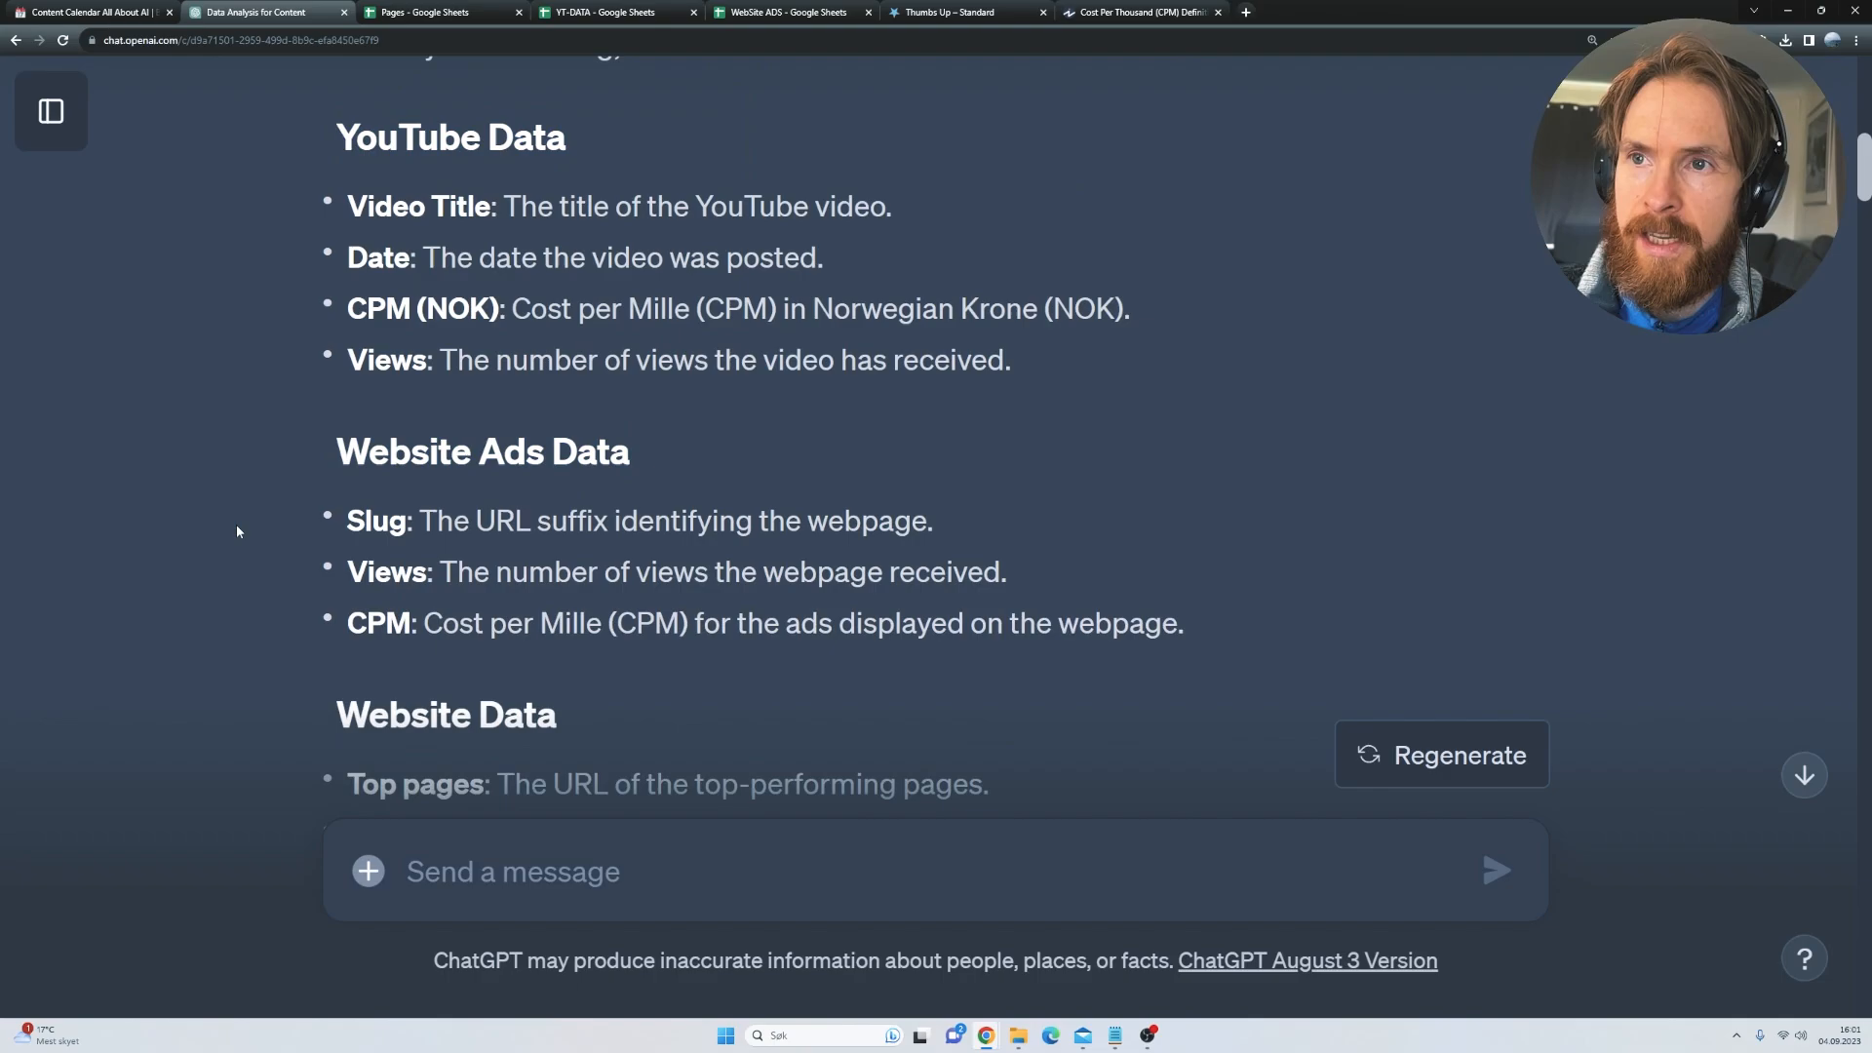
double_click(386, 308)
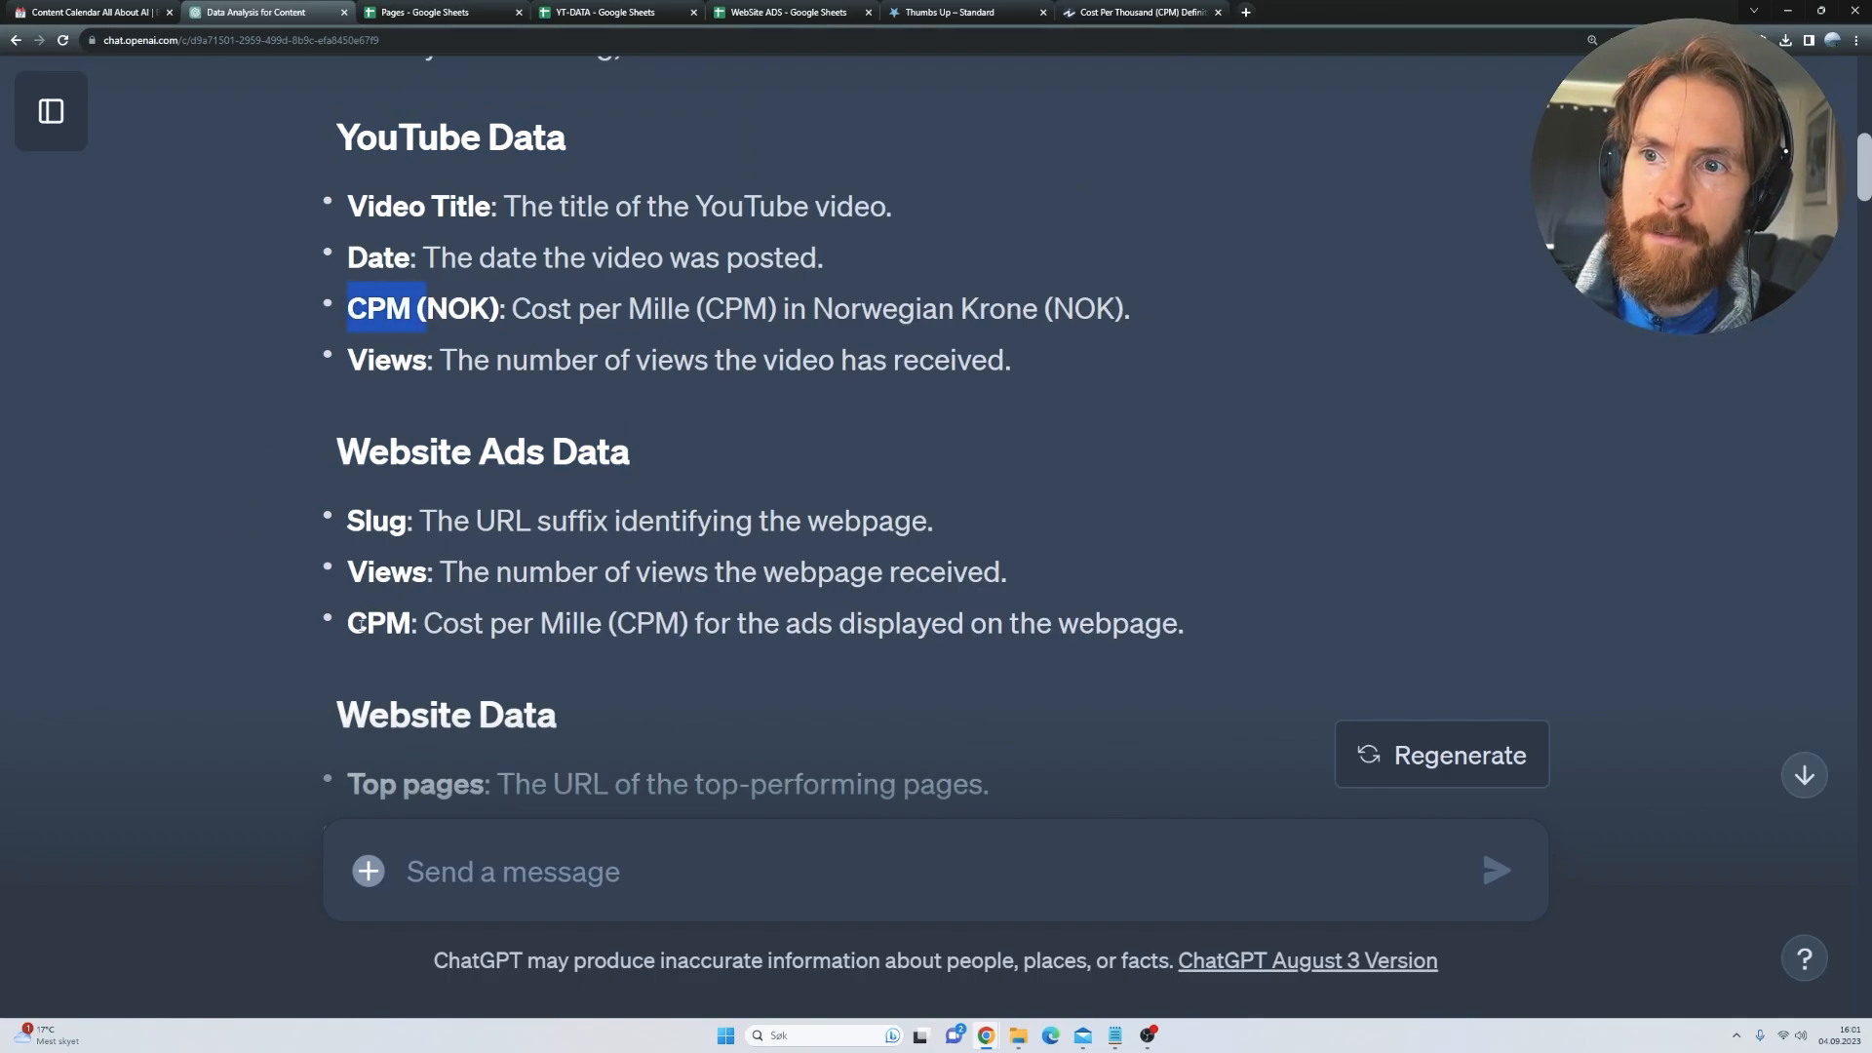
scroll("down", 3)
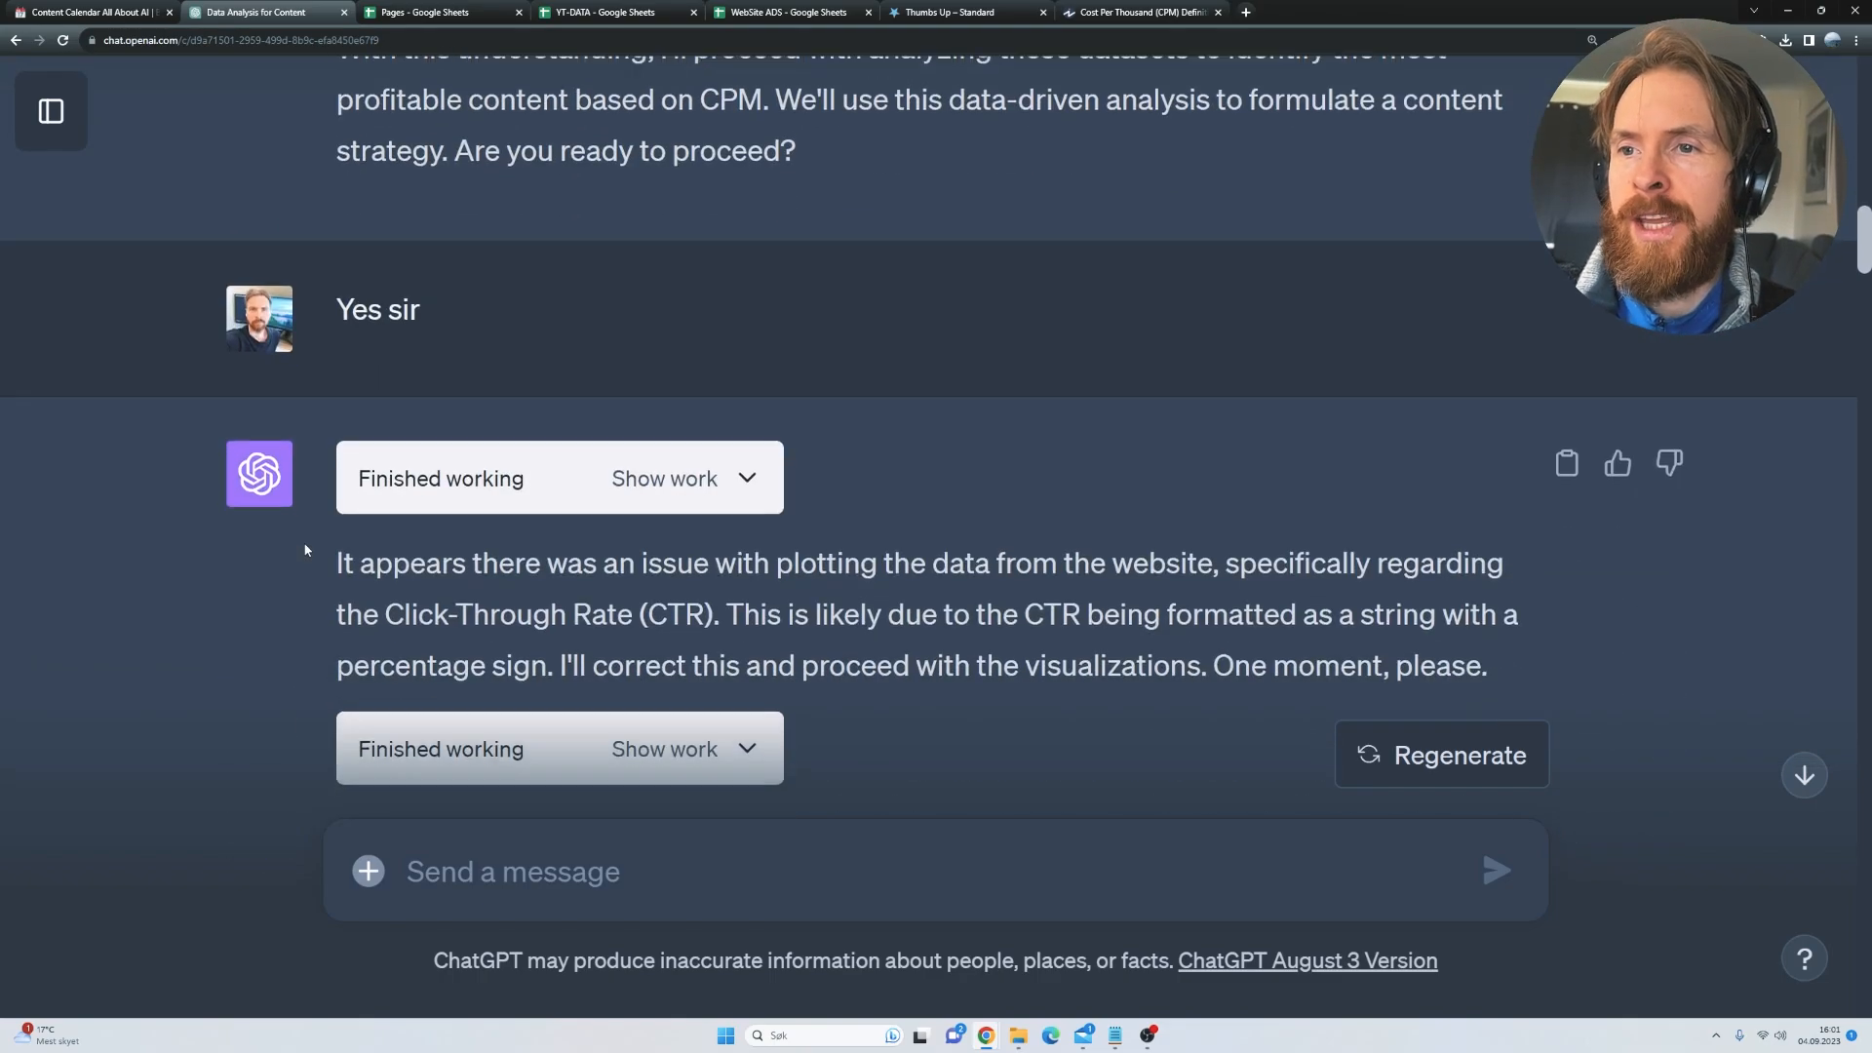
scroll("down", 3)
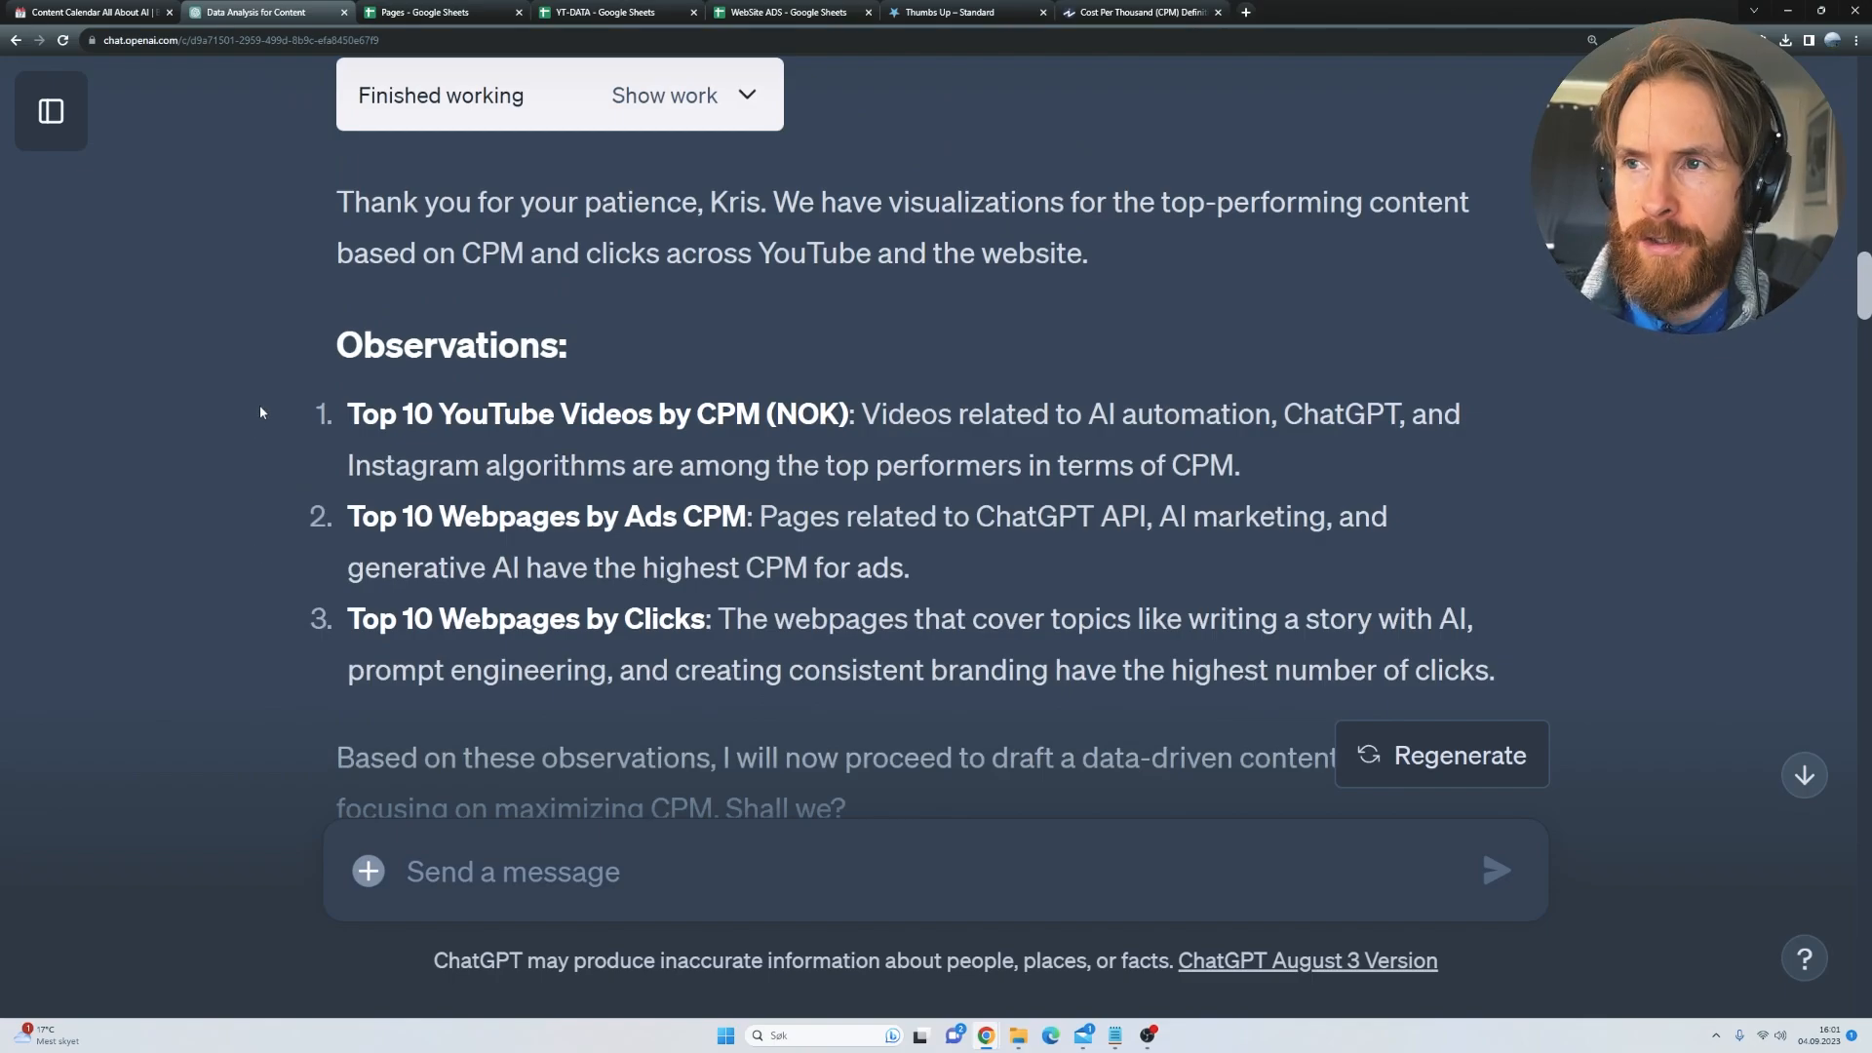
left_click_drag(861, 414, 1136, 413)
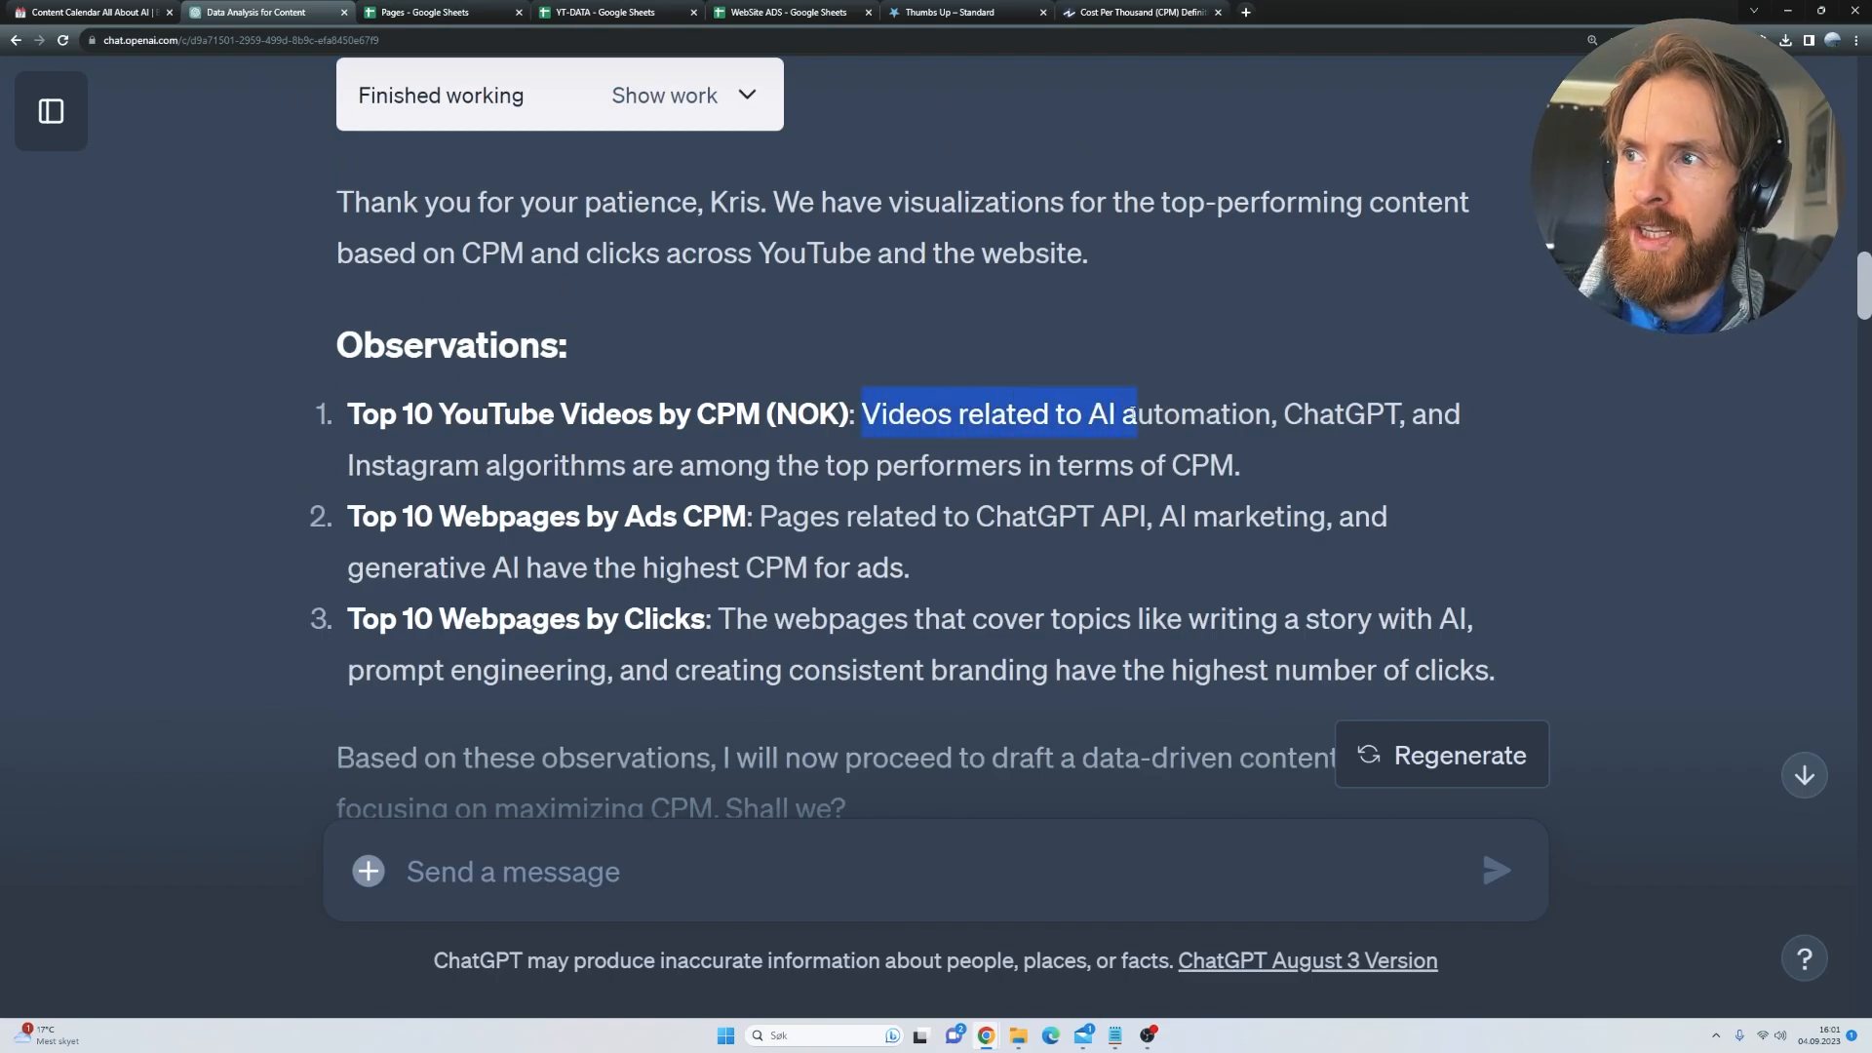
left_click_drag(1135, 413, 737, 464)
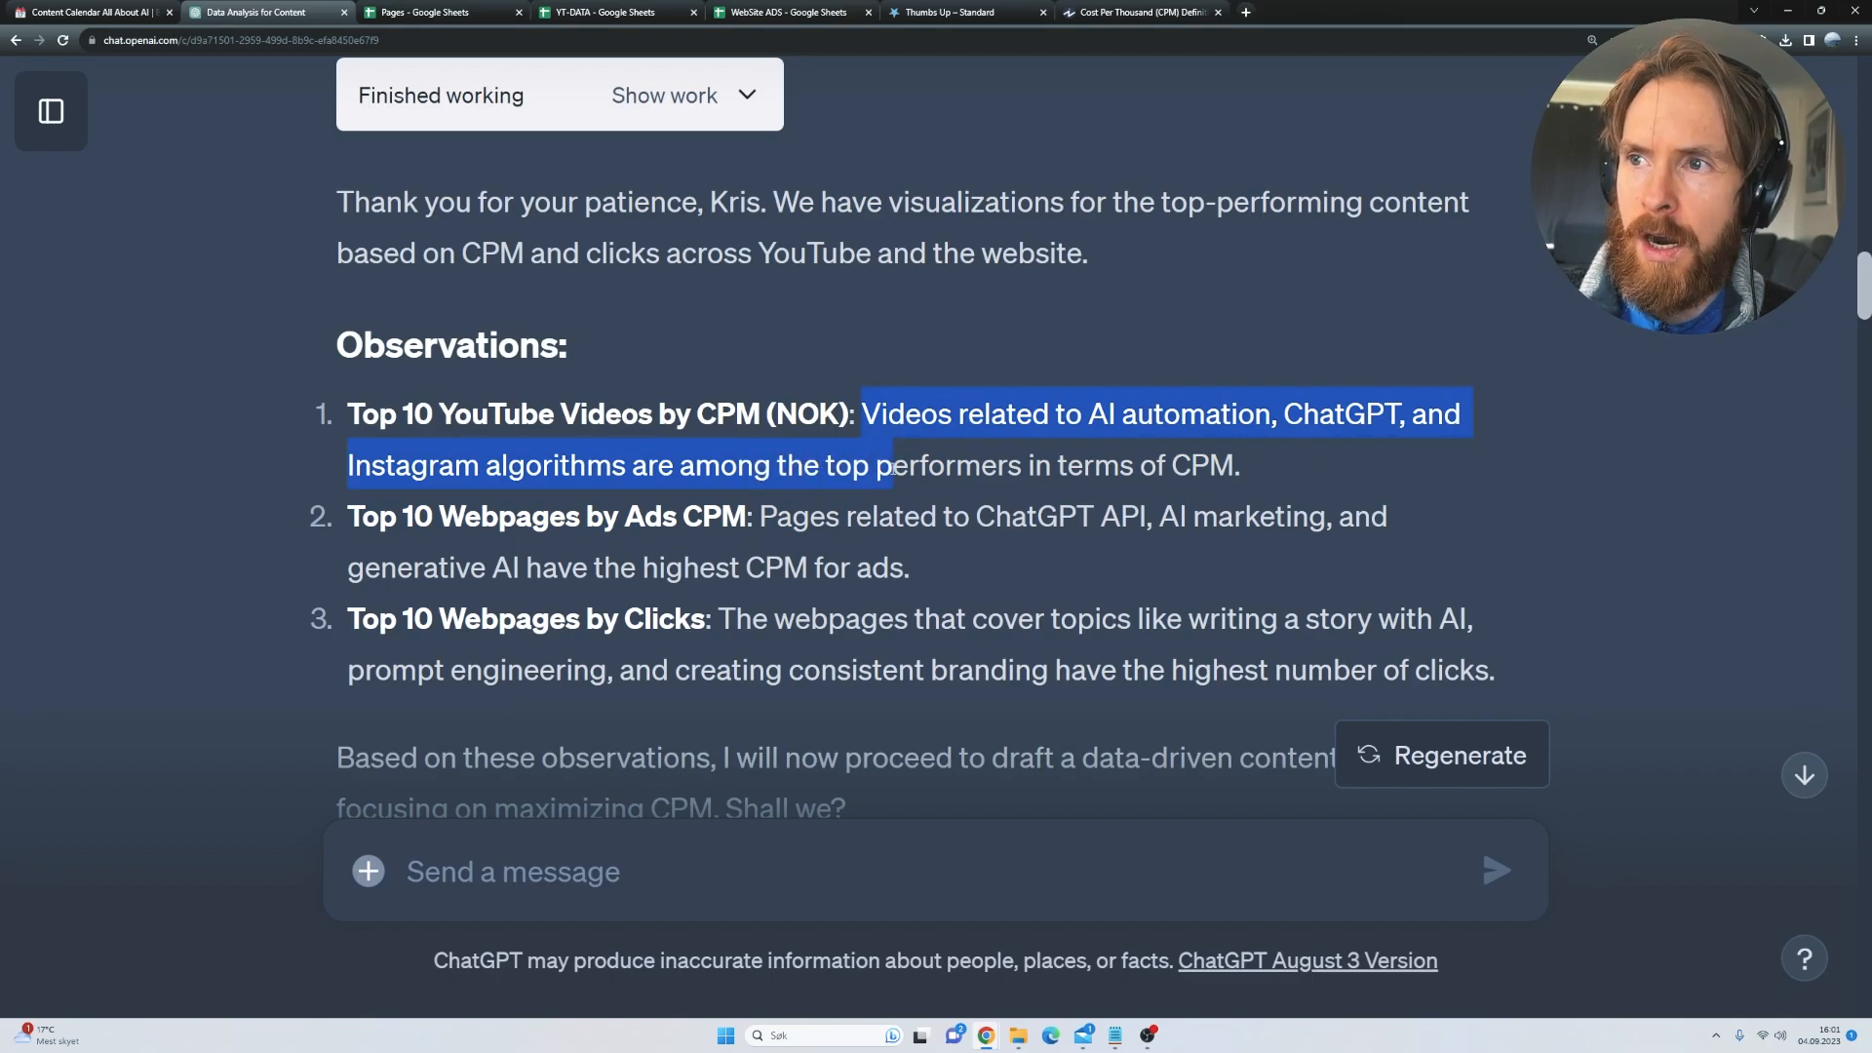
left_click(1030, 542)
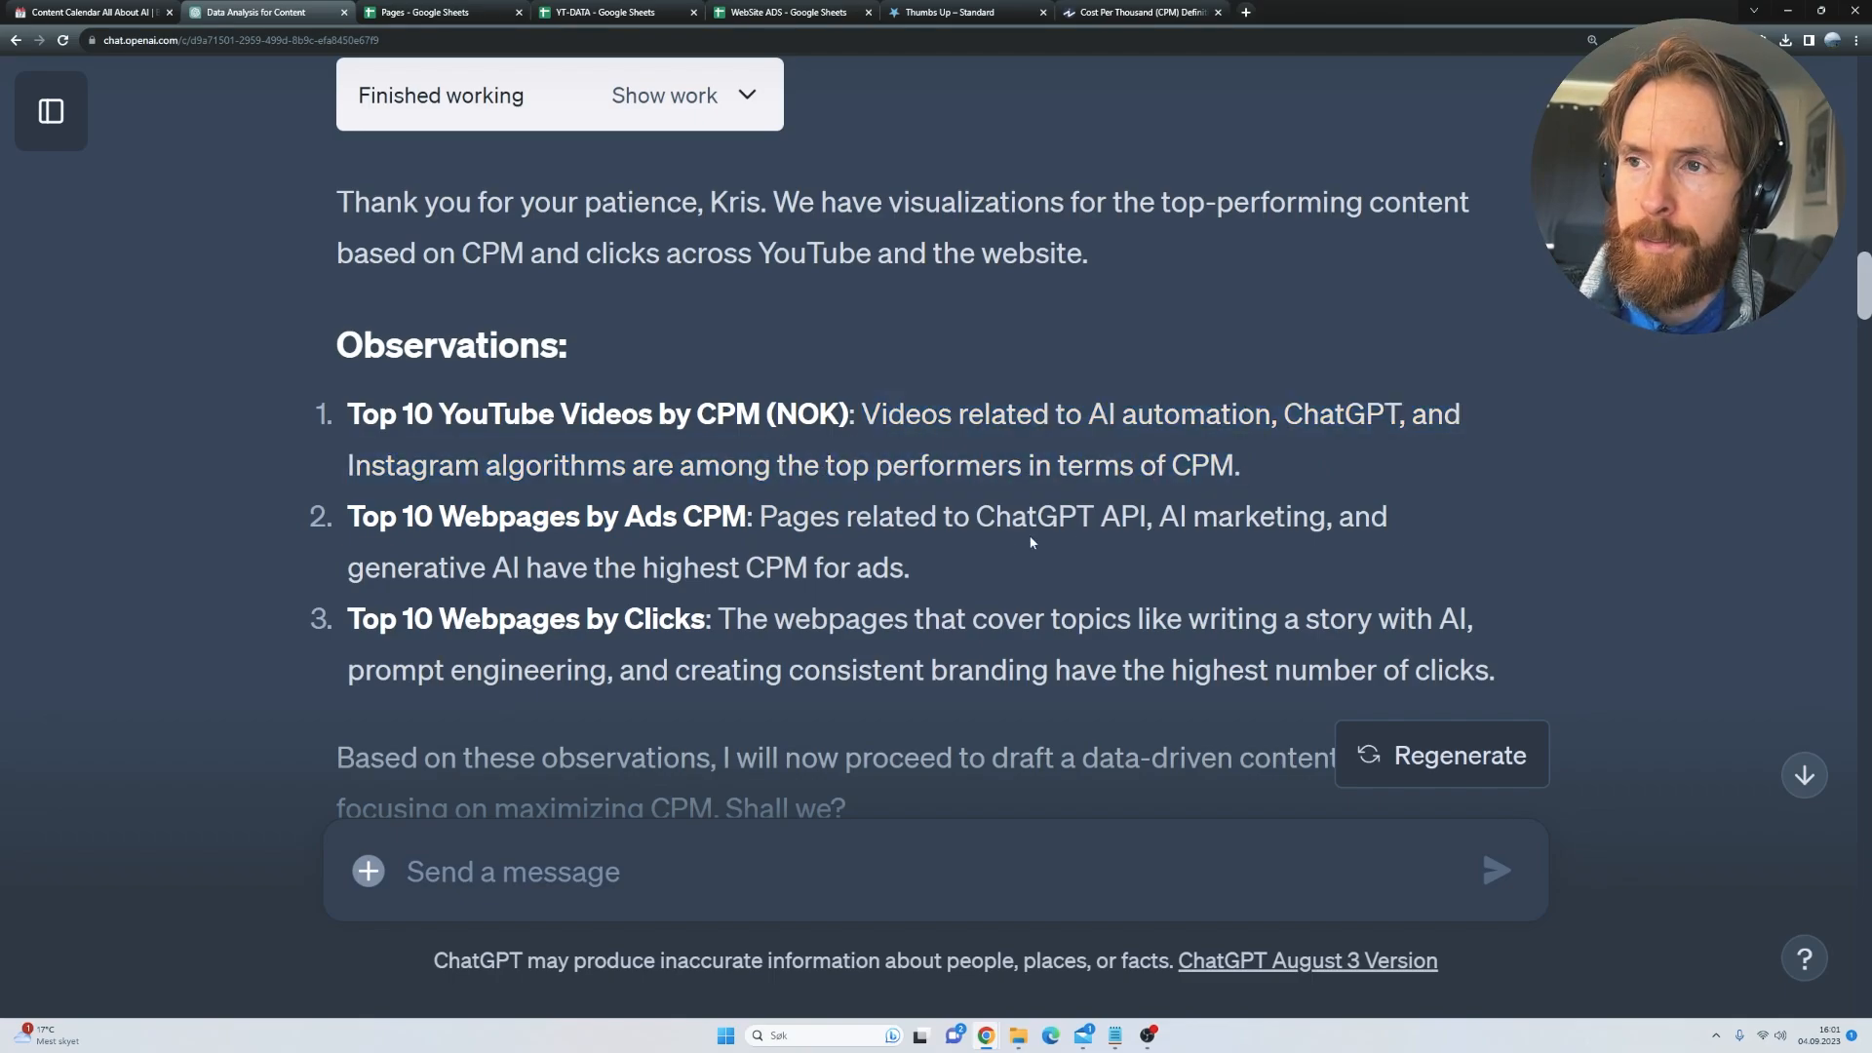
left_click_drag(971, 515, 1174, 515)
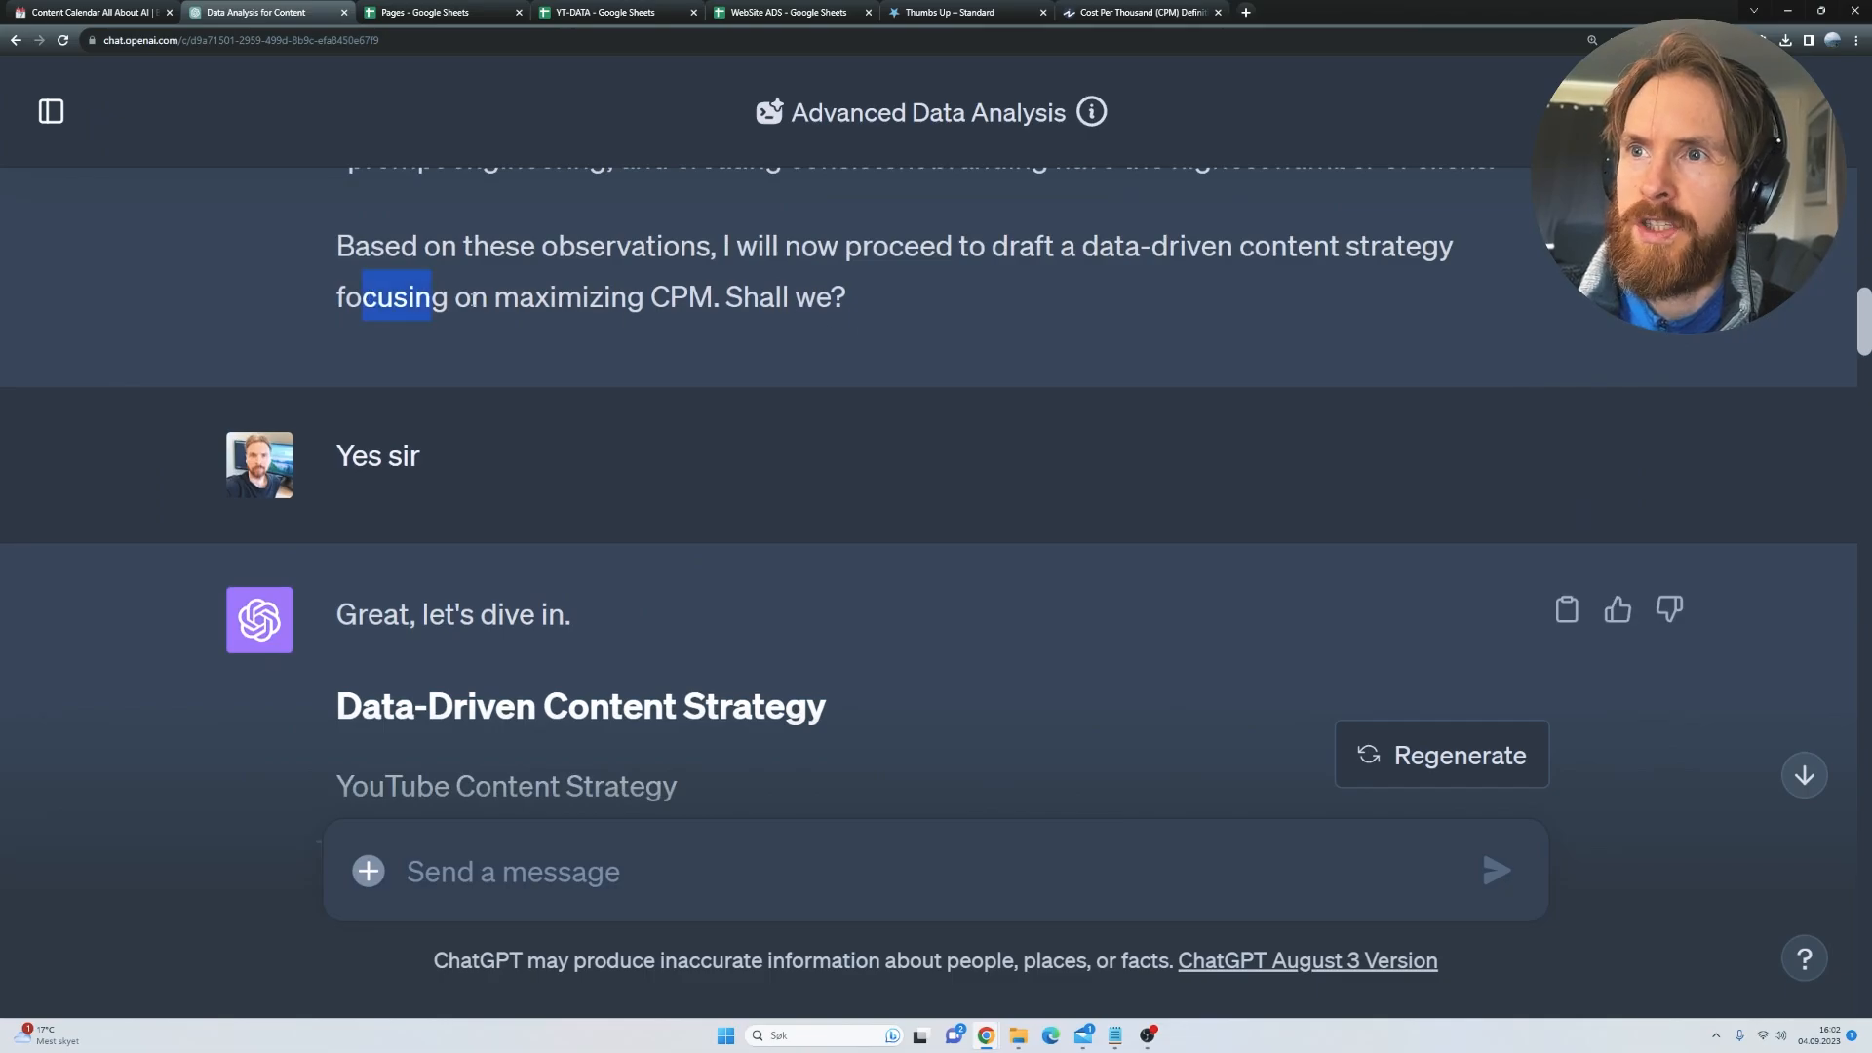
scroll("down", 3)
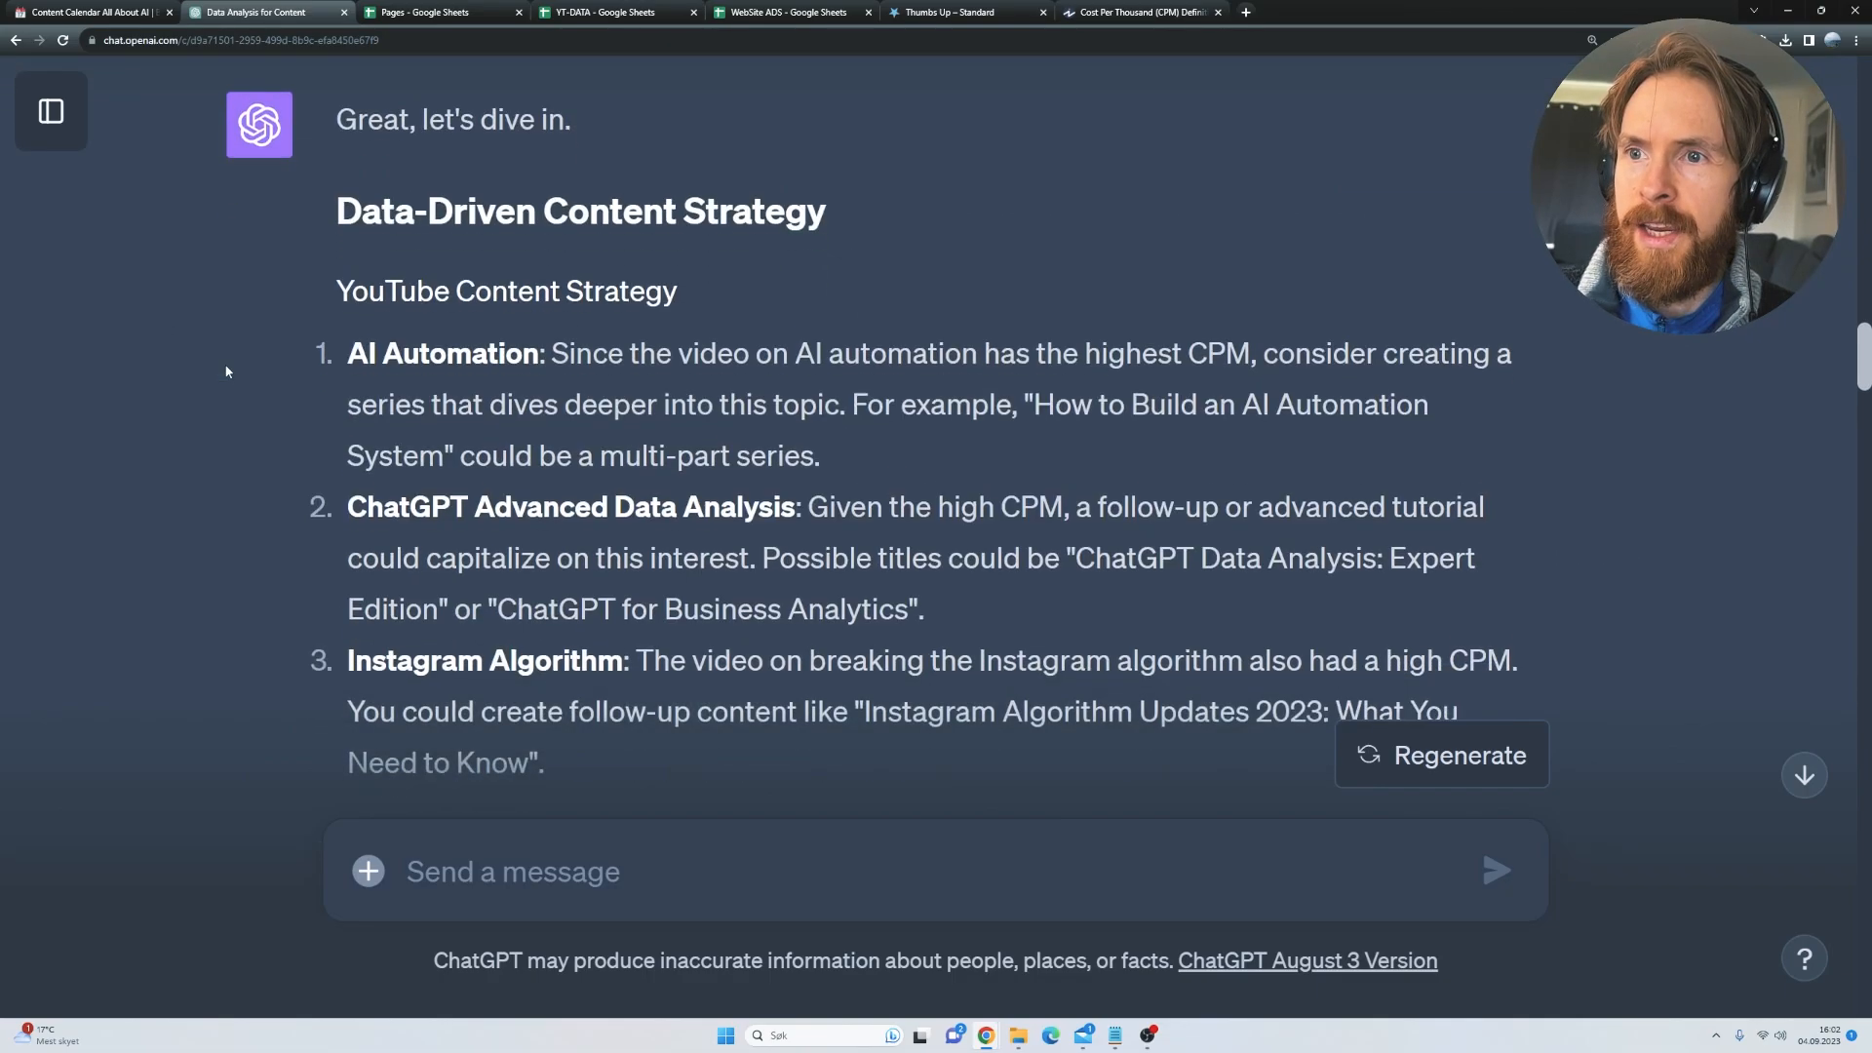
scroll("down", 3)
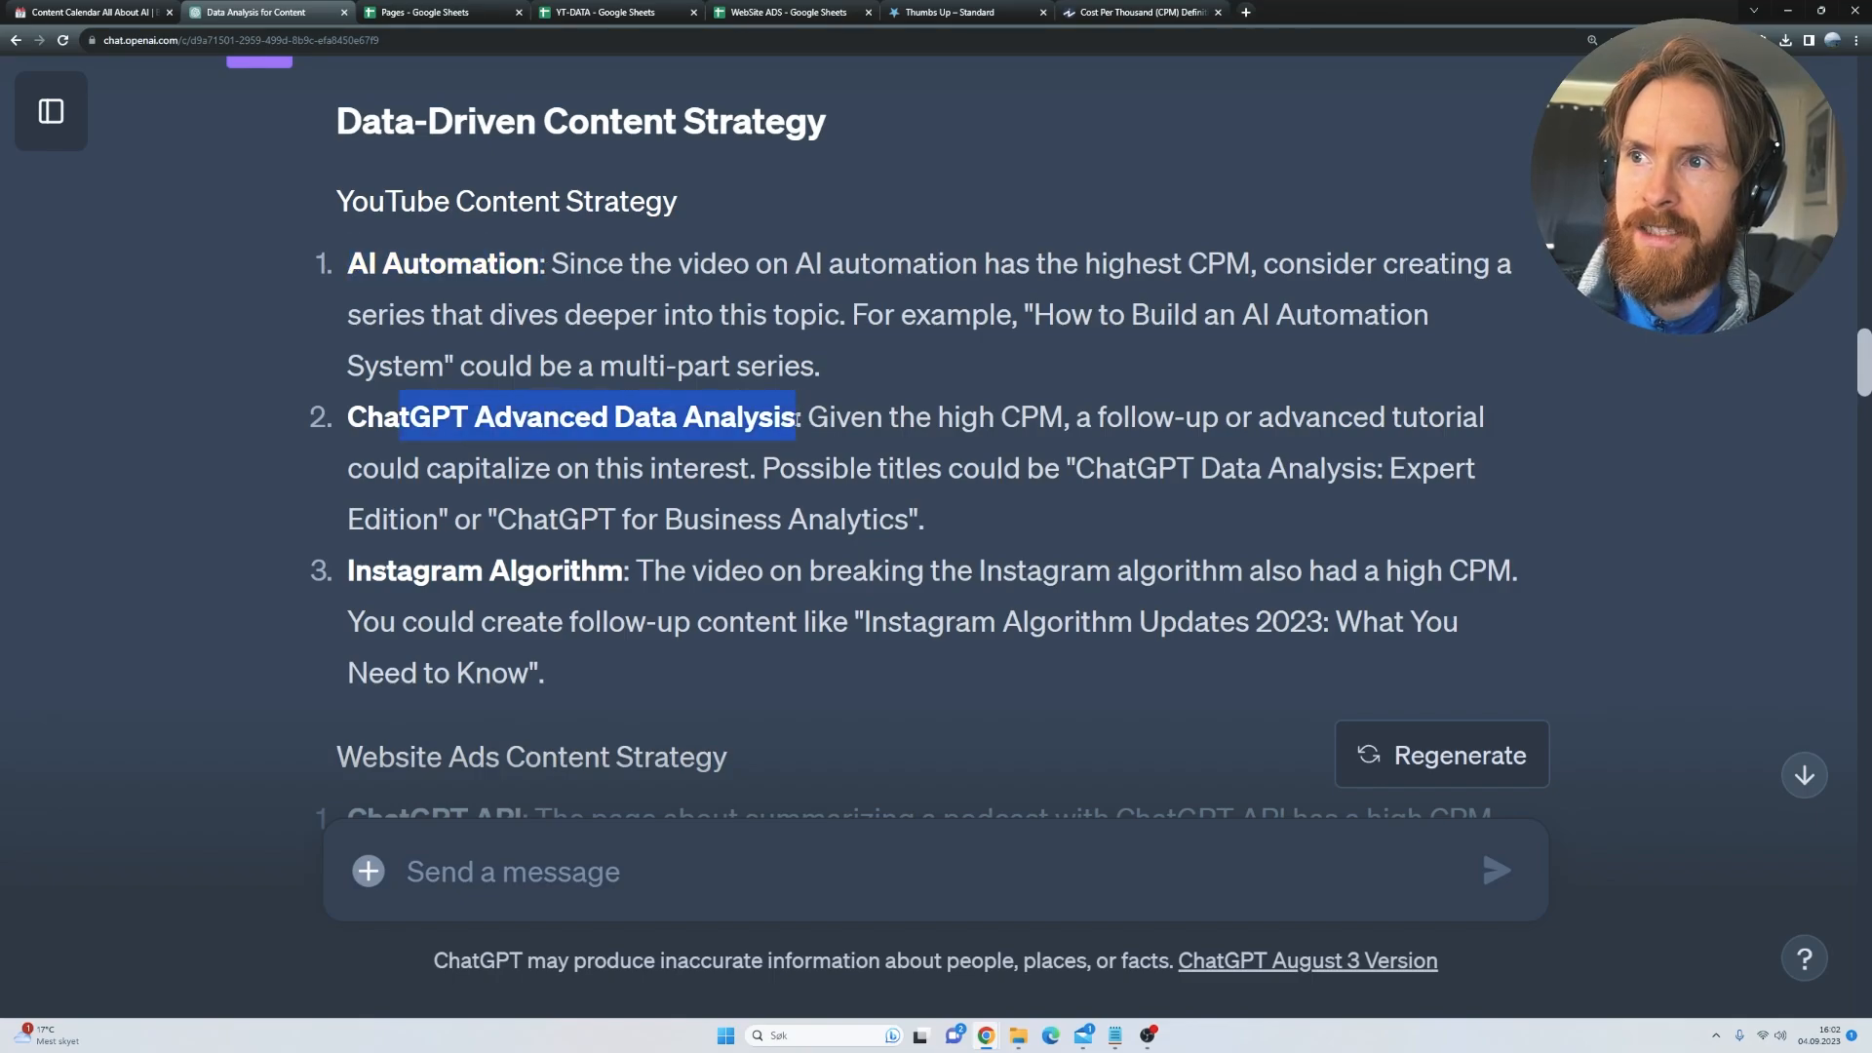
scroll("down", 3)
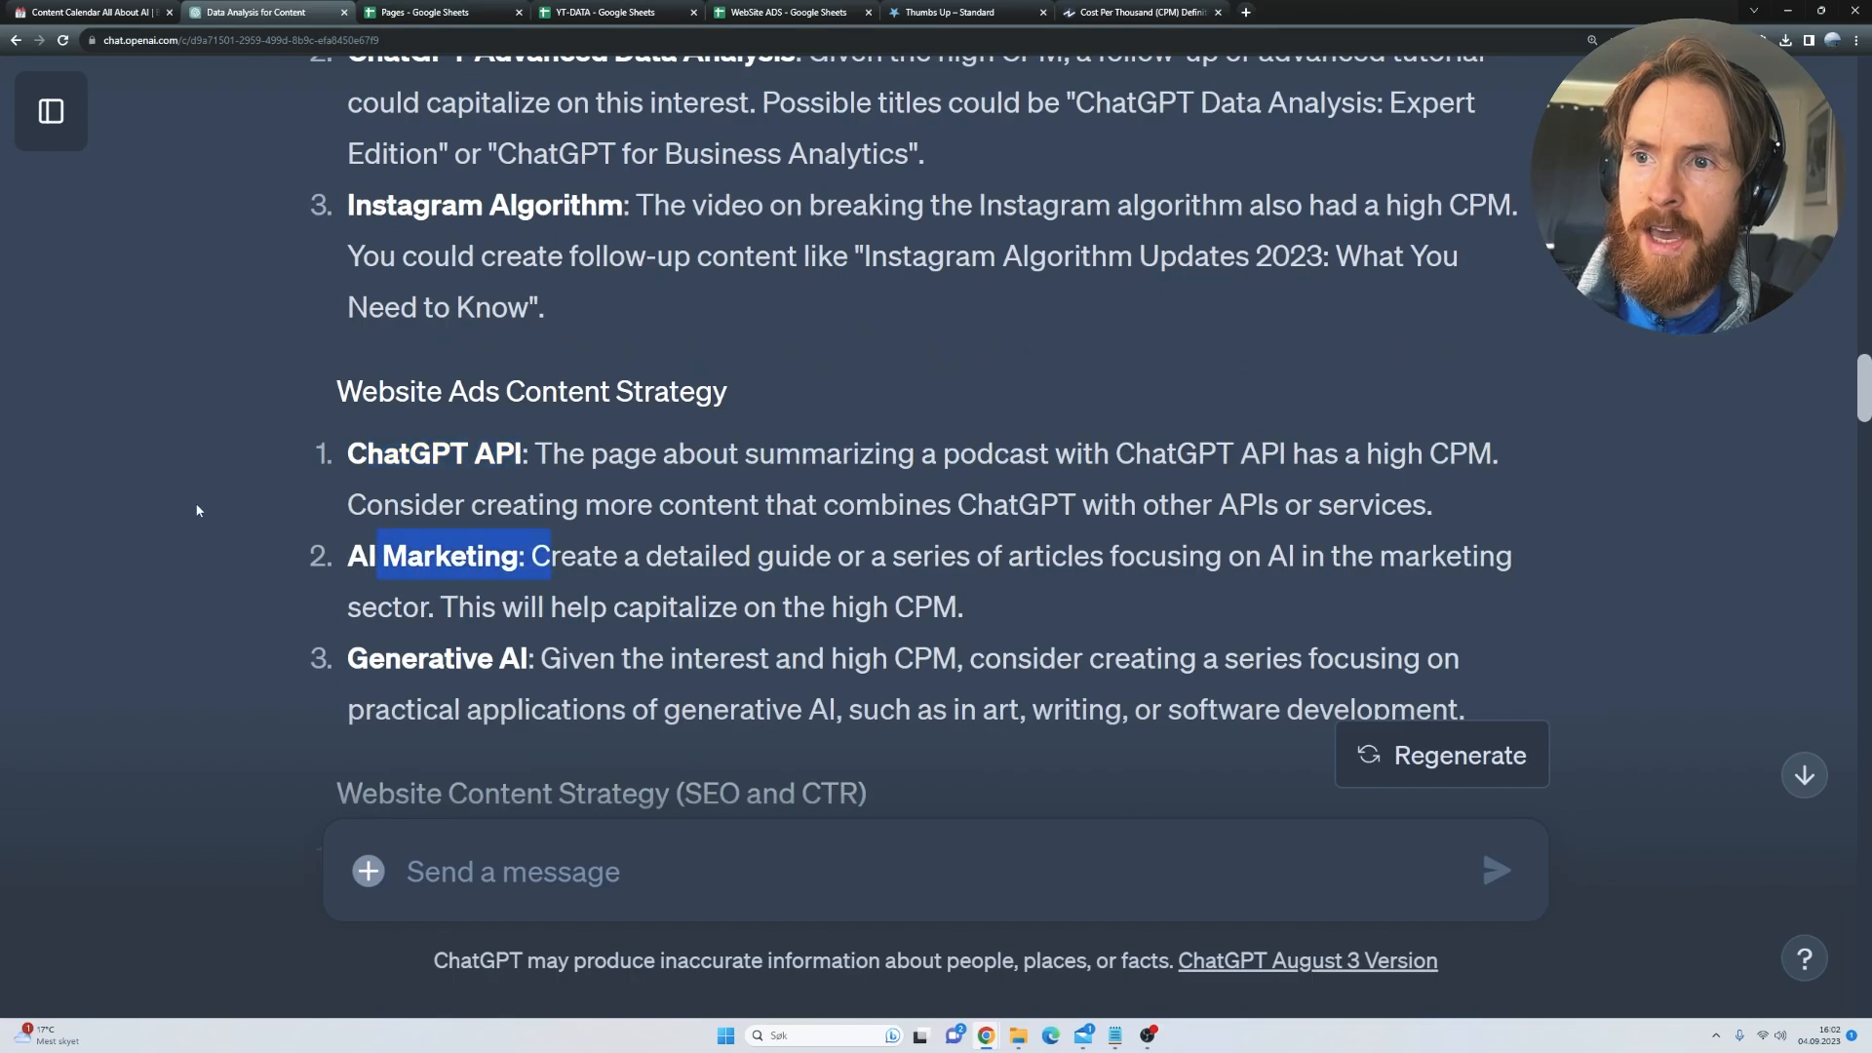
scroll("down", 3)
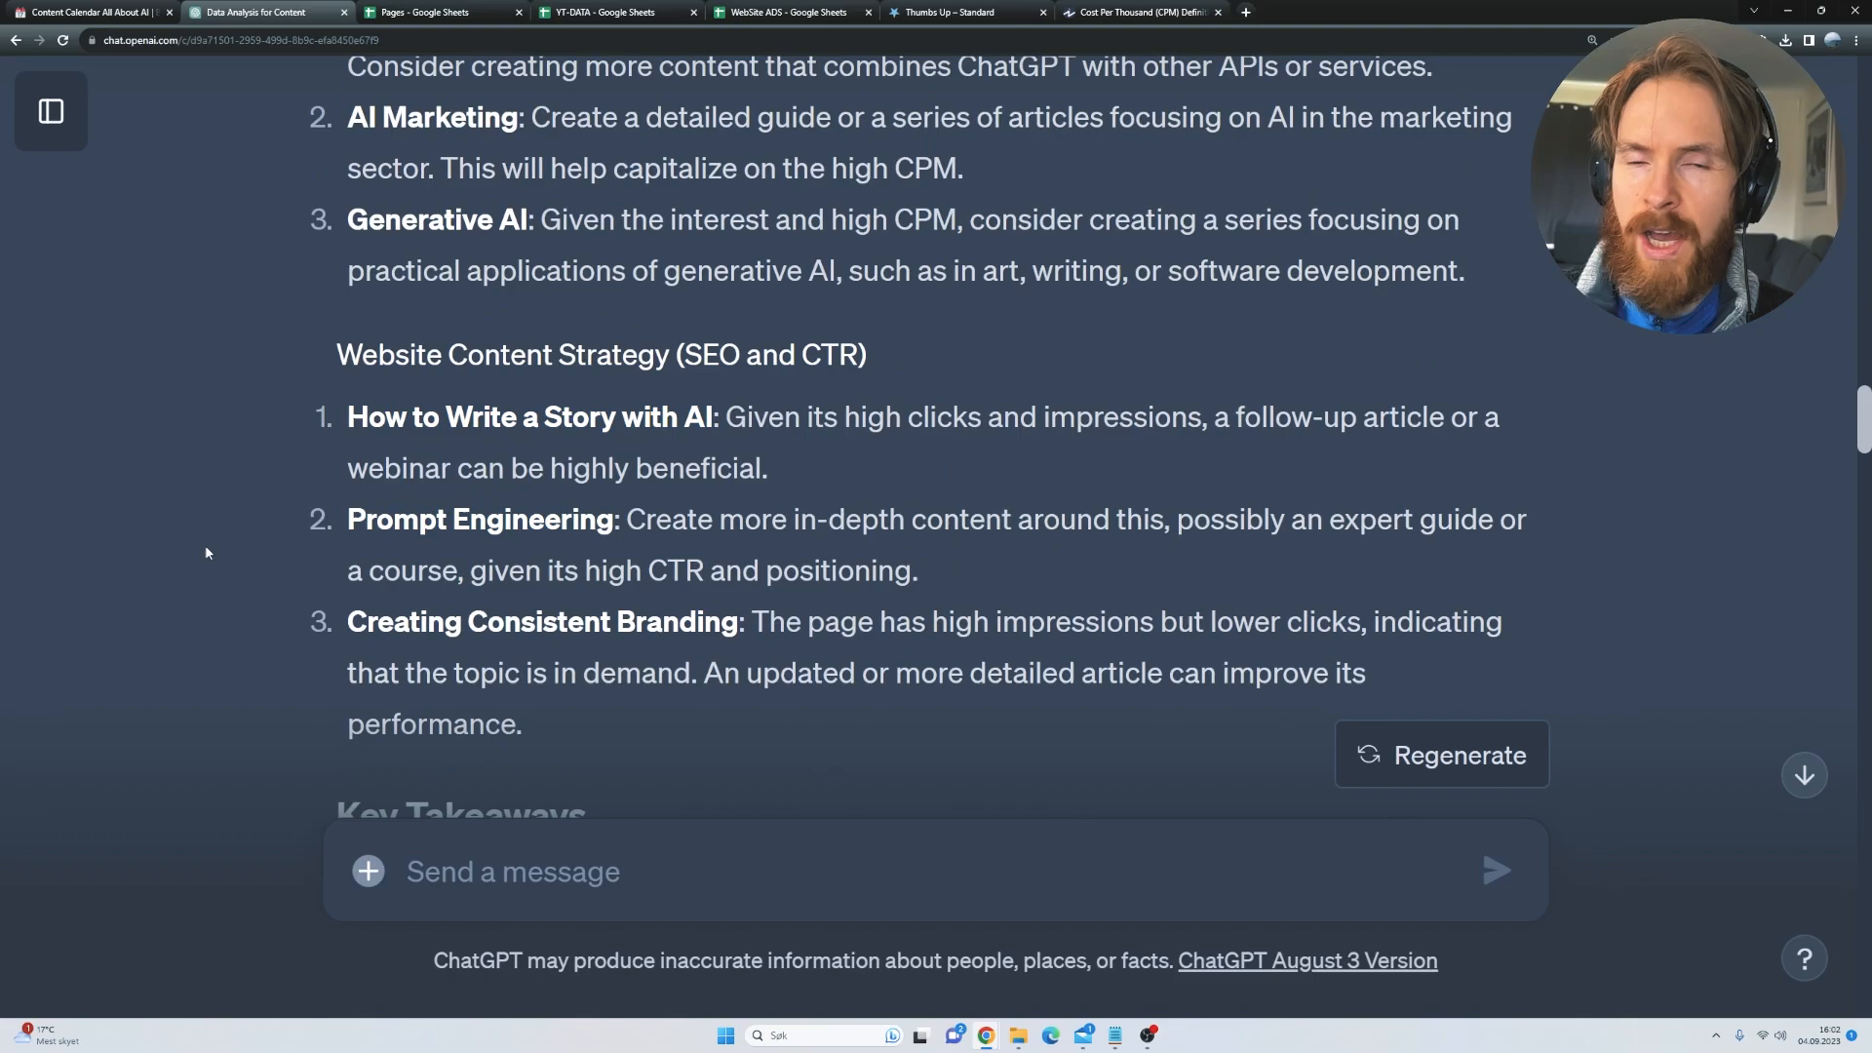
scroll("down", 3)
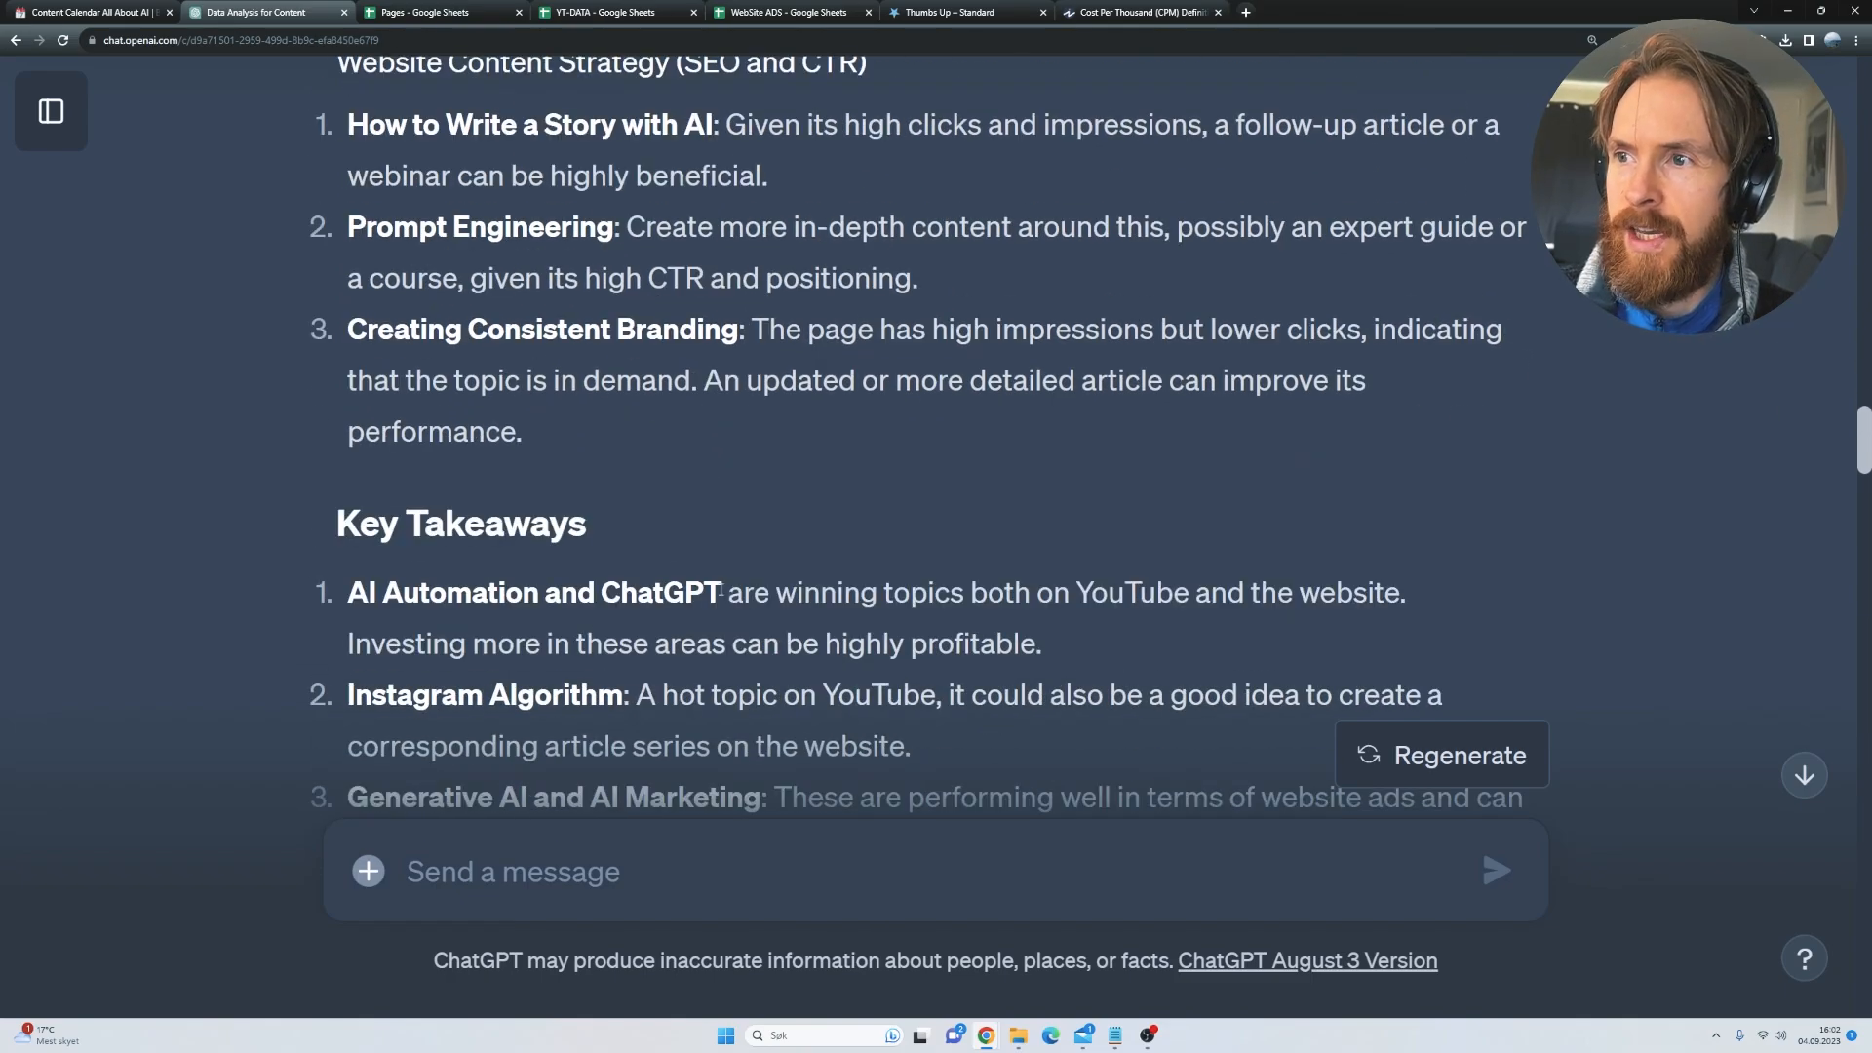
scroll("down", 3)
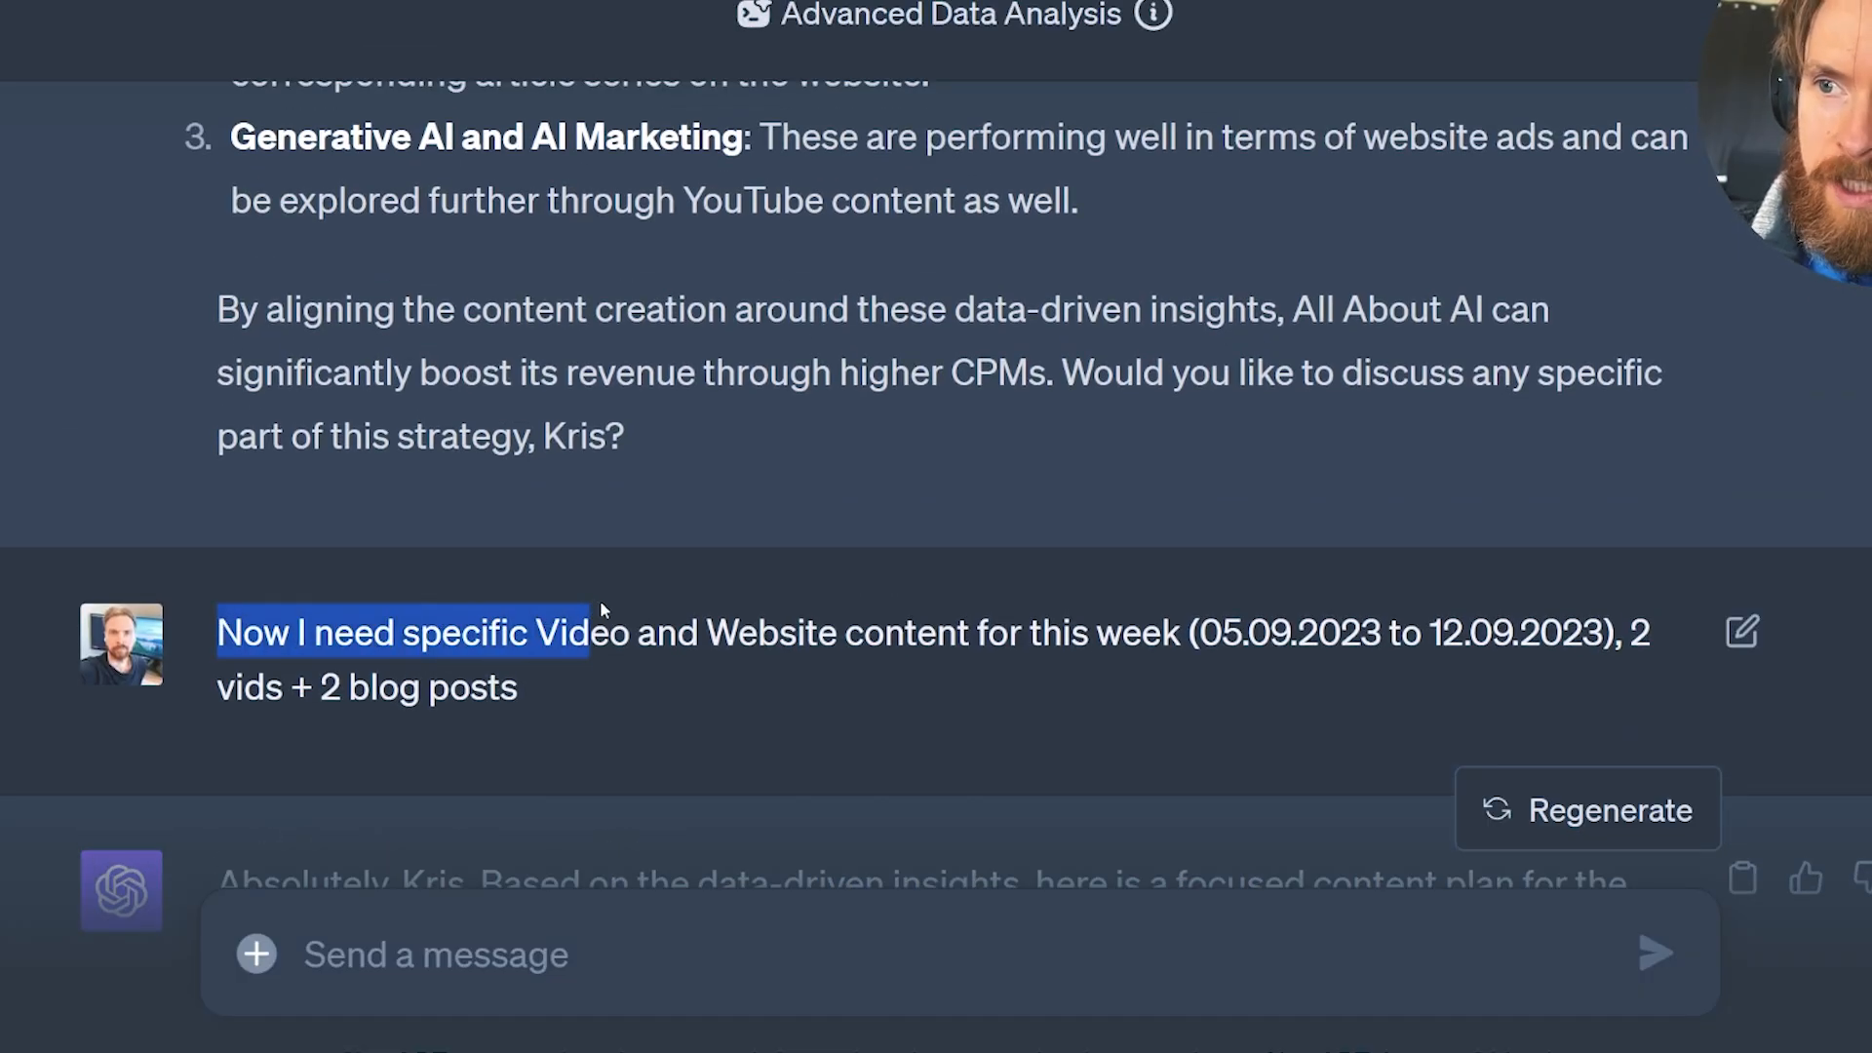
left_click_drag(602, 632, 1182, 631)
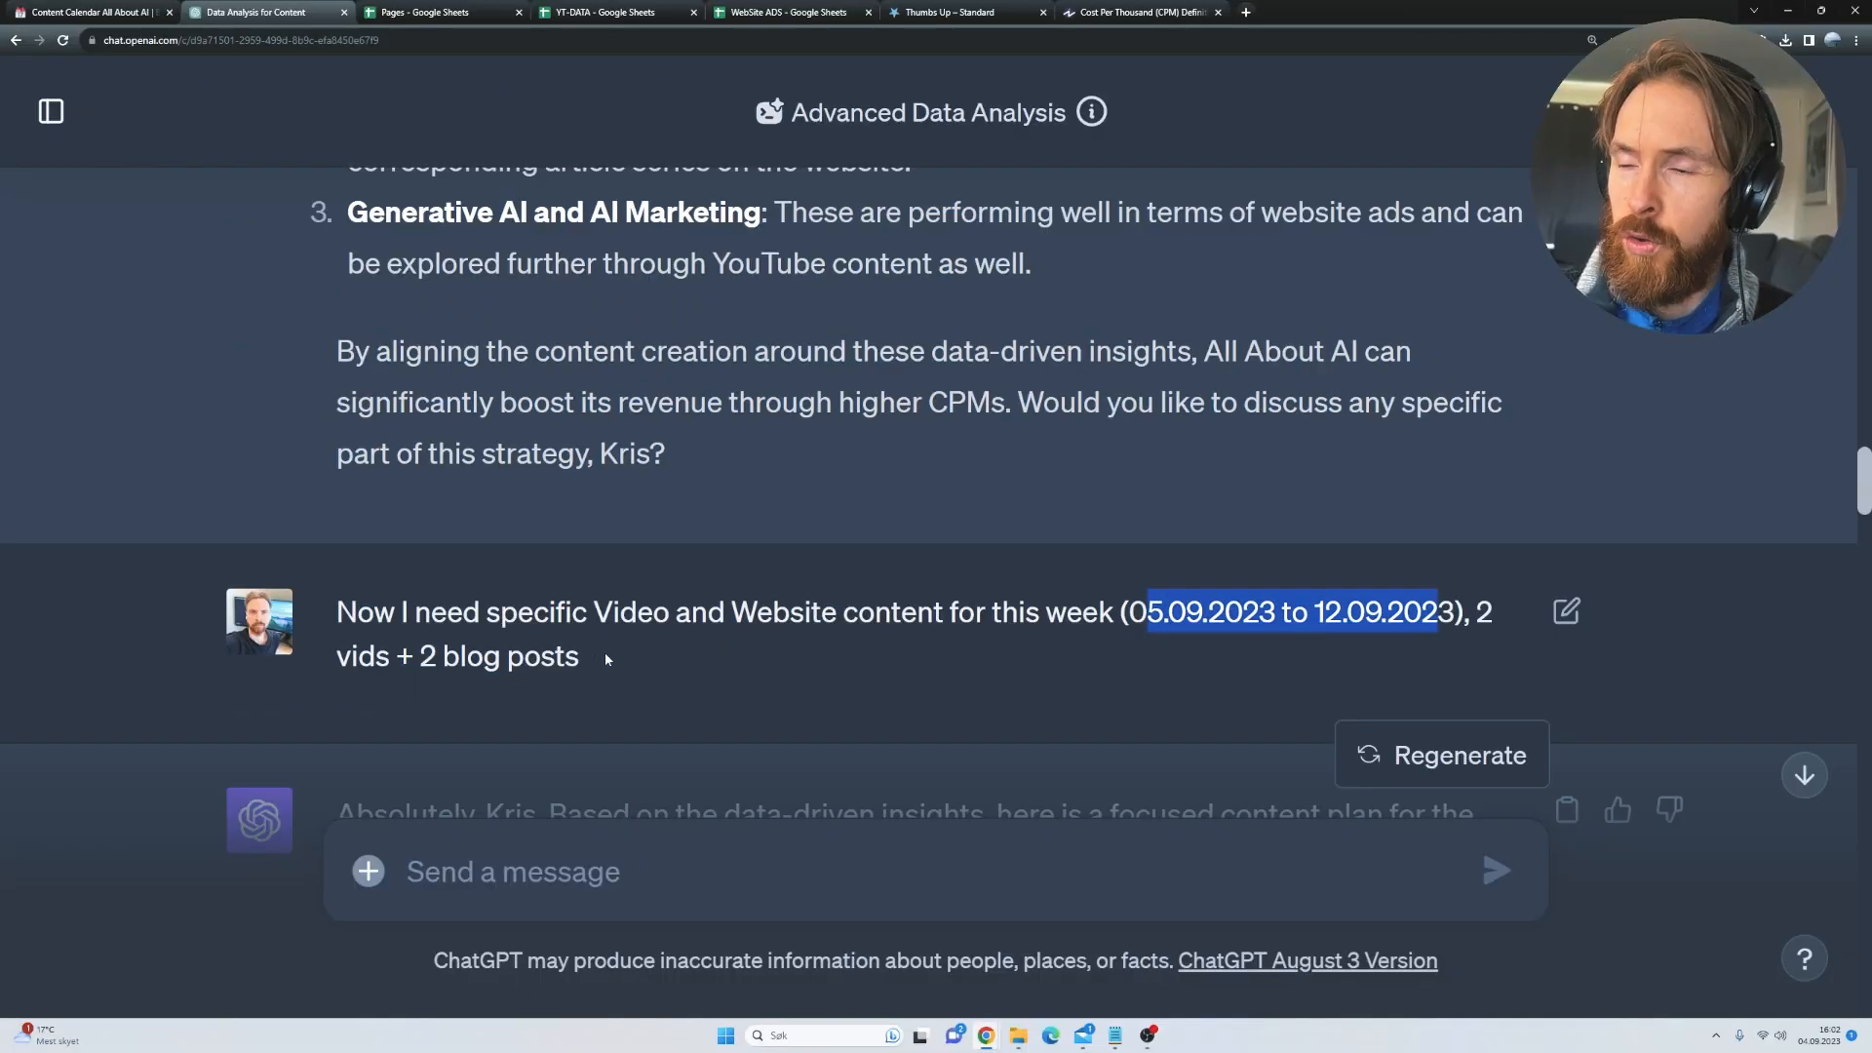
scroll("down", 3)
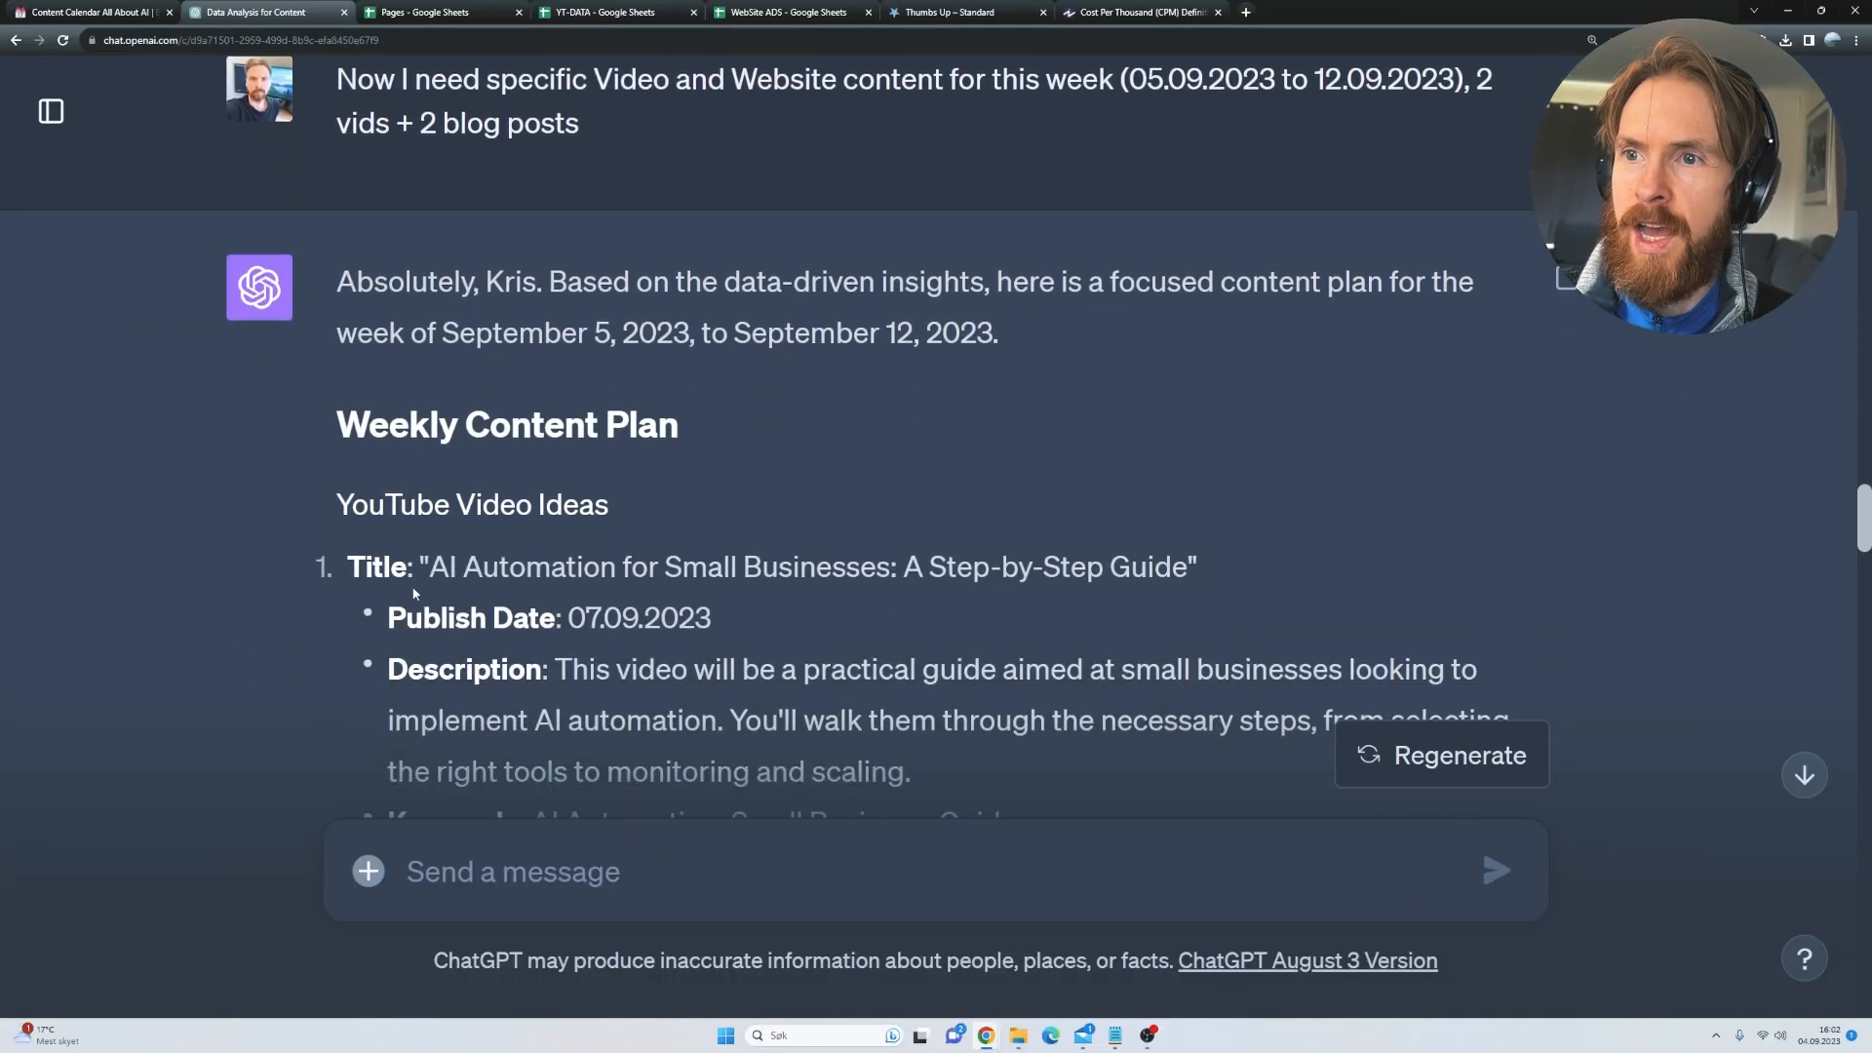
scroll("down", 3)
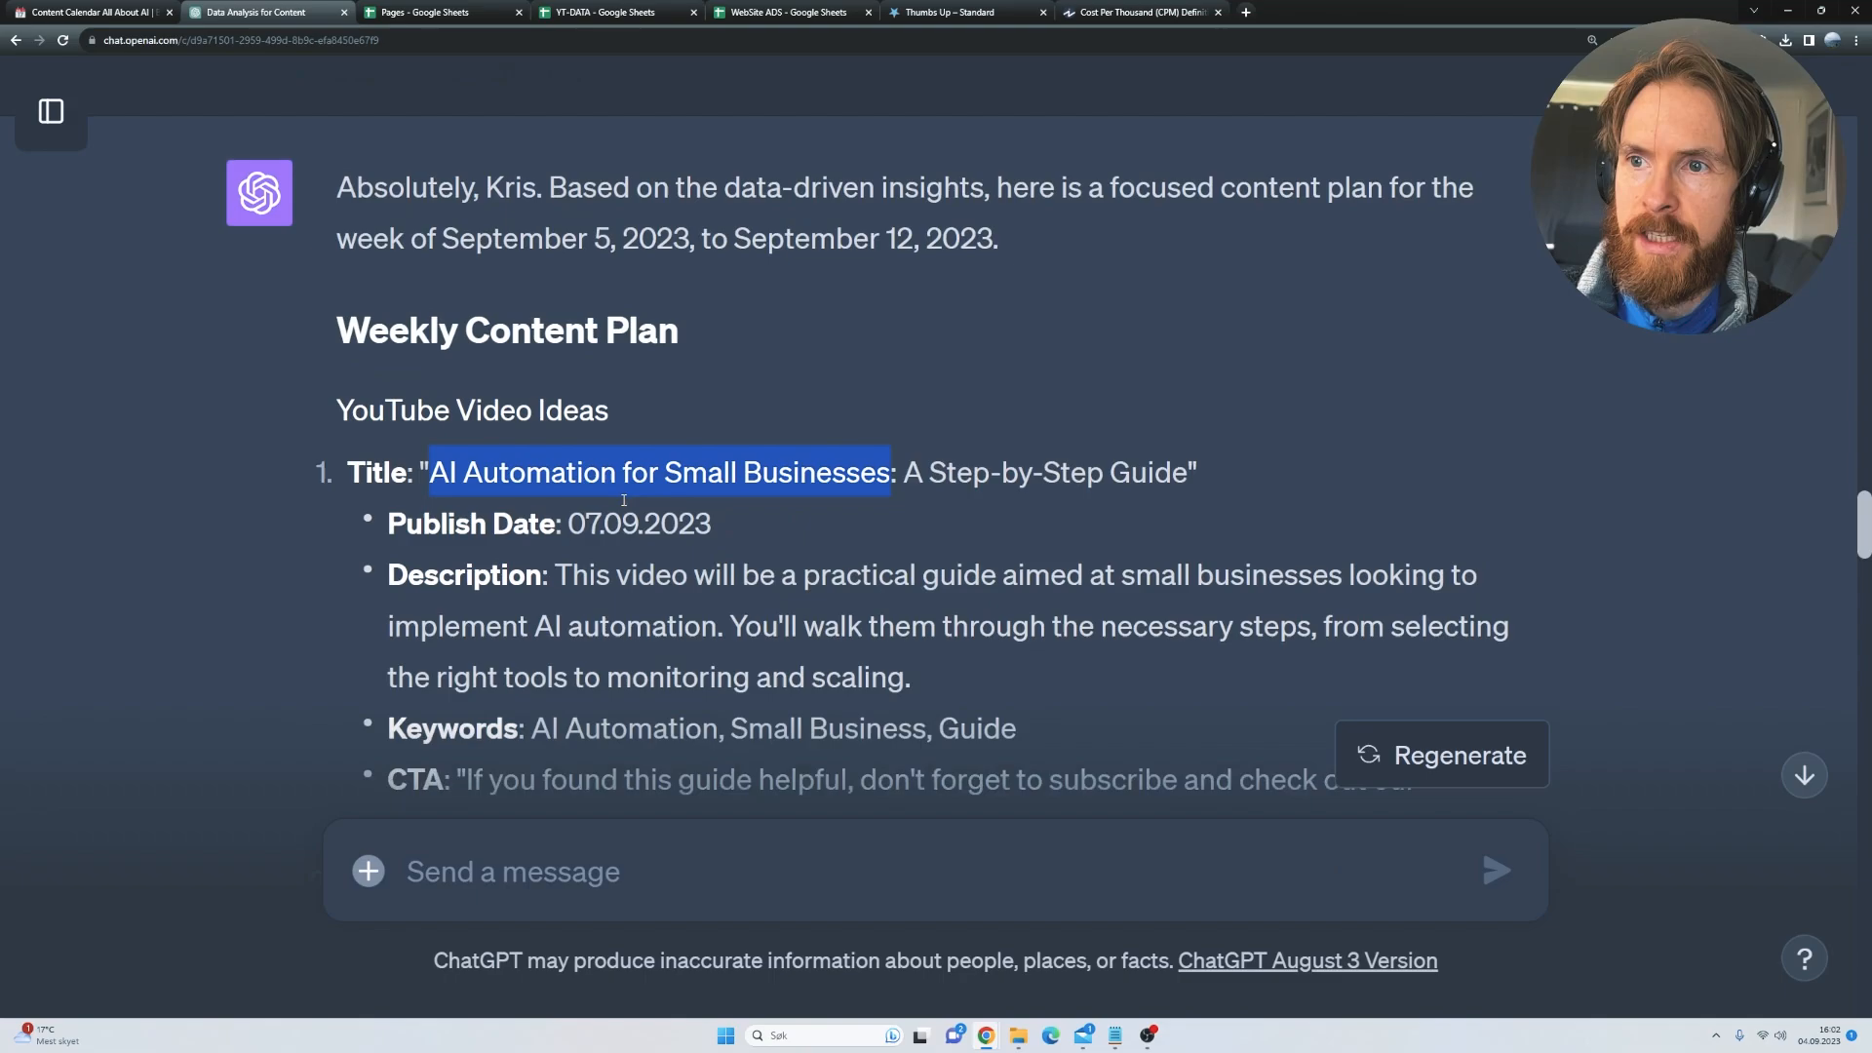
scroll("down", 3)
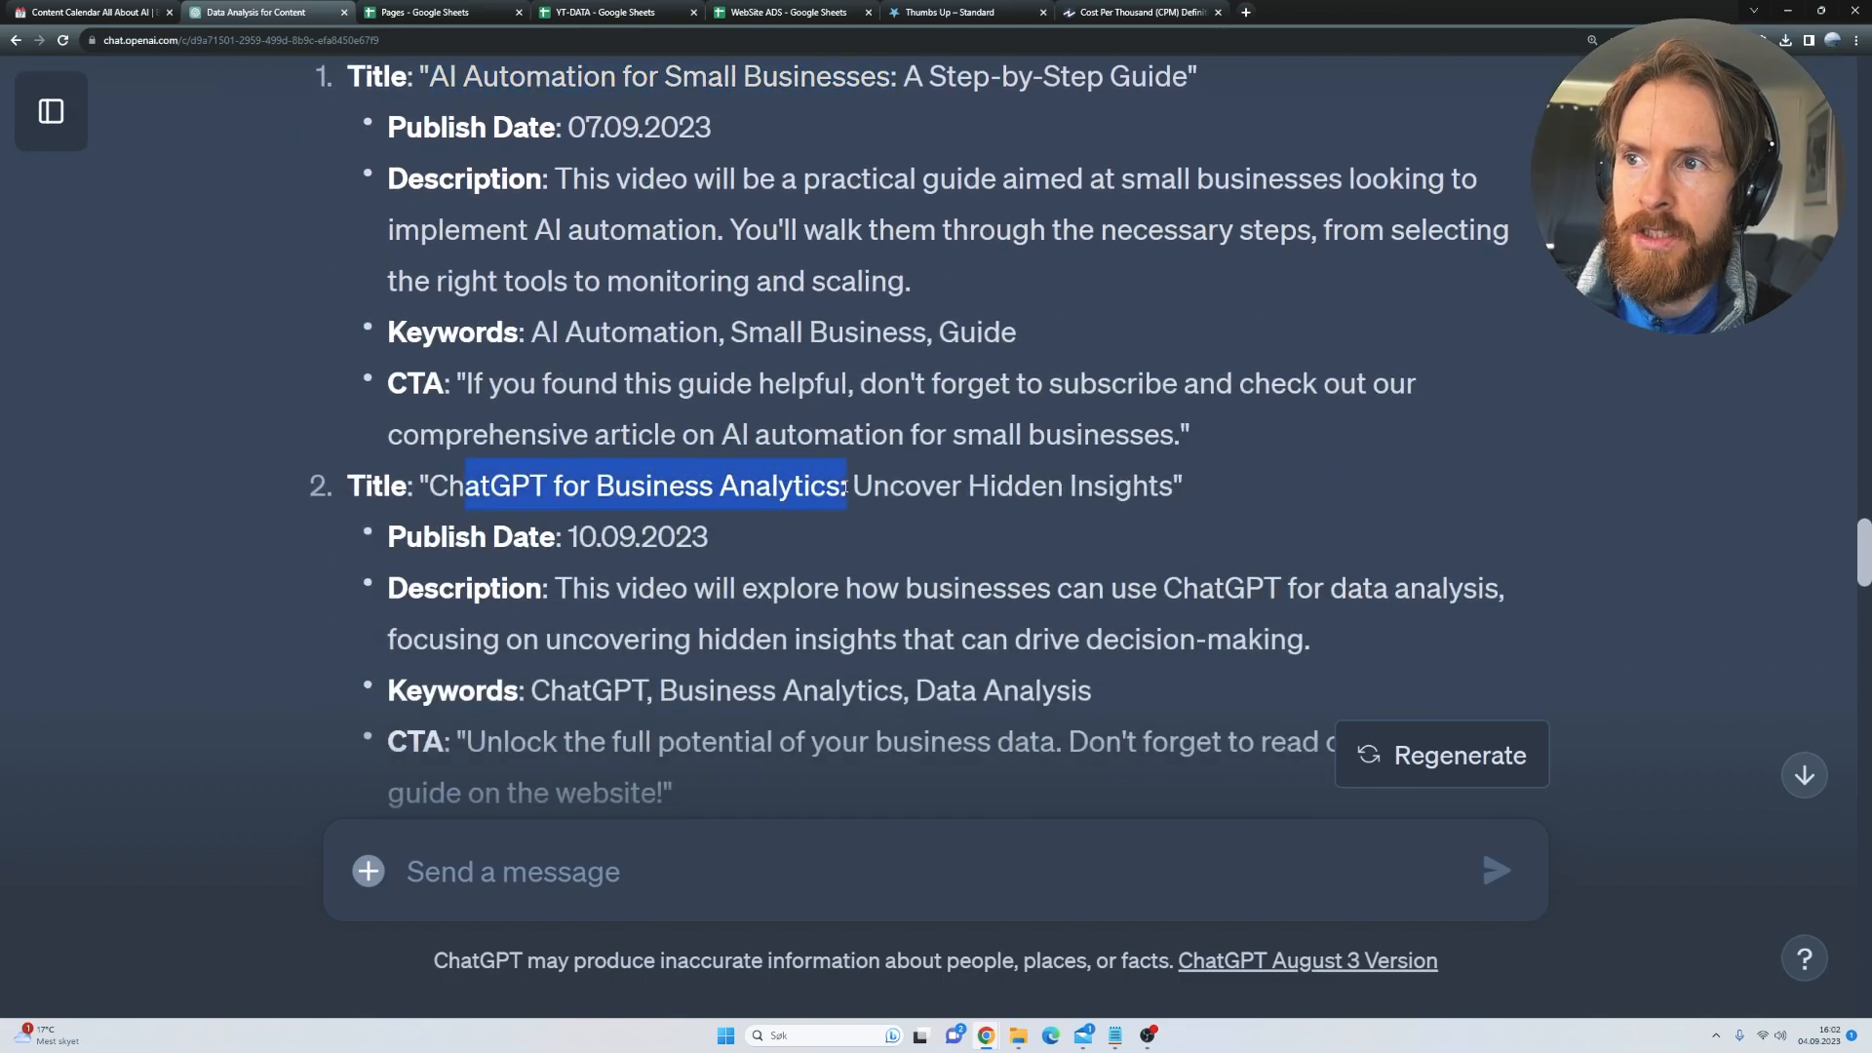
scroll("down", 3)
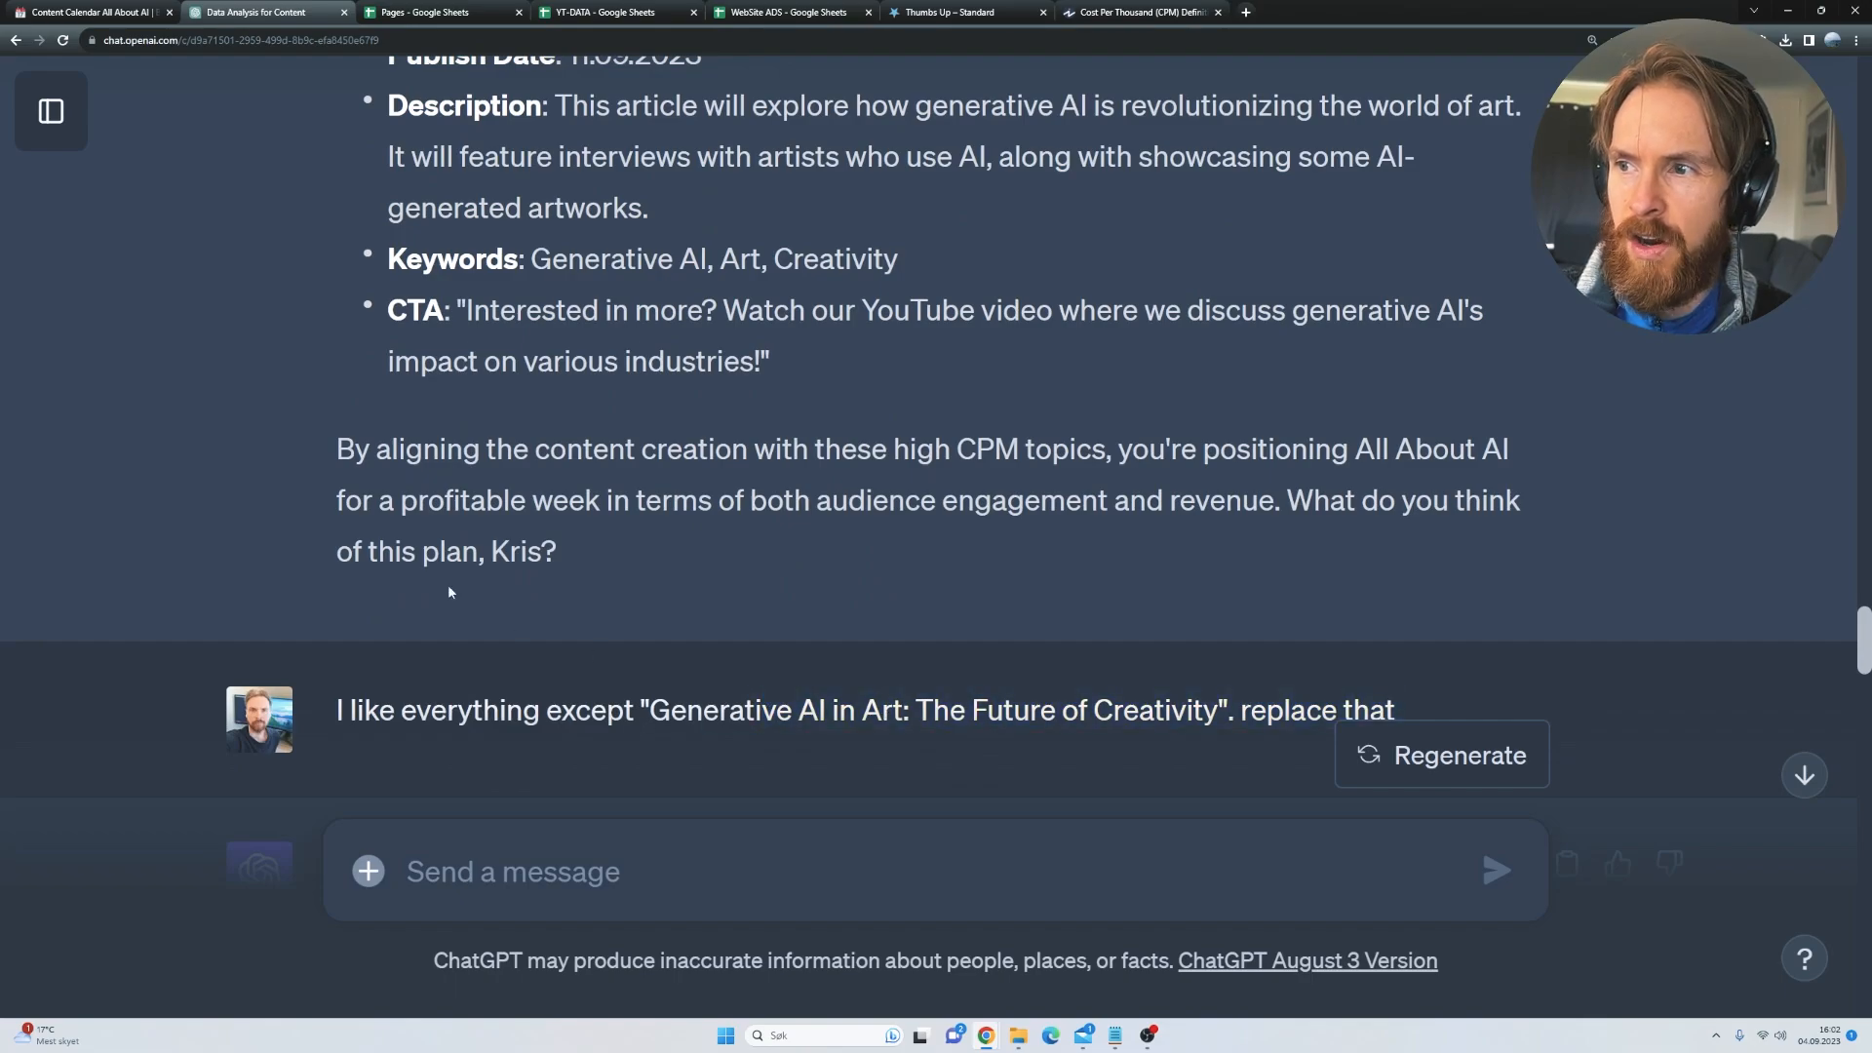
scroll("down", 3)
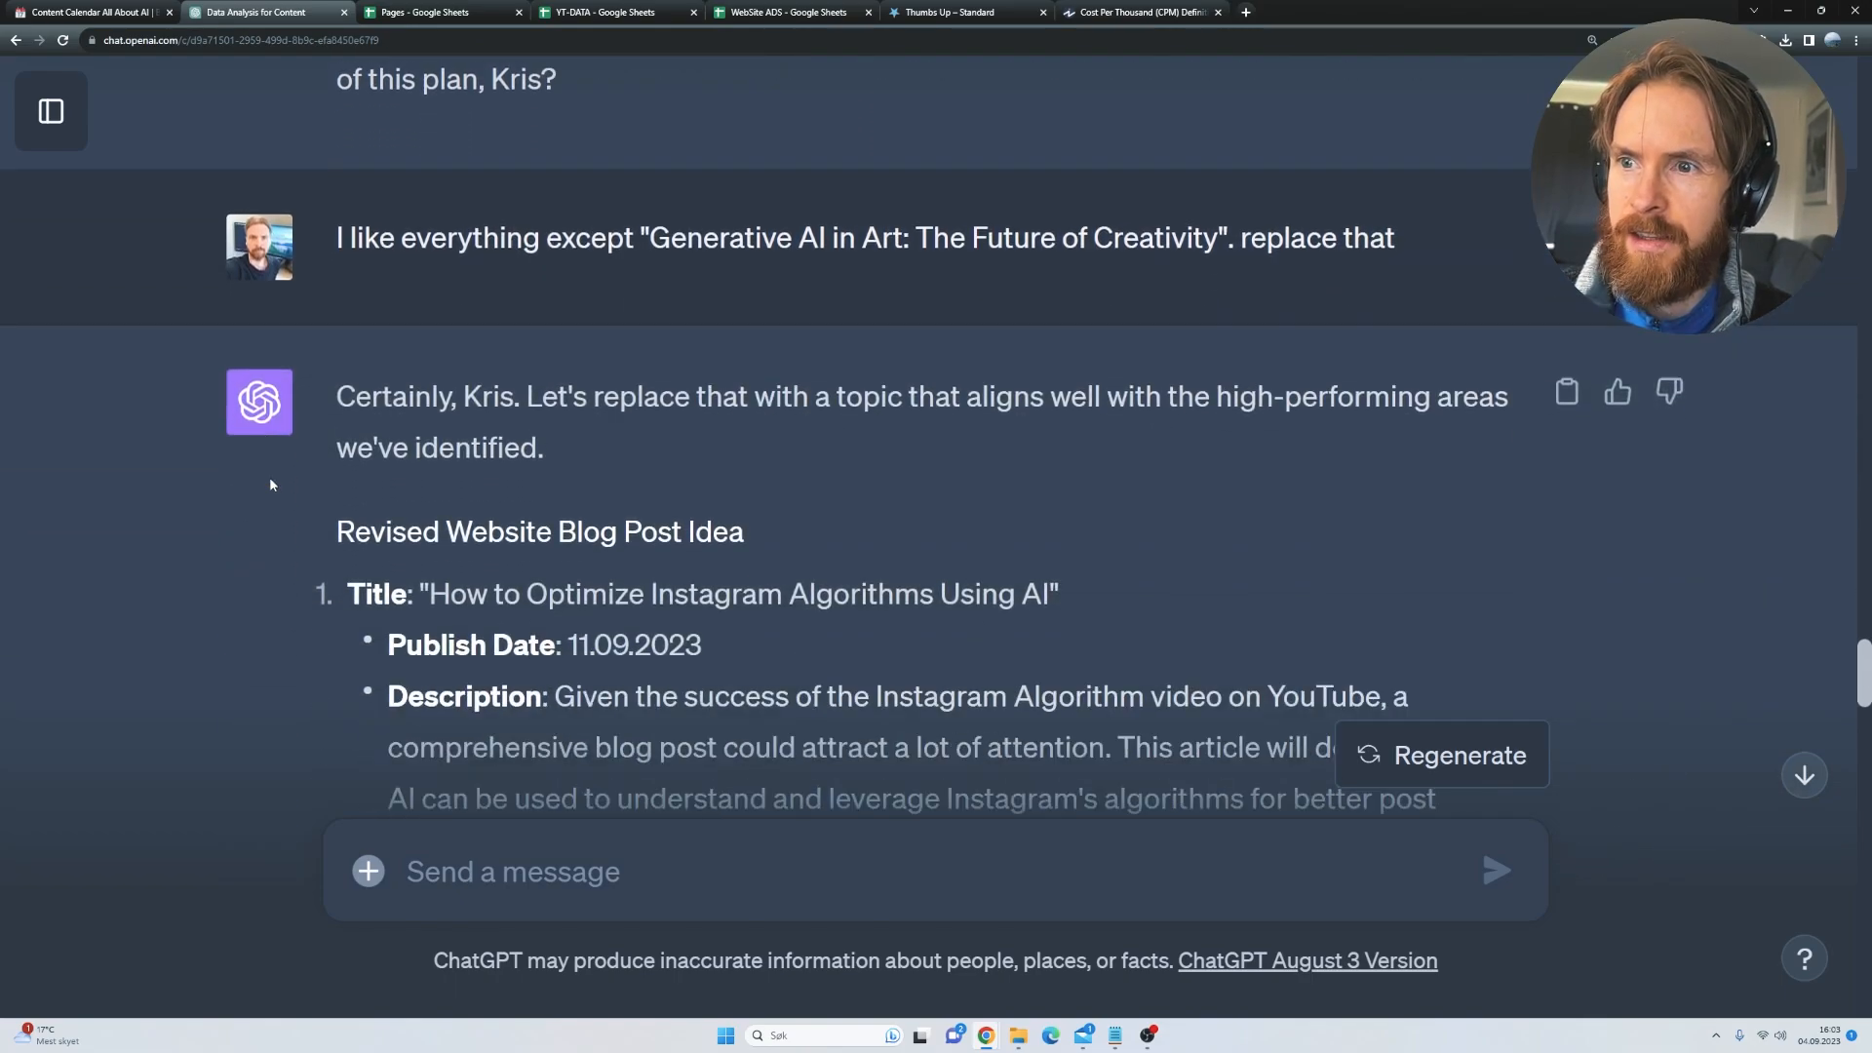
scroll("down", 3)
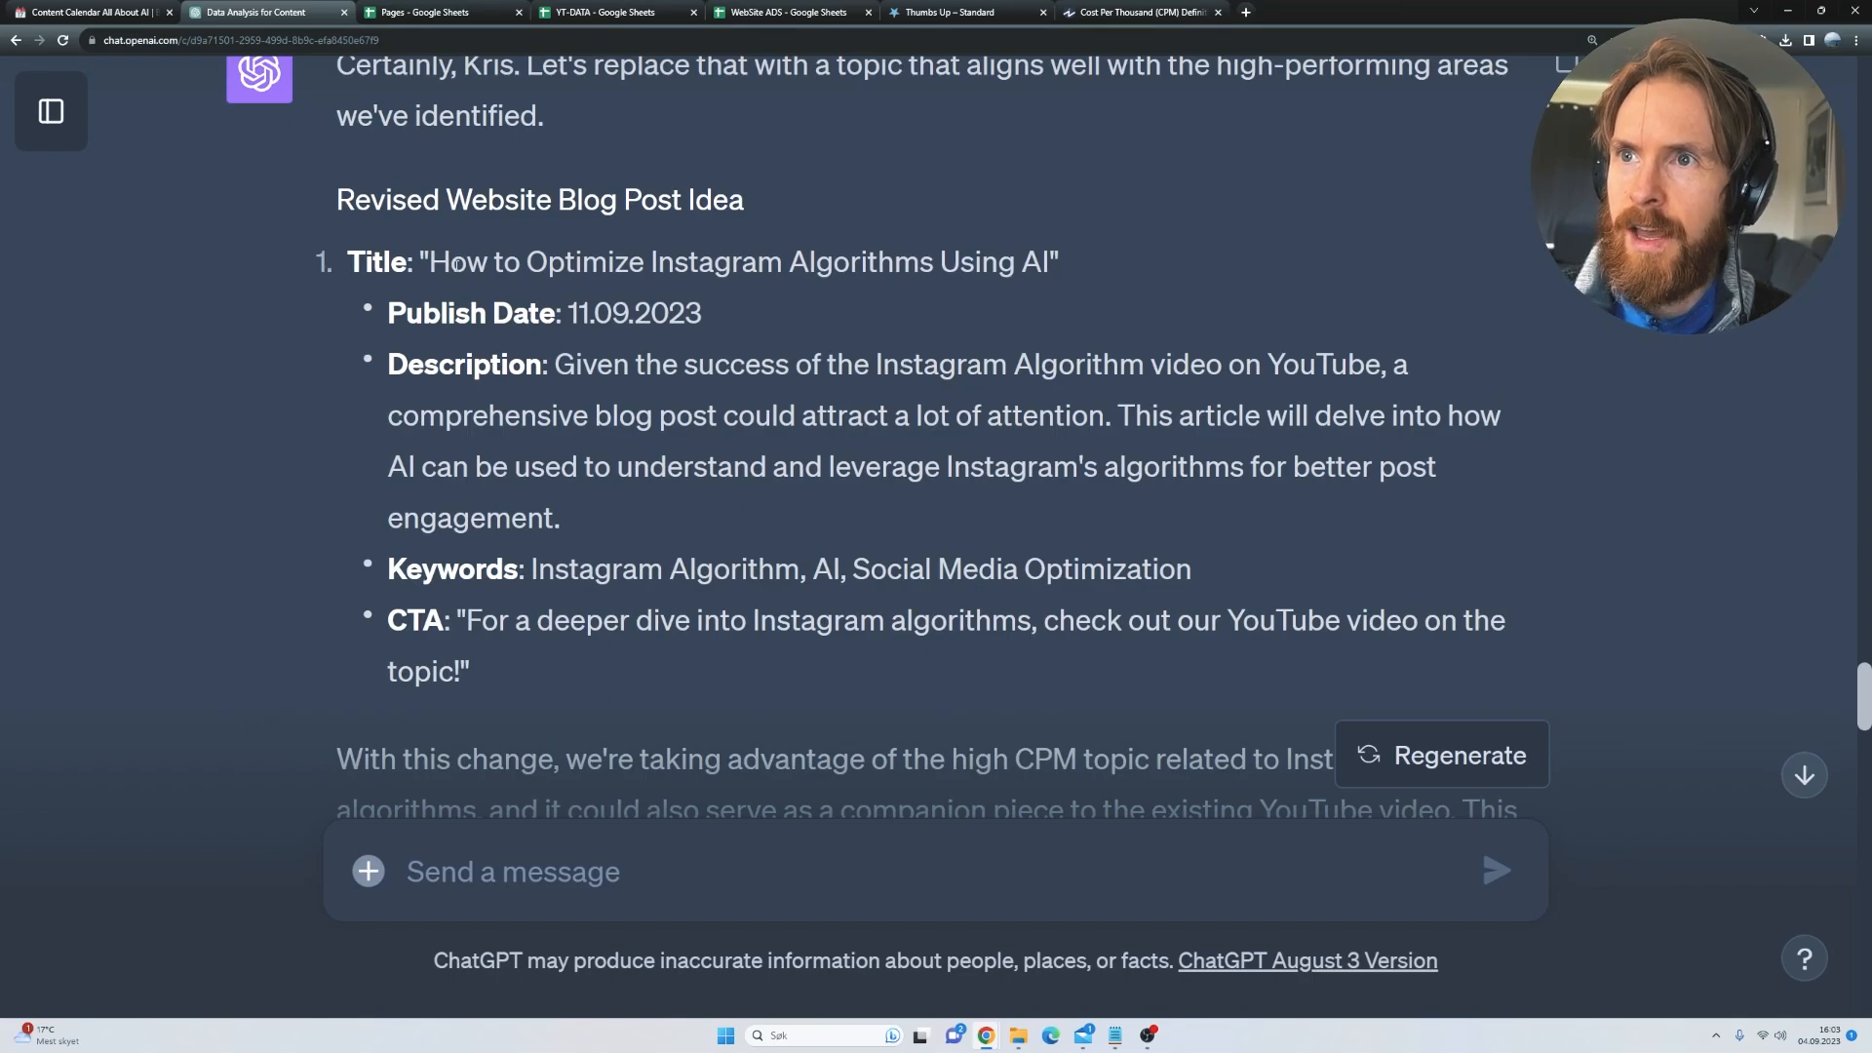
left_click_drag(450, 261, 1049, 261)
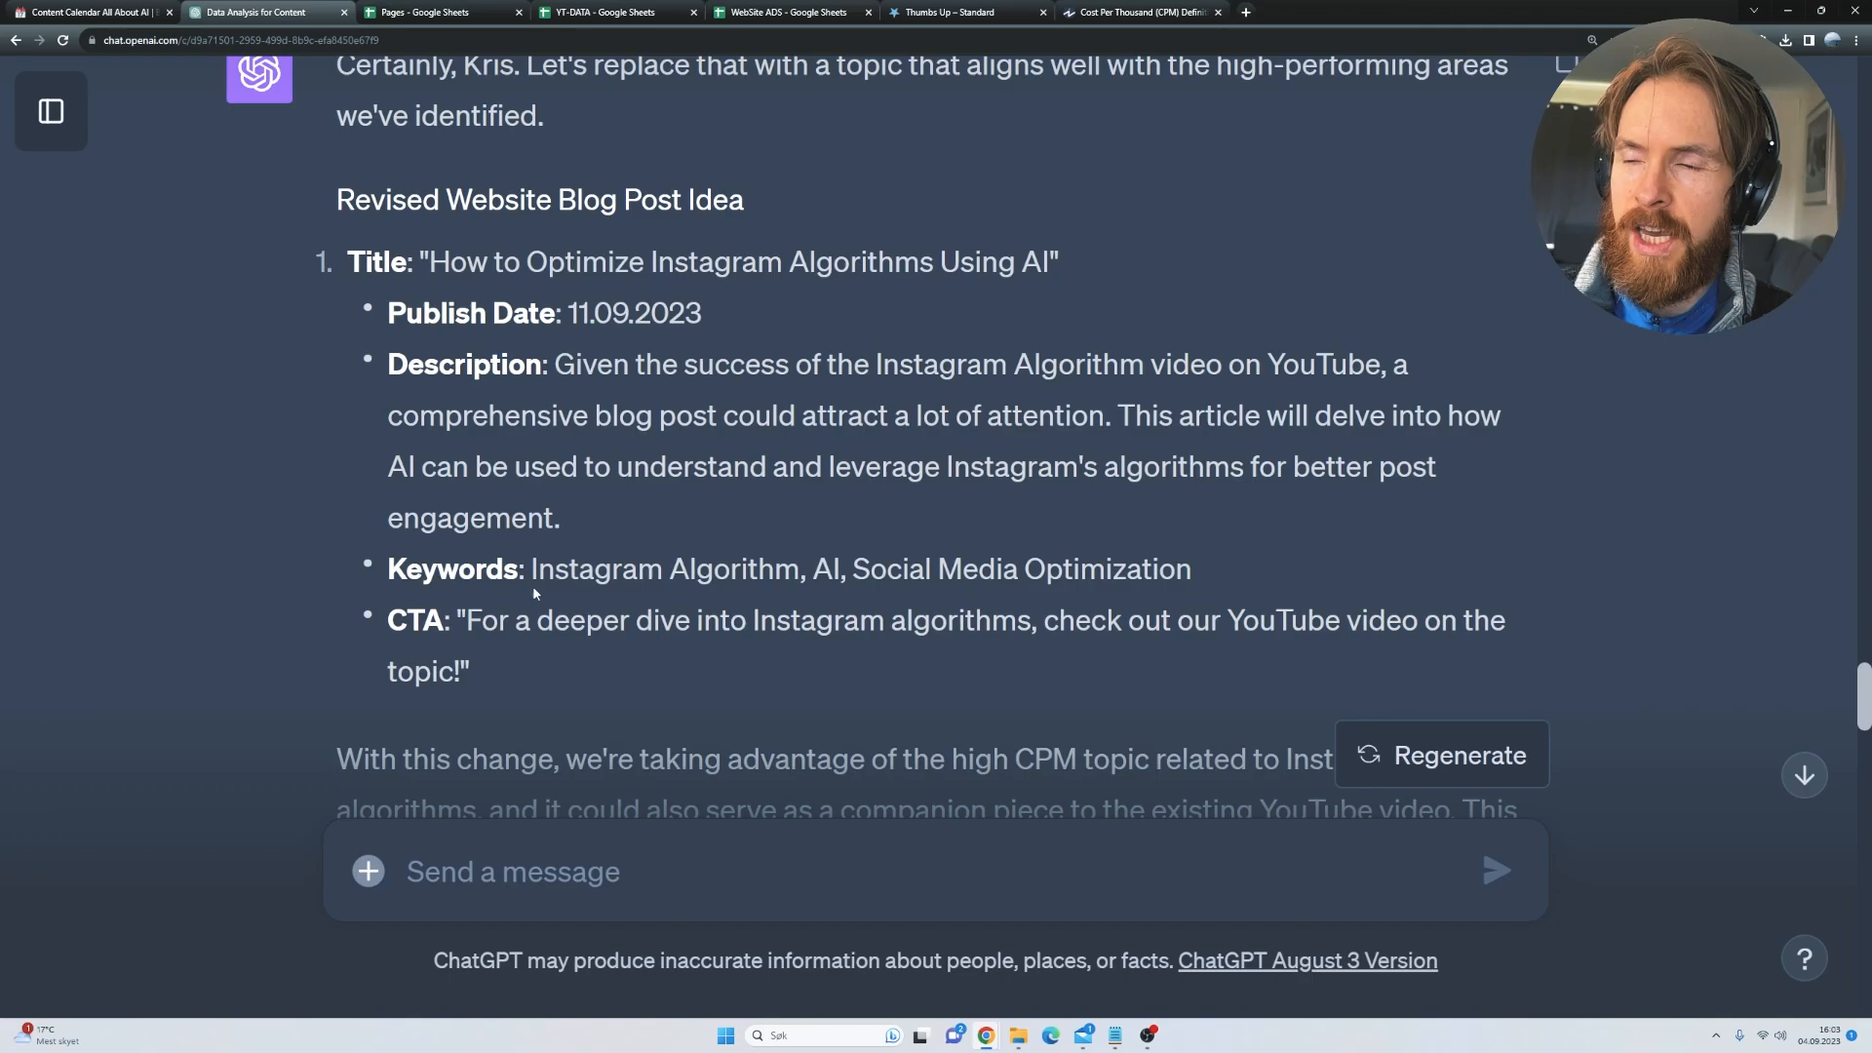
left_click_drag(386, 568, 470, 670)
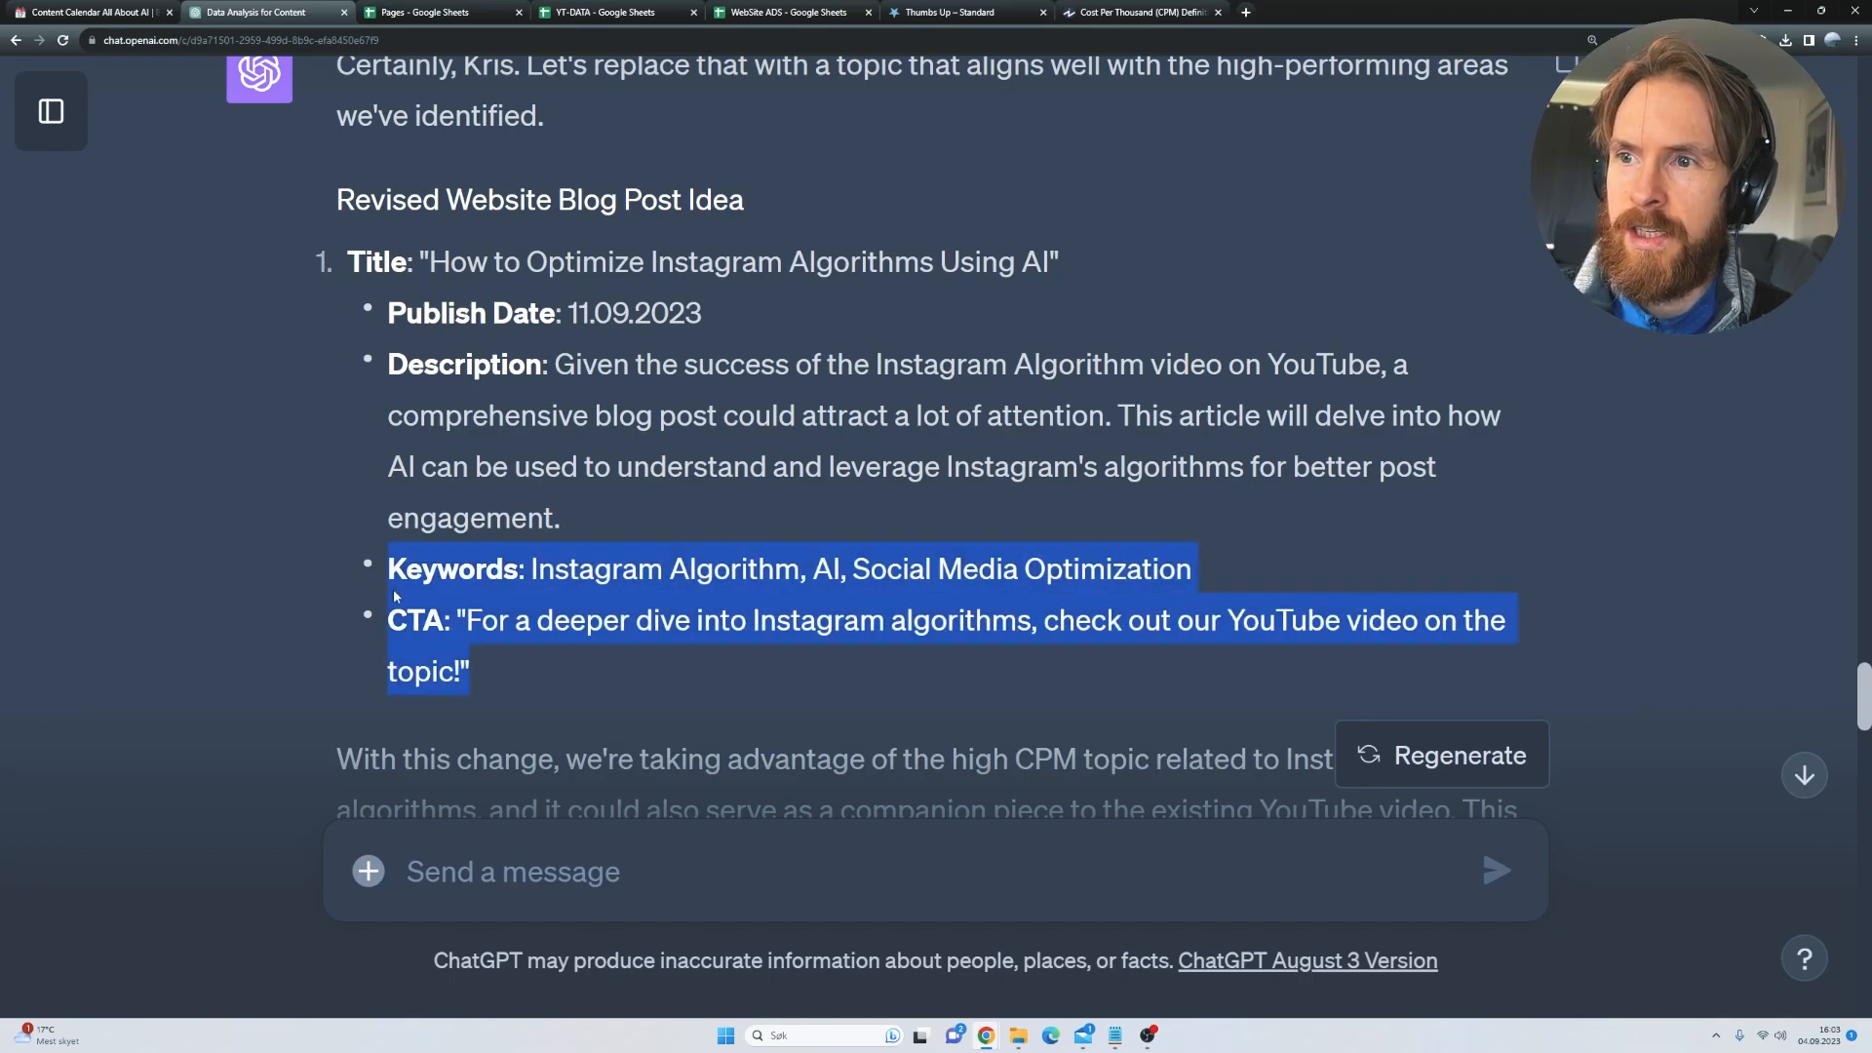
left_click(275, 509)
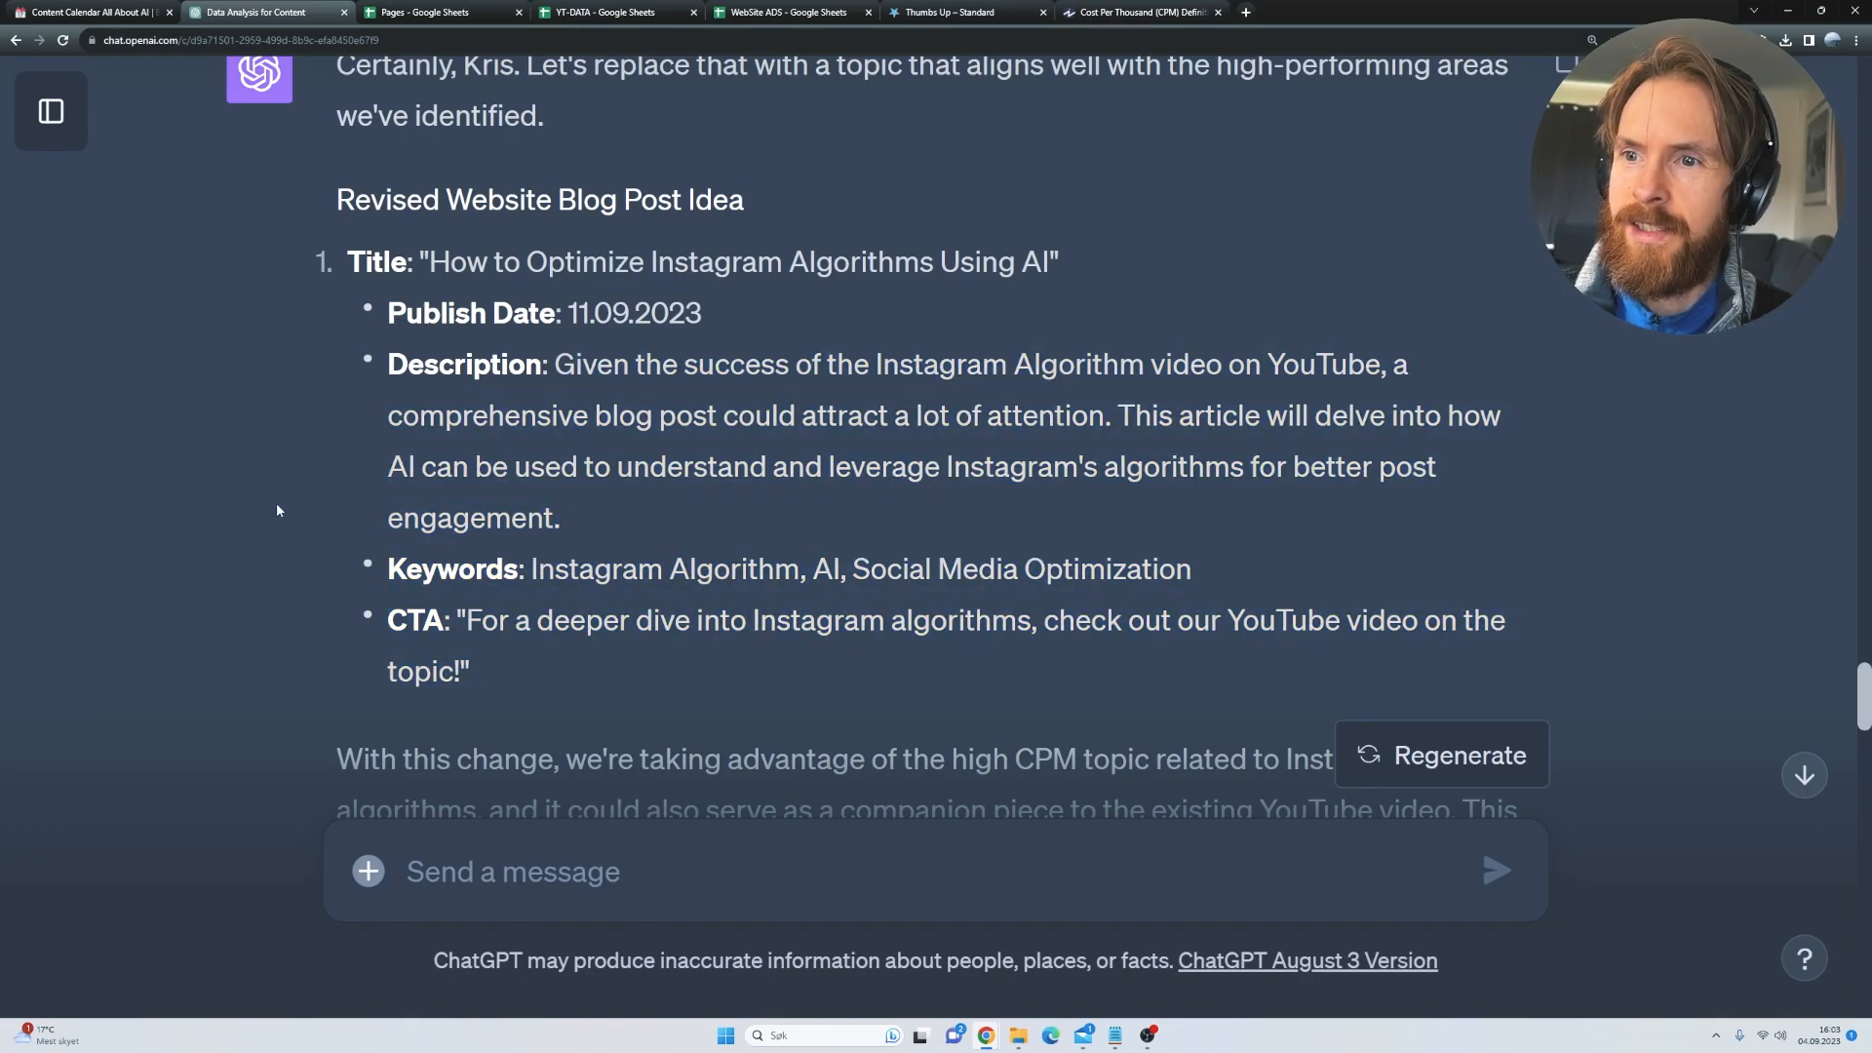
scroll("down", 3)
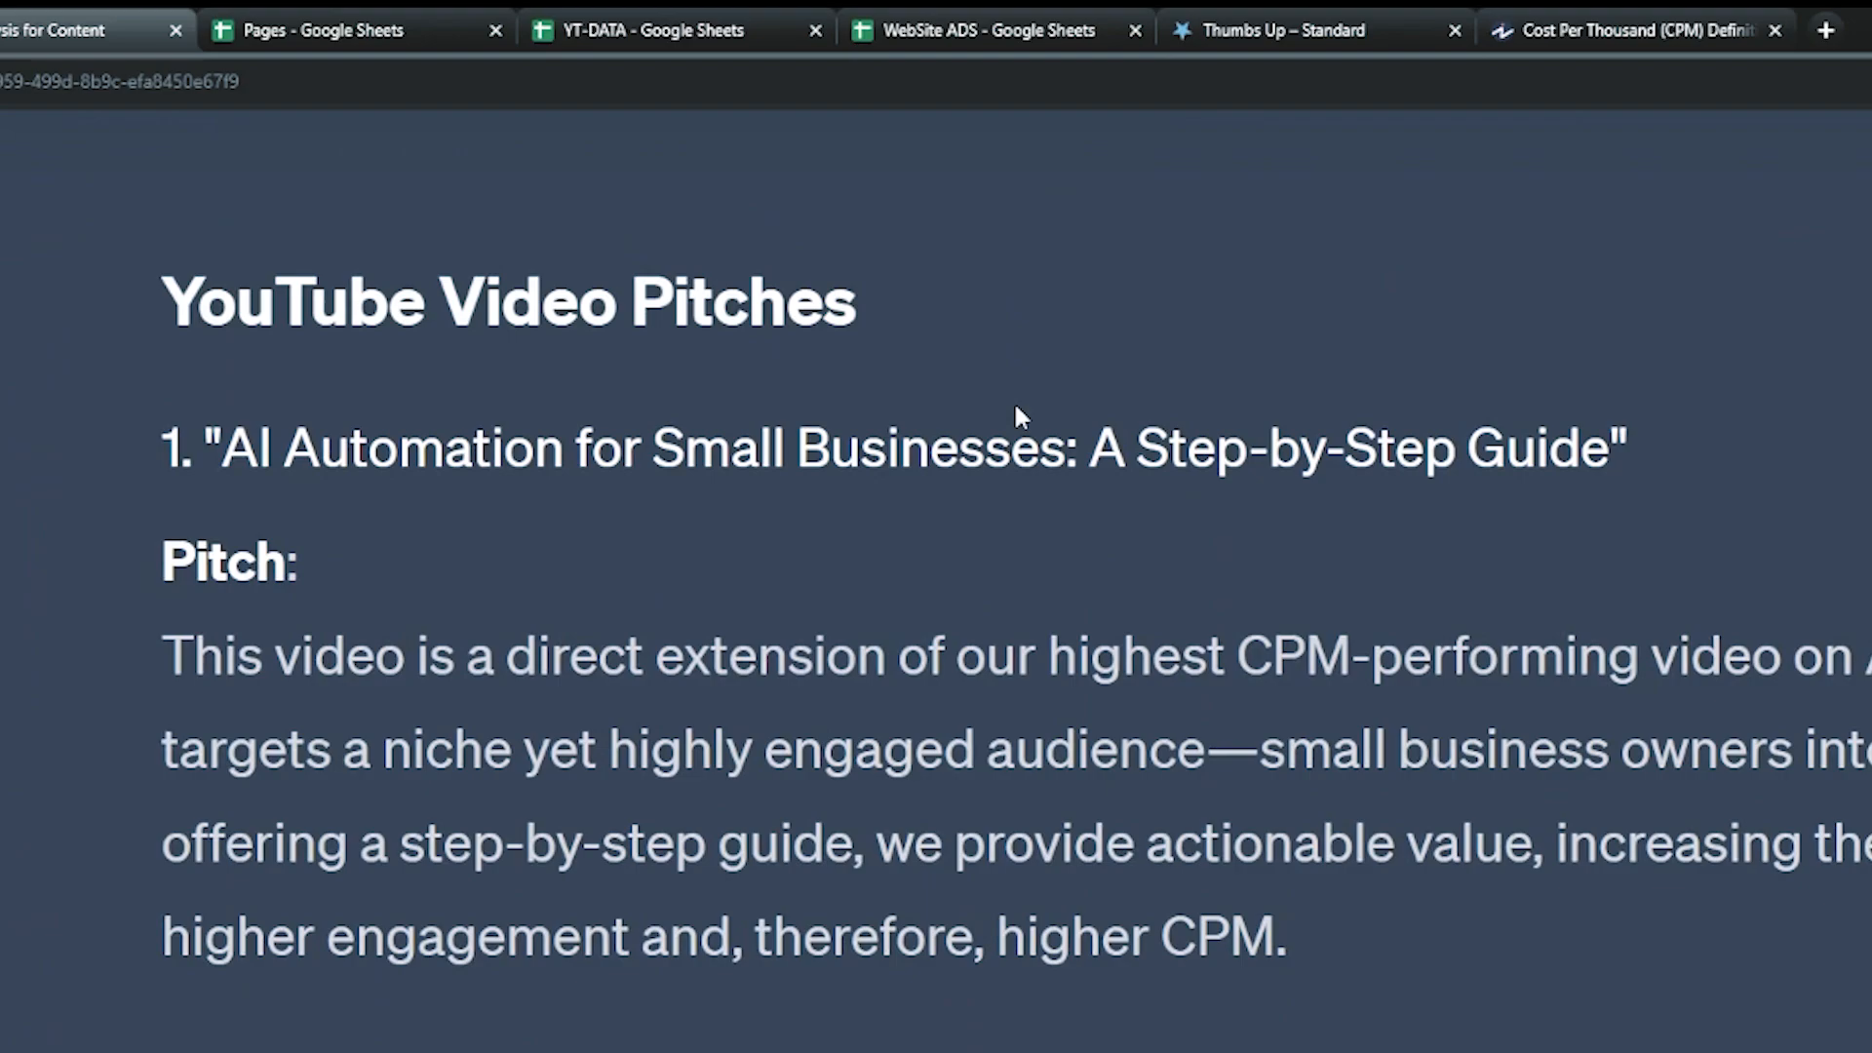
mouse_move(347, 327)
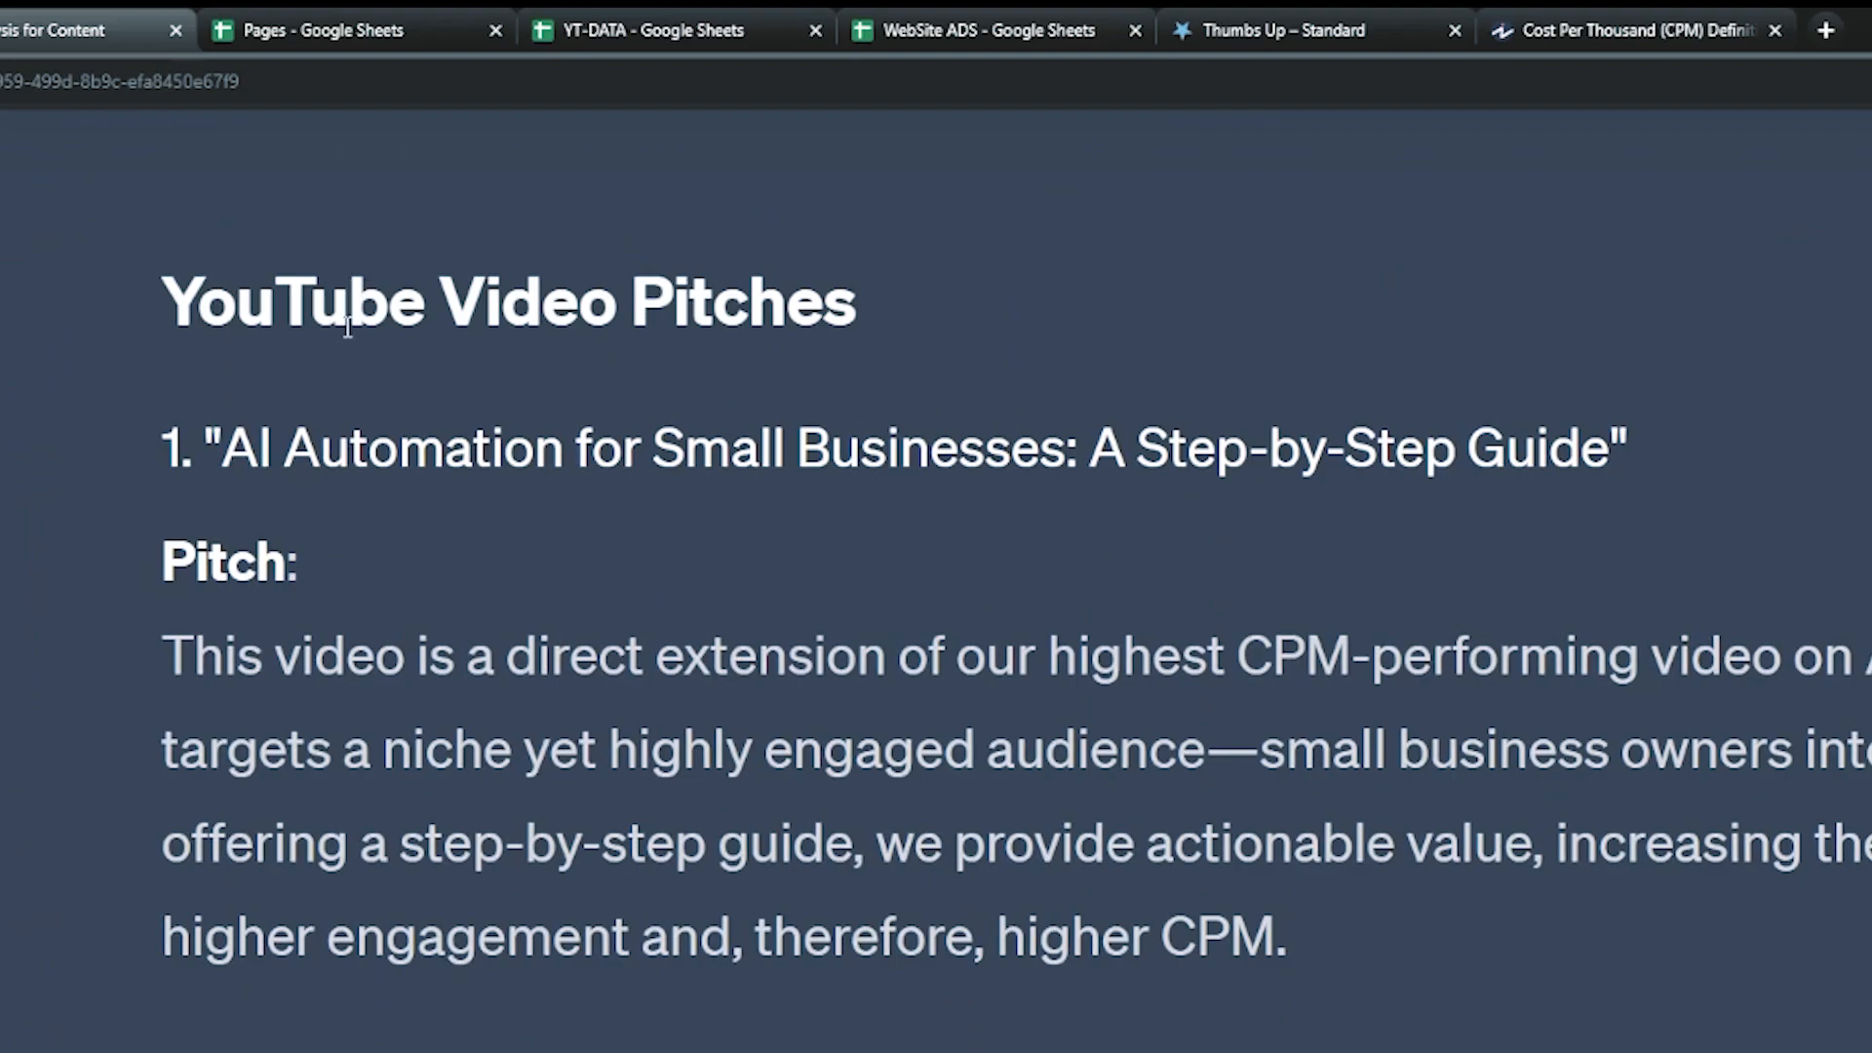